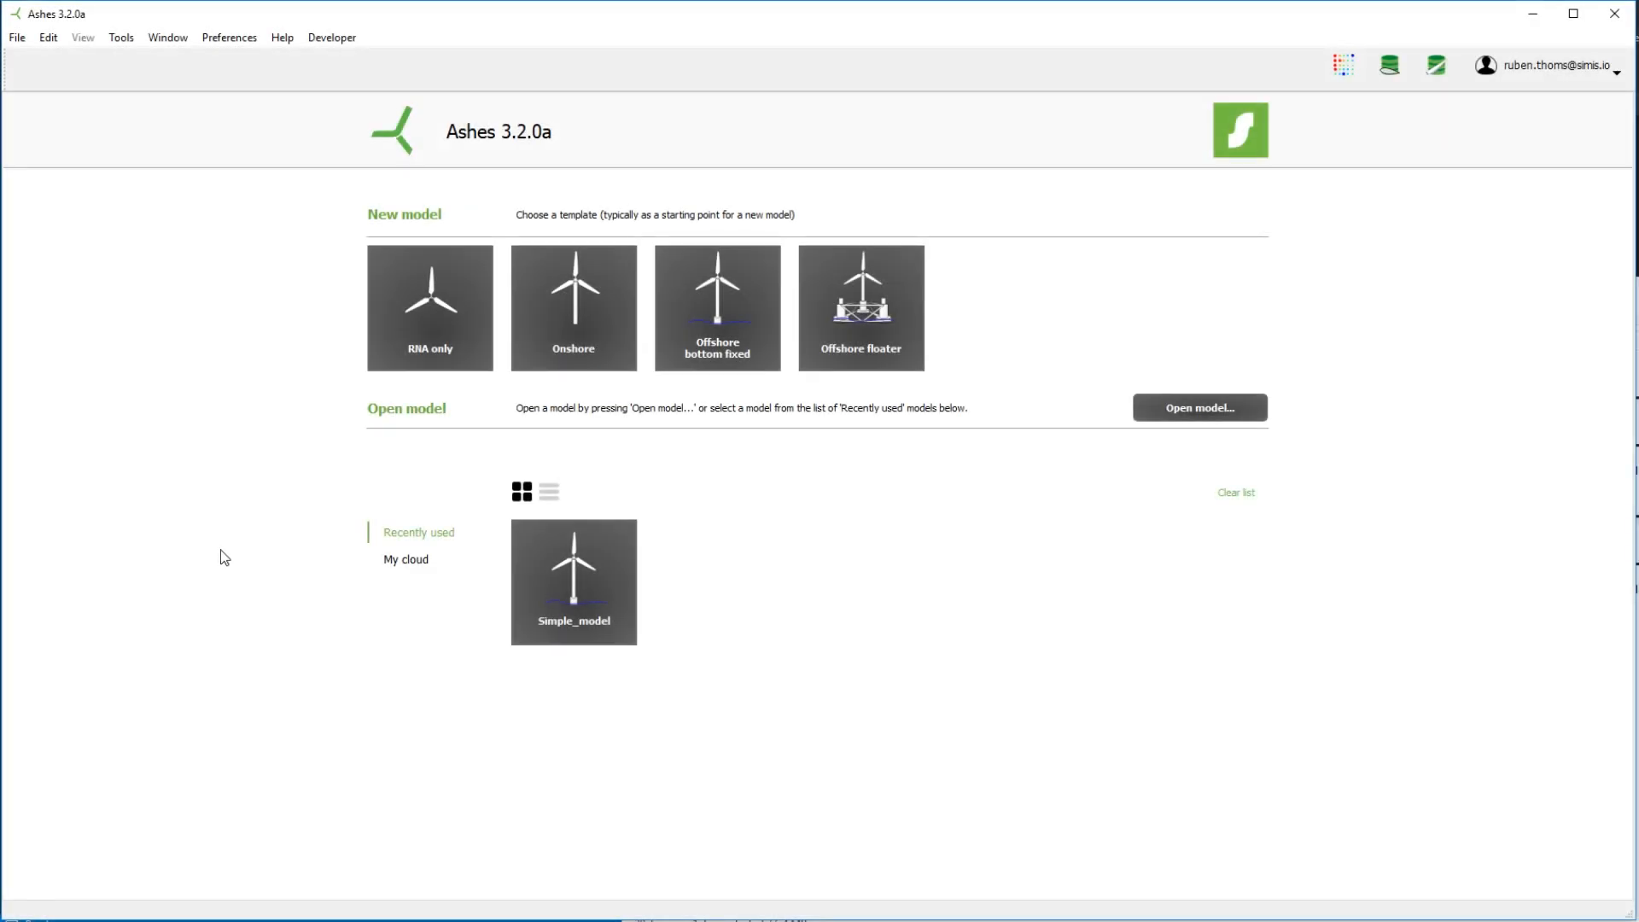
mouse_move(912, 637)
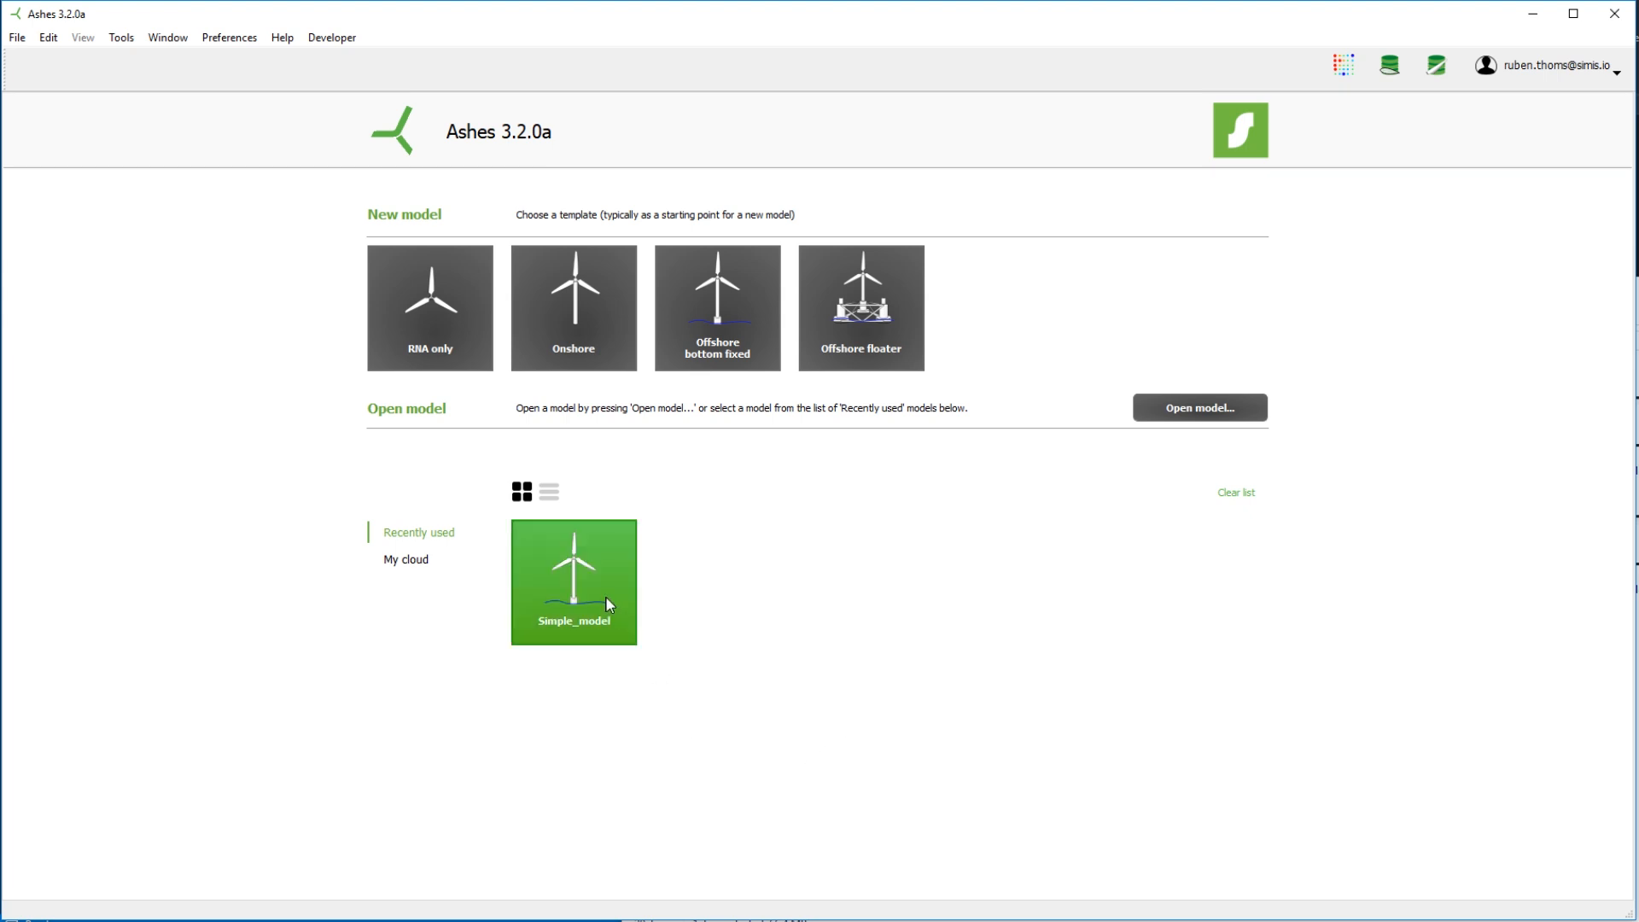
Open the recently used Simple_model offshore turbine from the start page.
double_click(574, 583)
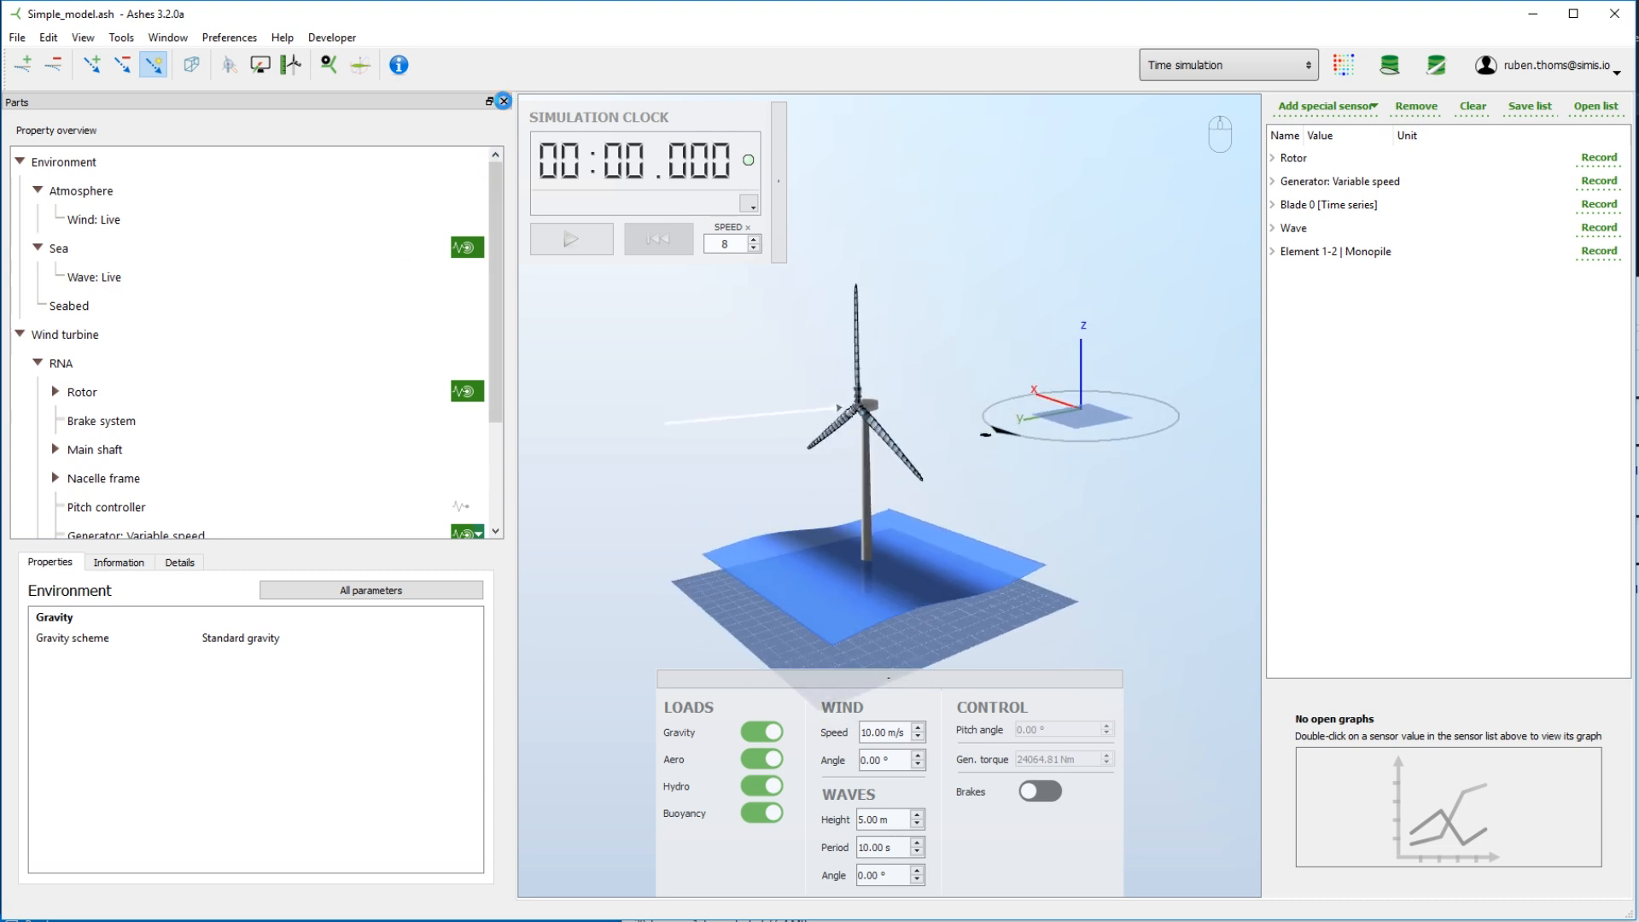
Hide the Parts panel, run the time simulation to about 5.7 s and pause it.
left_click(501, 101)
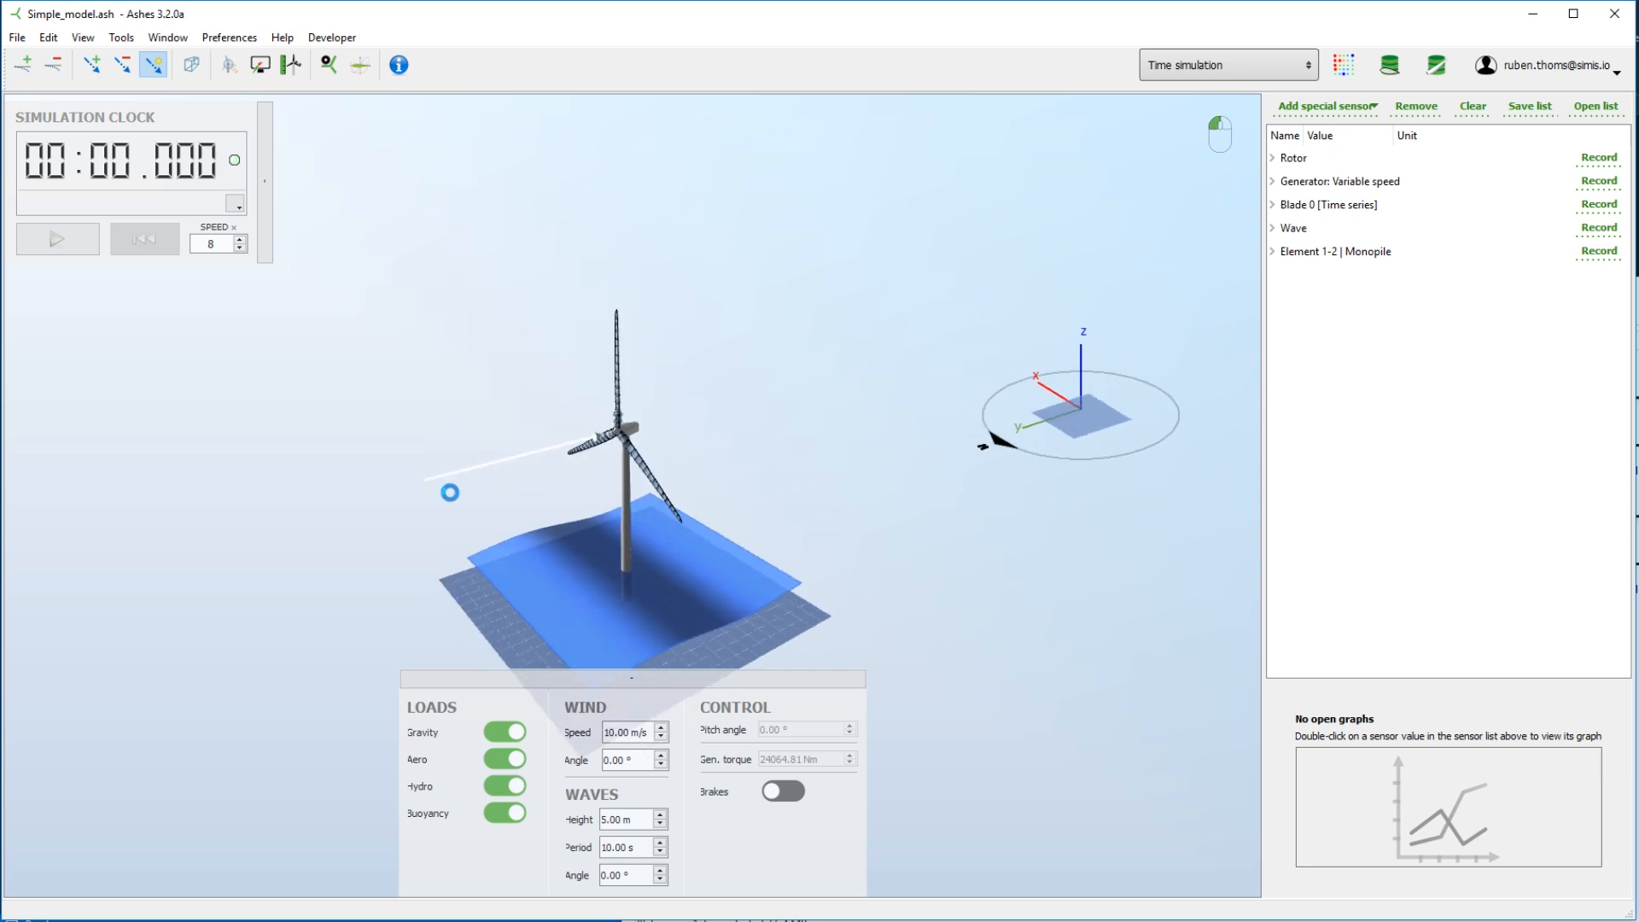
left_click(56, 239)
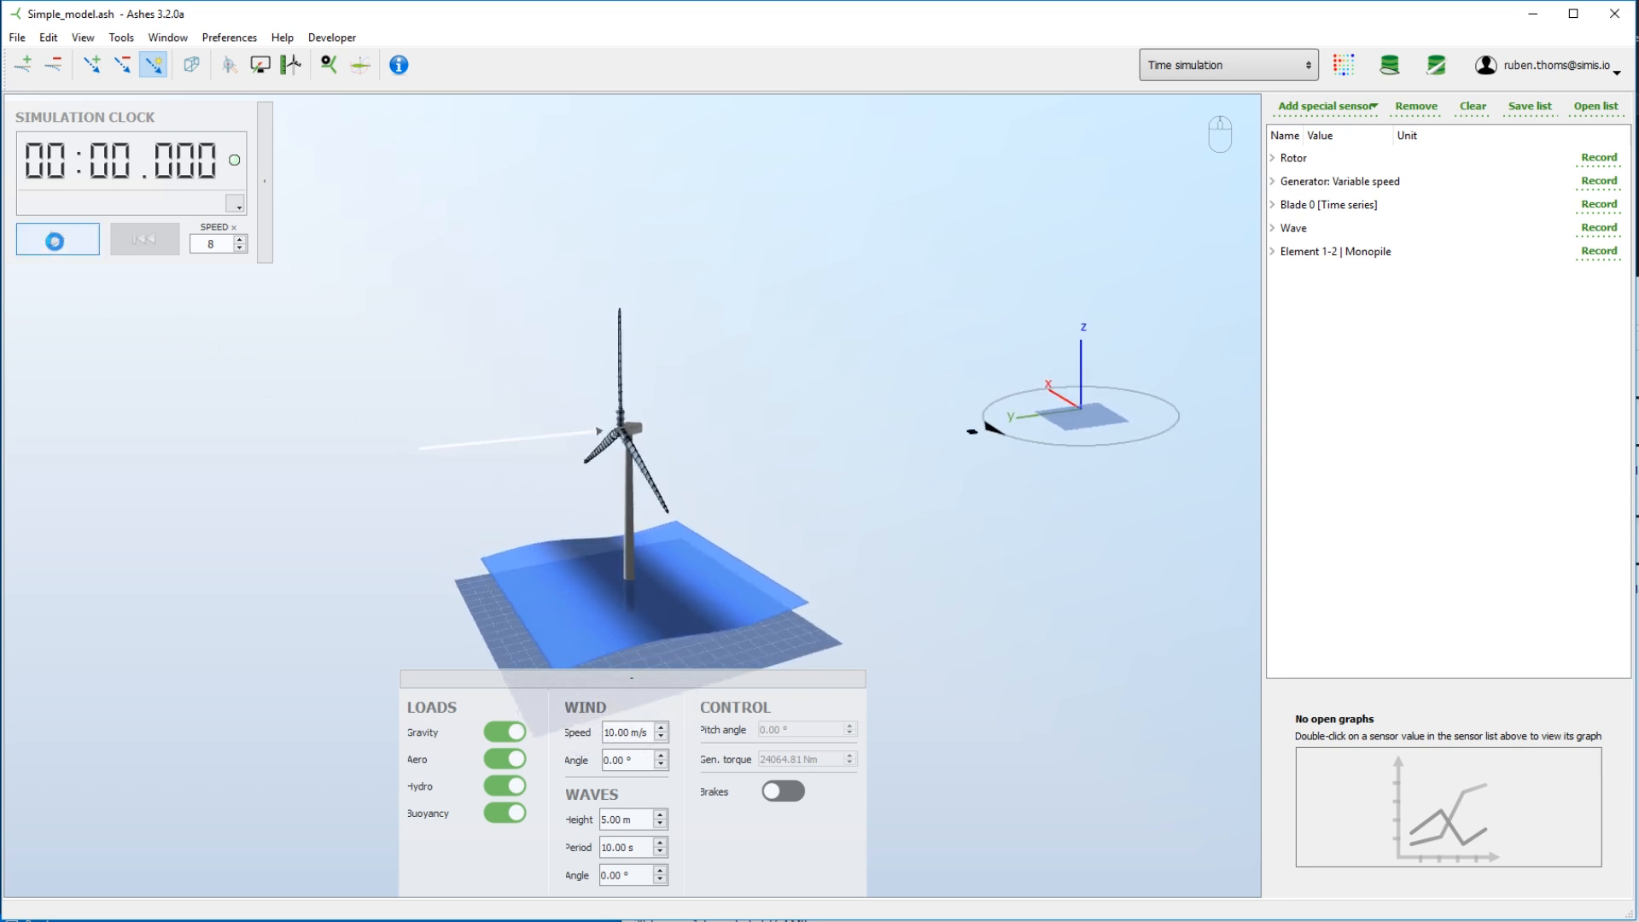
left_click(56, 239)
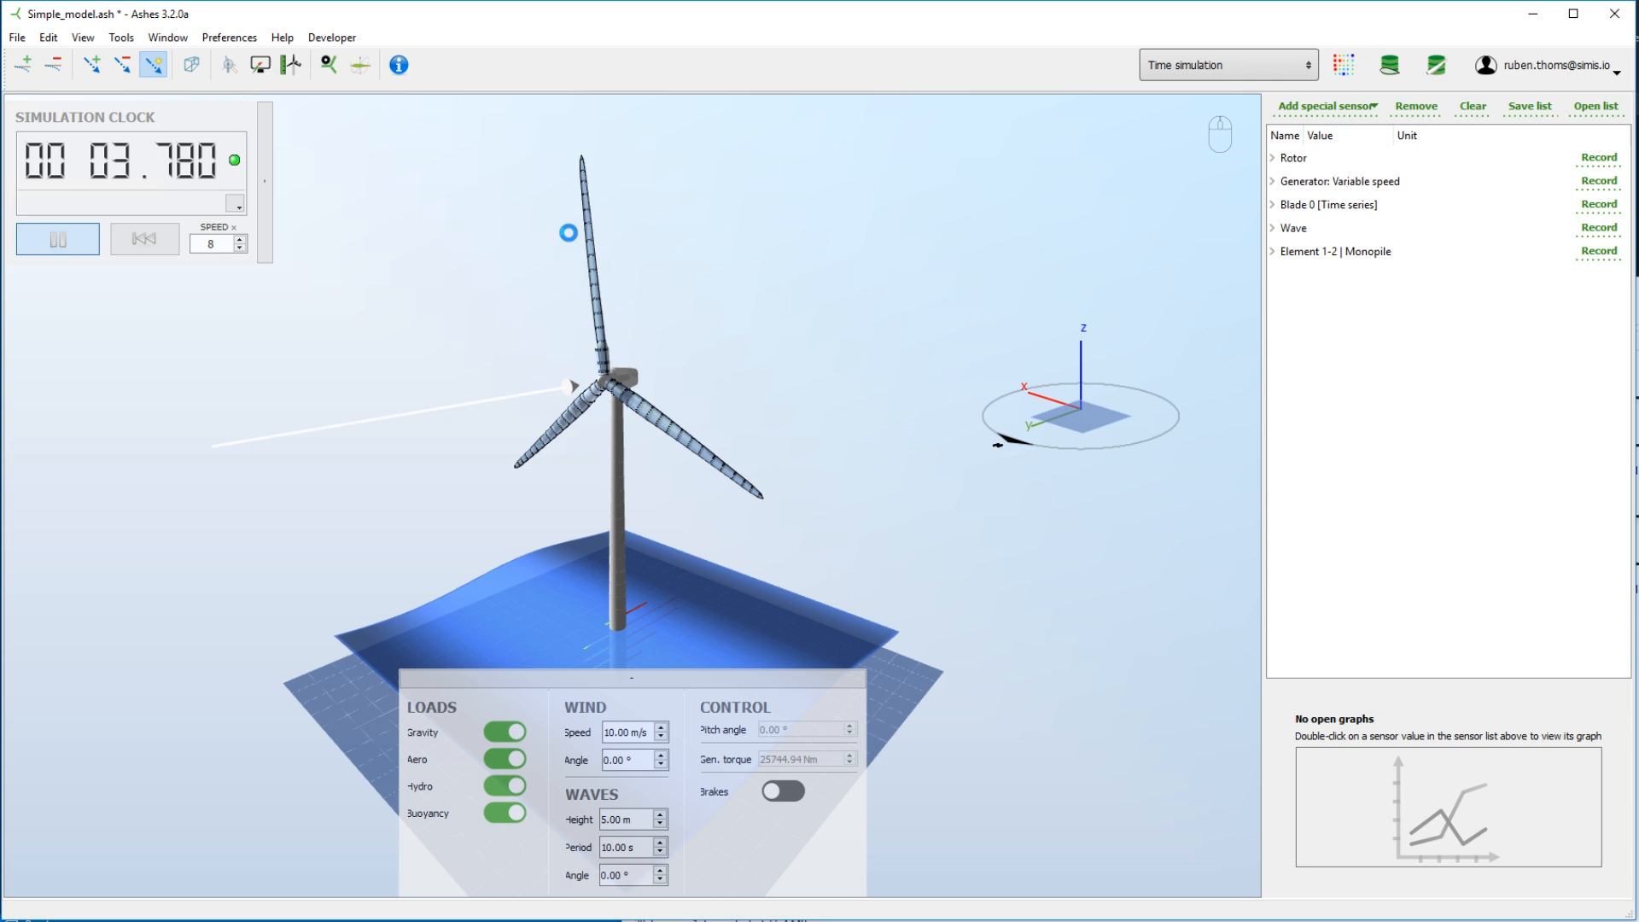
left_click(58, 239)
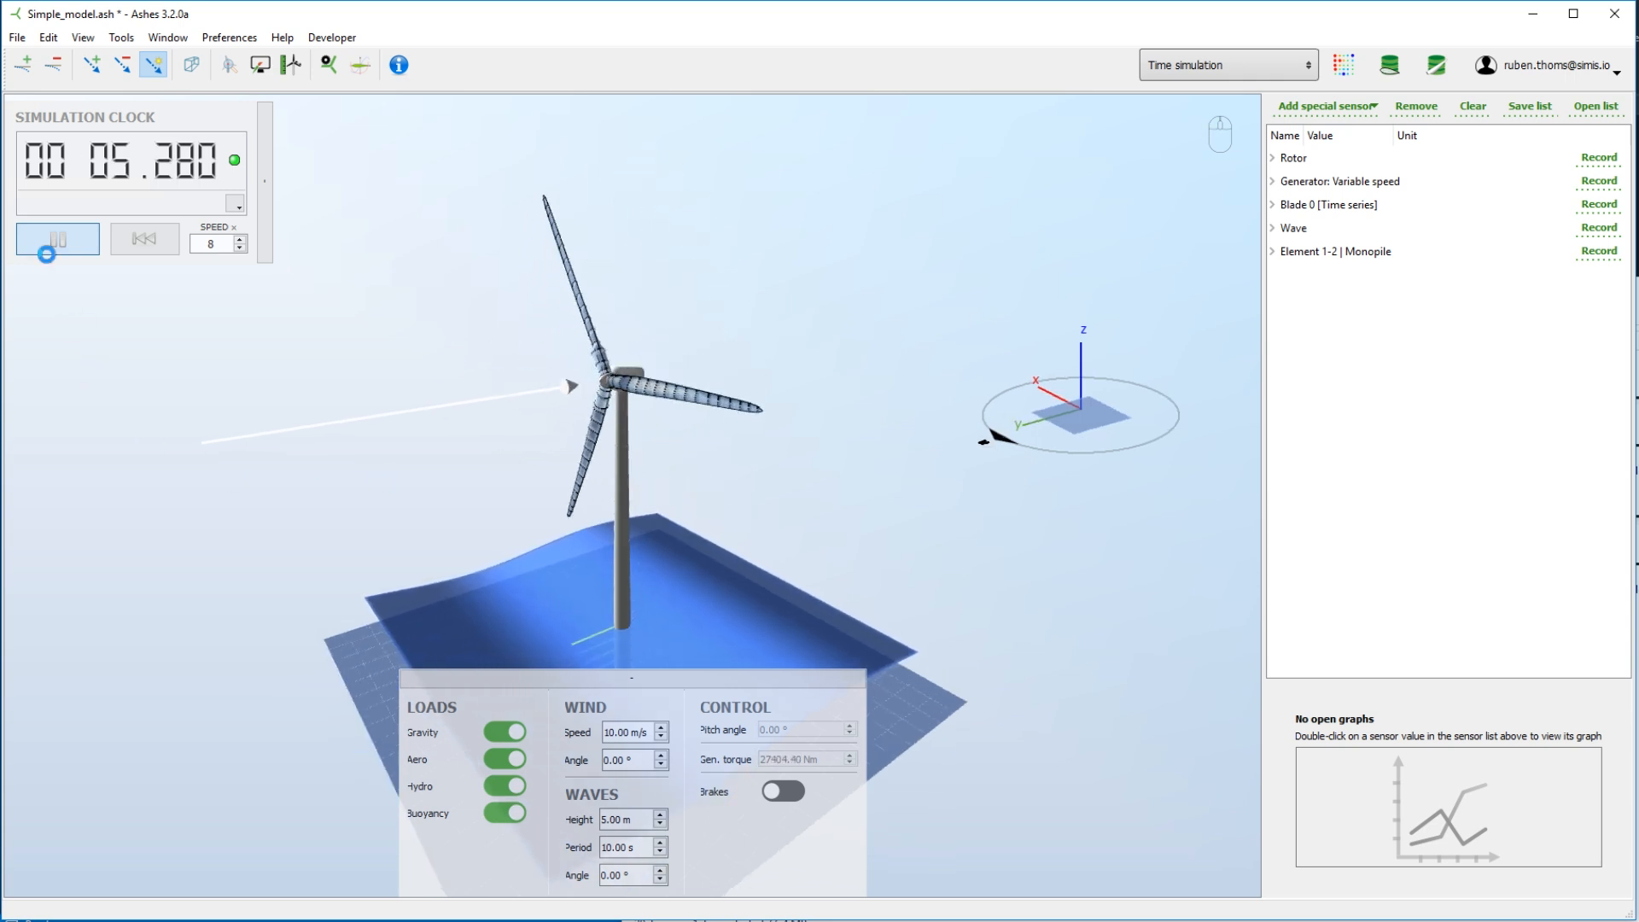
left_click(58, 239)
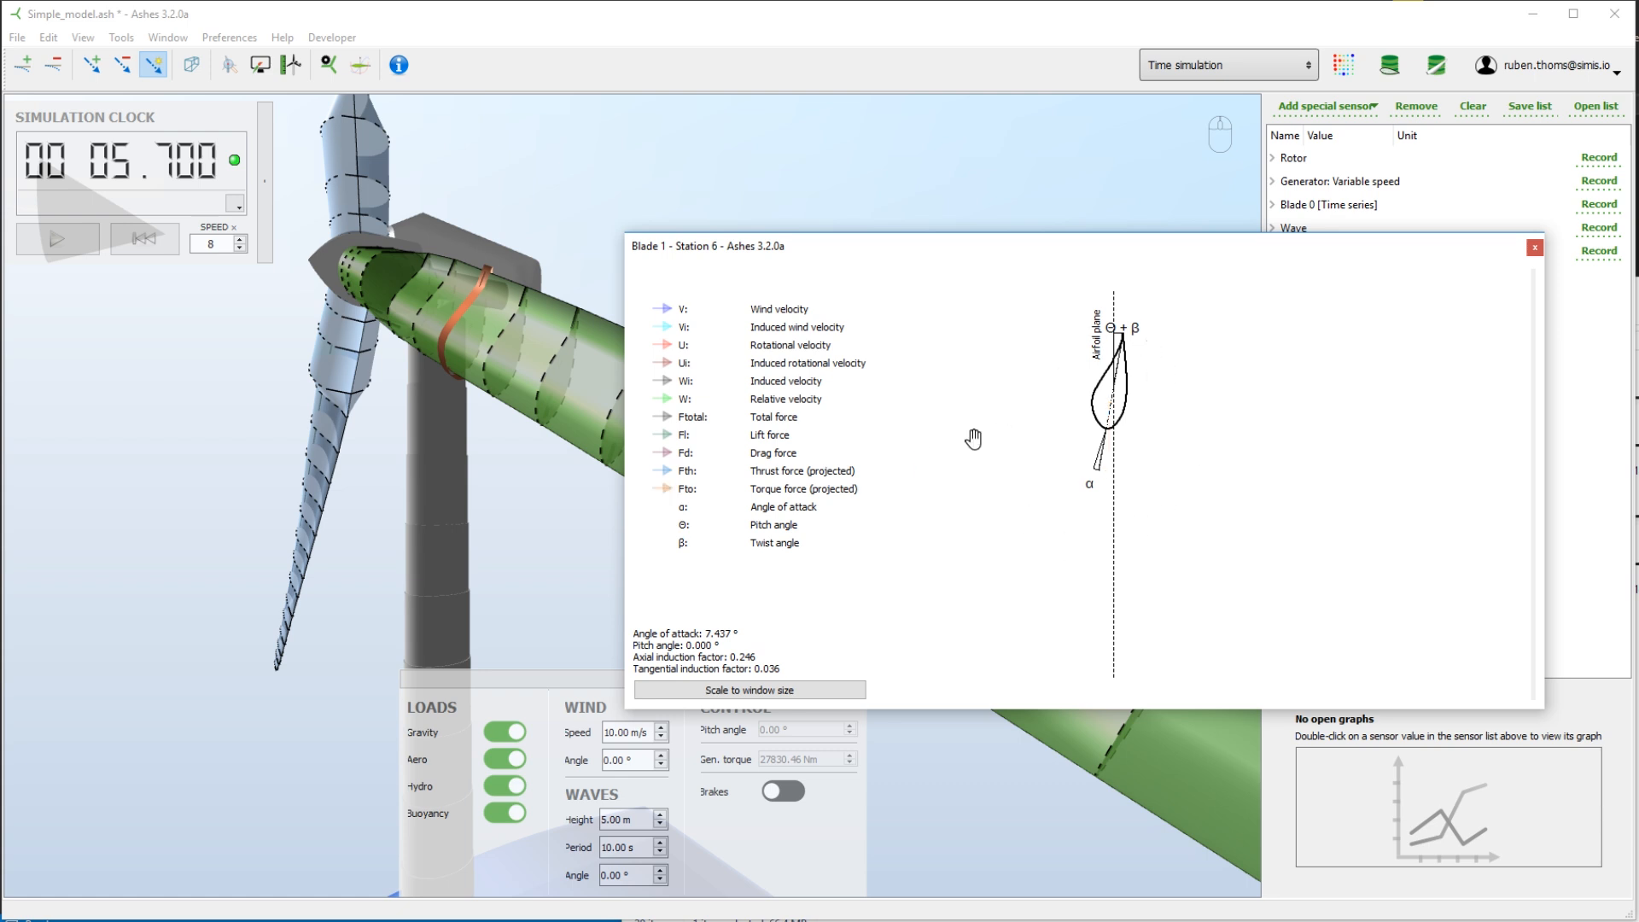
mouse_move(675, 379)
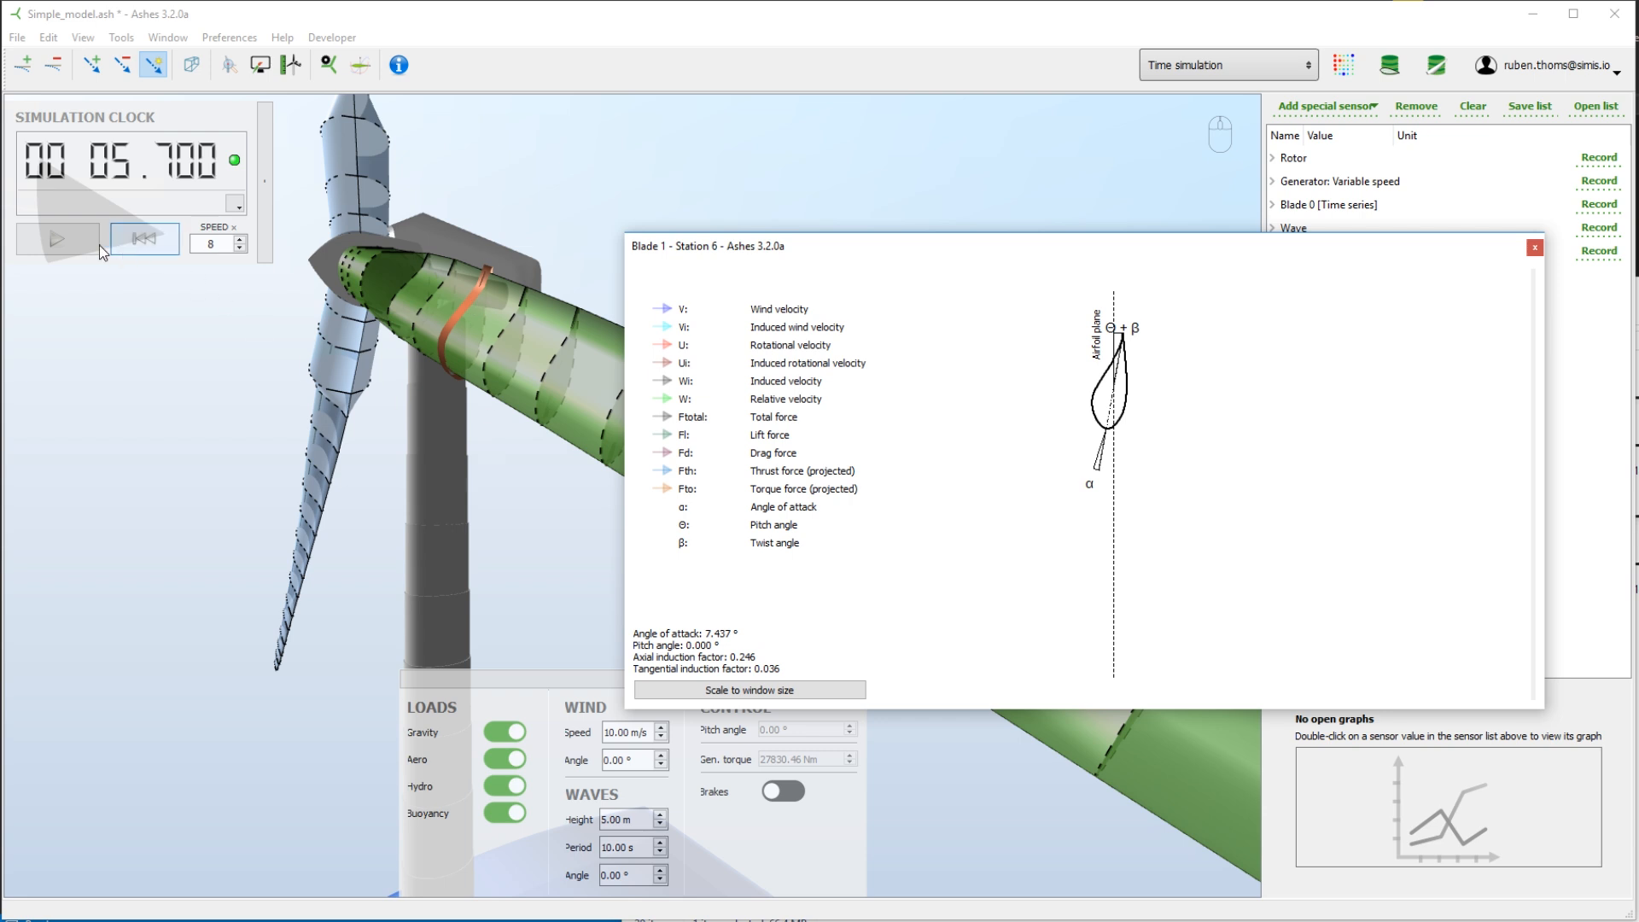
Resume the simulation with the Blade 1 – Station 6 velocity triangle window open.
left_click(56, 240)
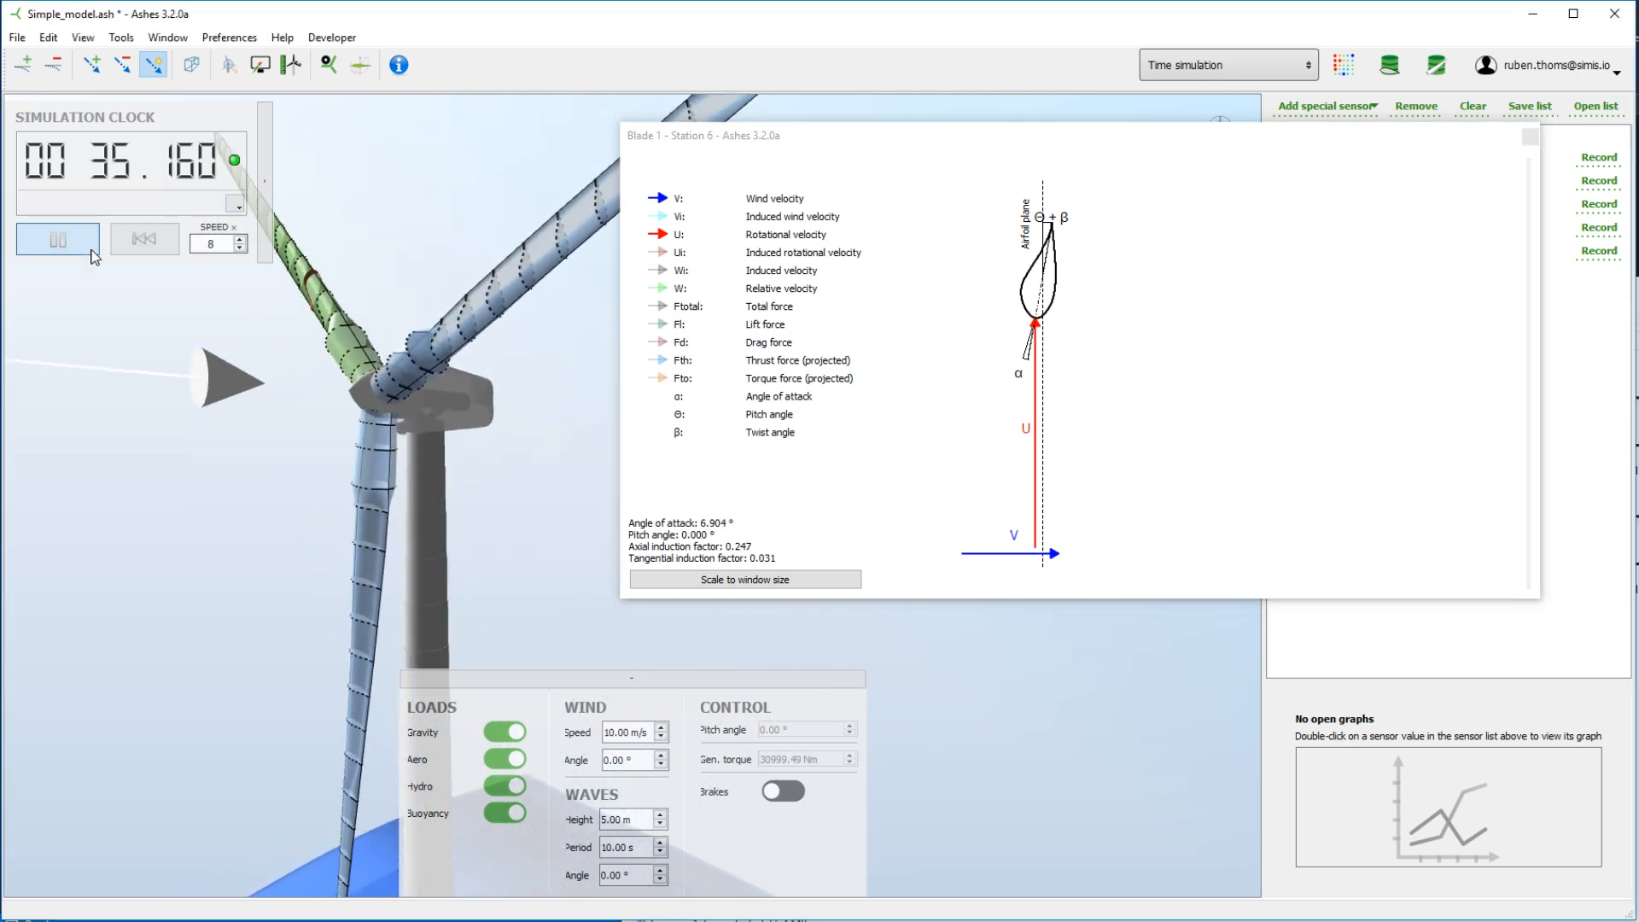
Briefly pause the simulation near 35.5 s and resume it with V and U arrows shown.
left_click(58, 239)
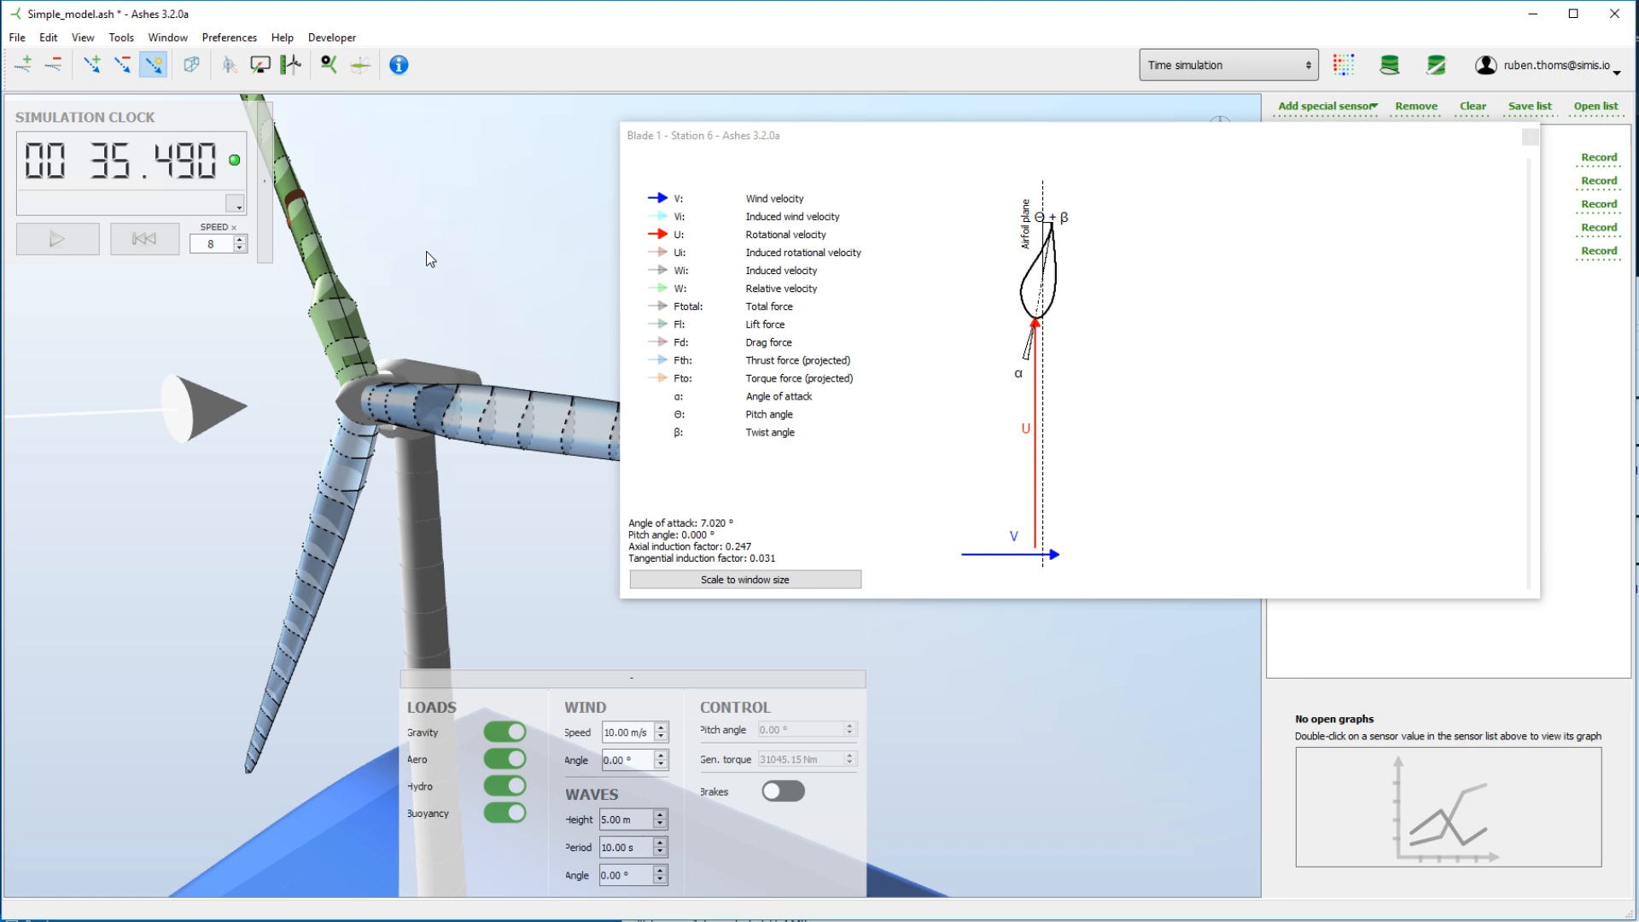
mouse_move(420, 255)
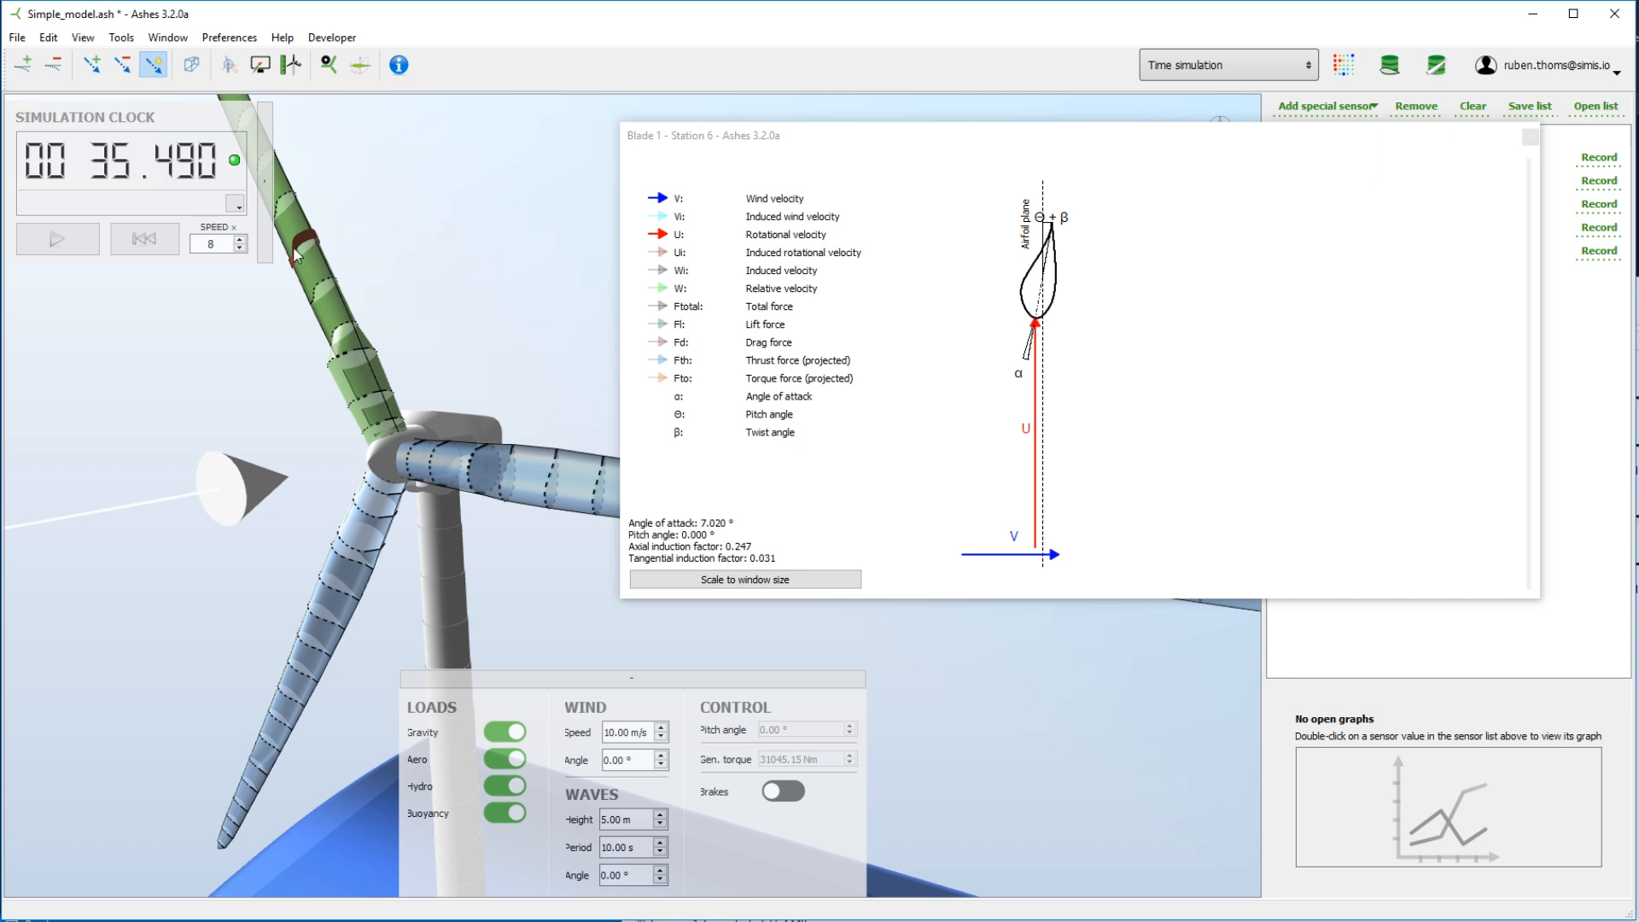
mouse_move(84, 251)
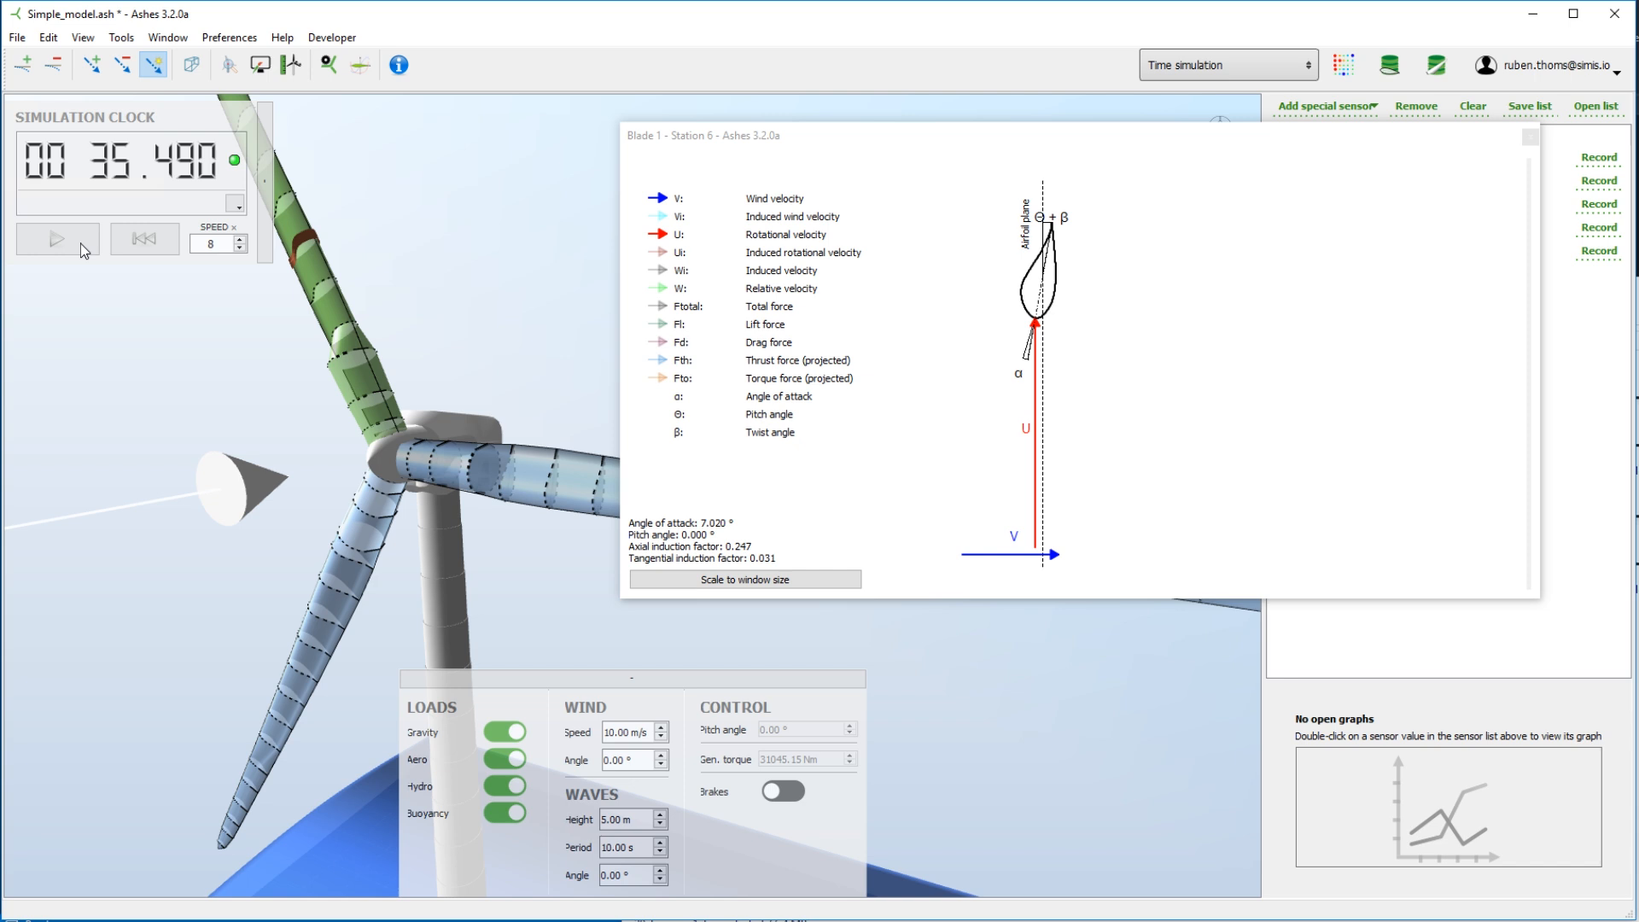
left_click(56, 239)
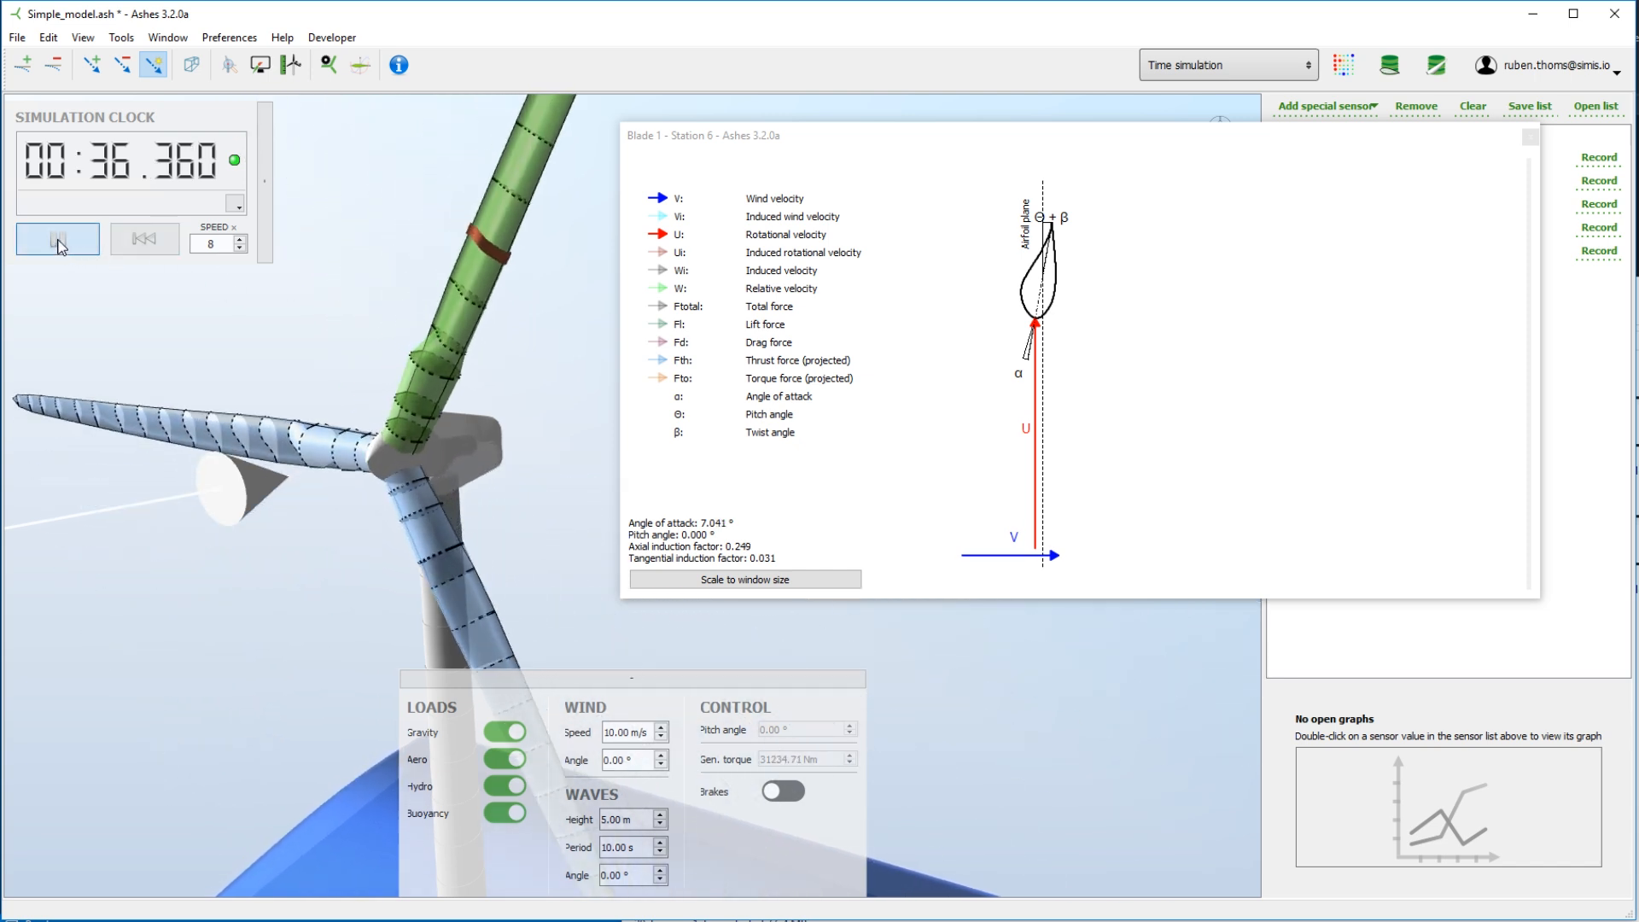
Pause the simulation near 36.5 s before adding the induced velocity arrow.
left_click(58, 239)
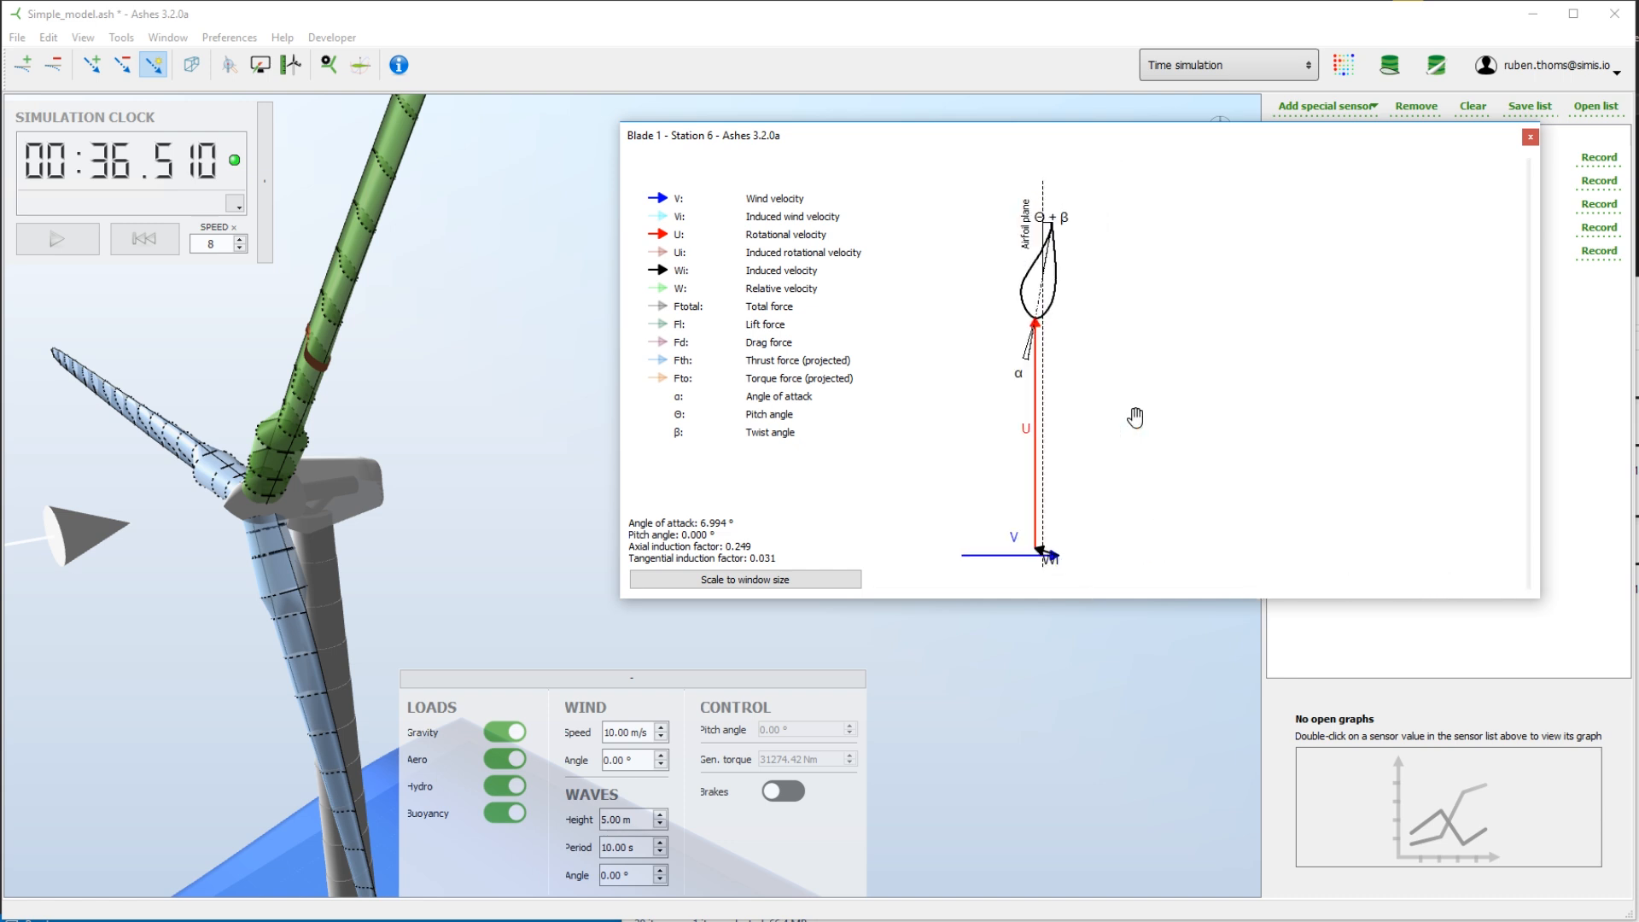
mouse_move(1038, 449)
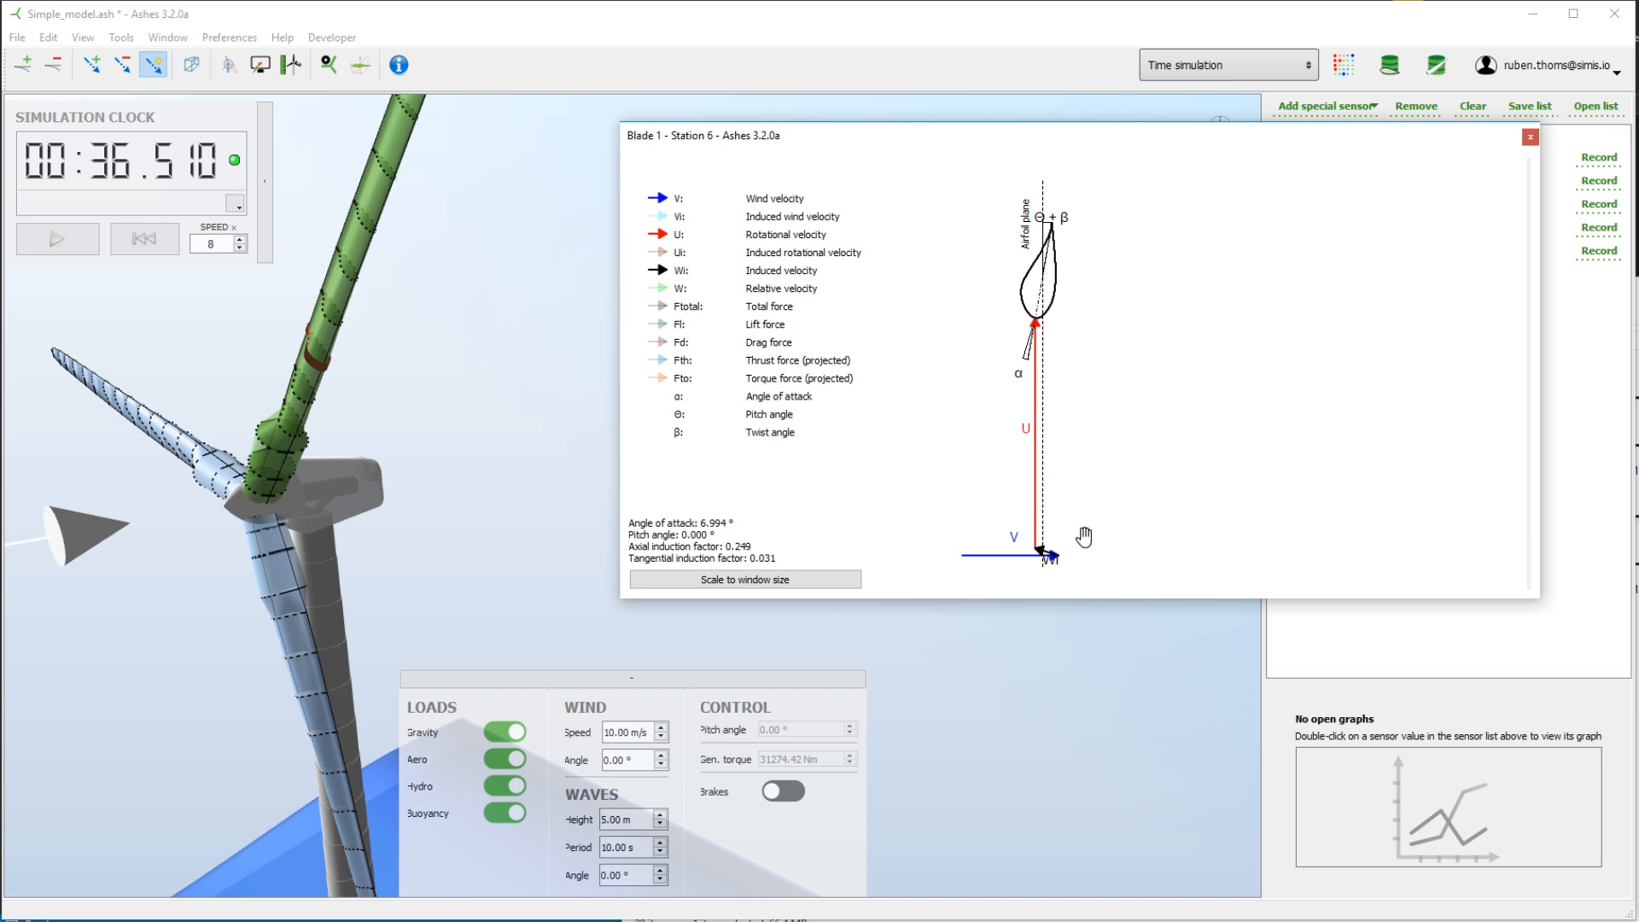
mouse_move(1064, 572)
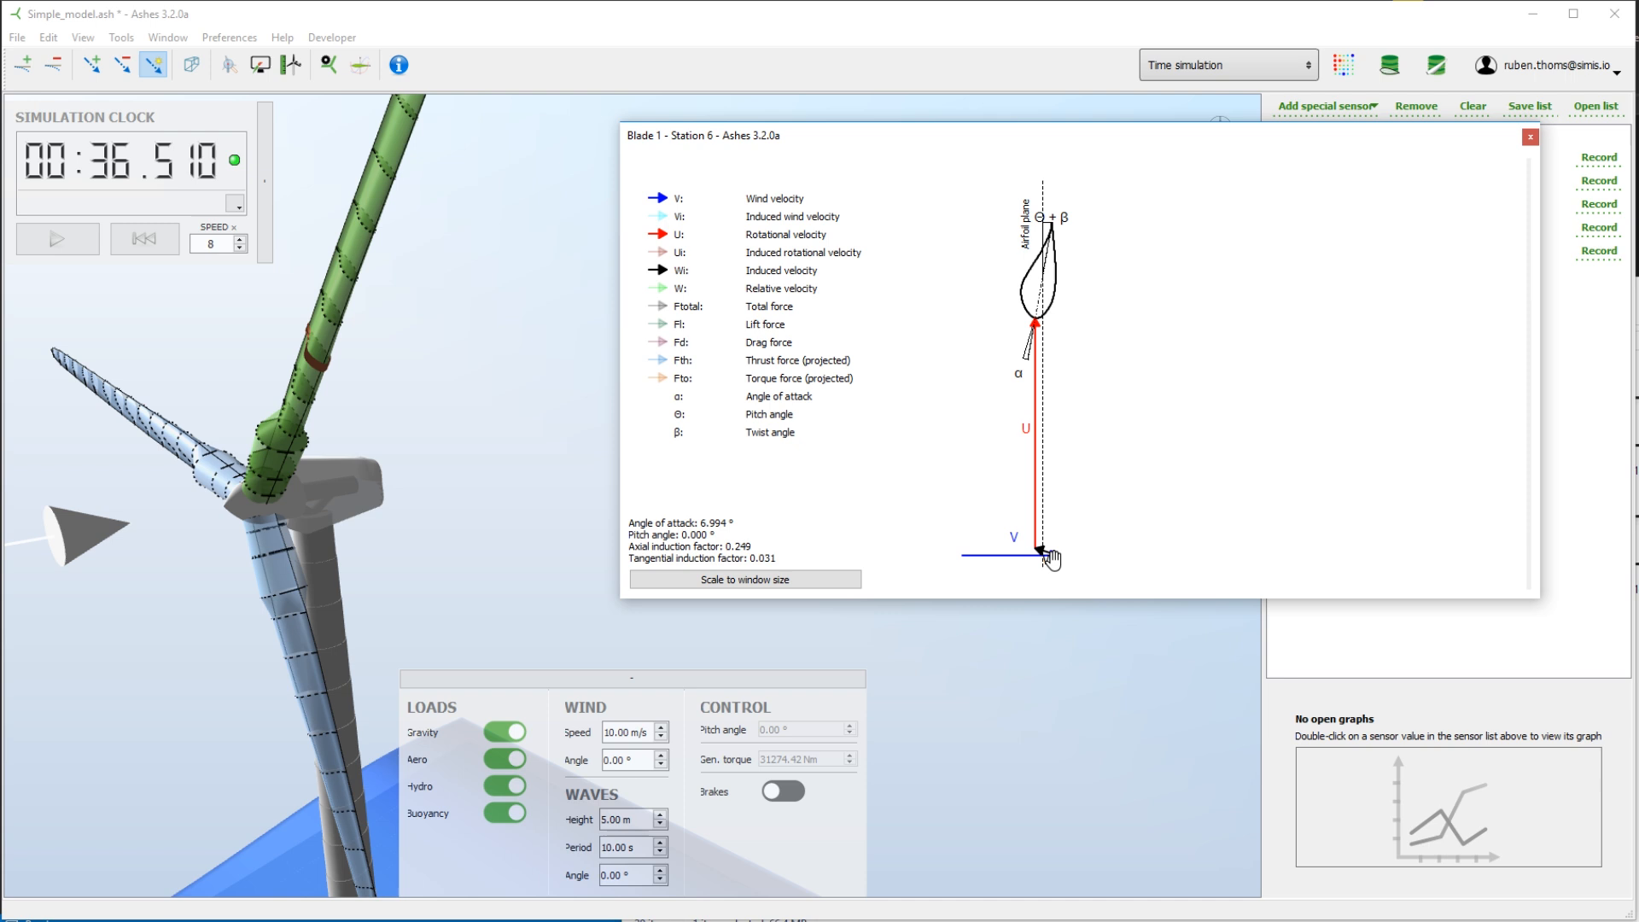
mouse_move(1028, 467)
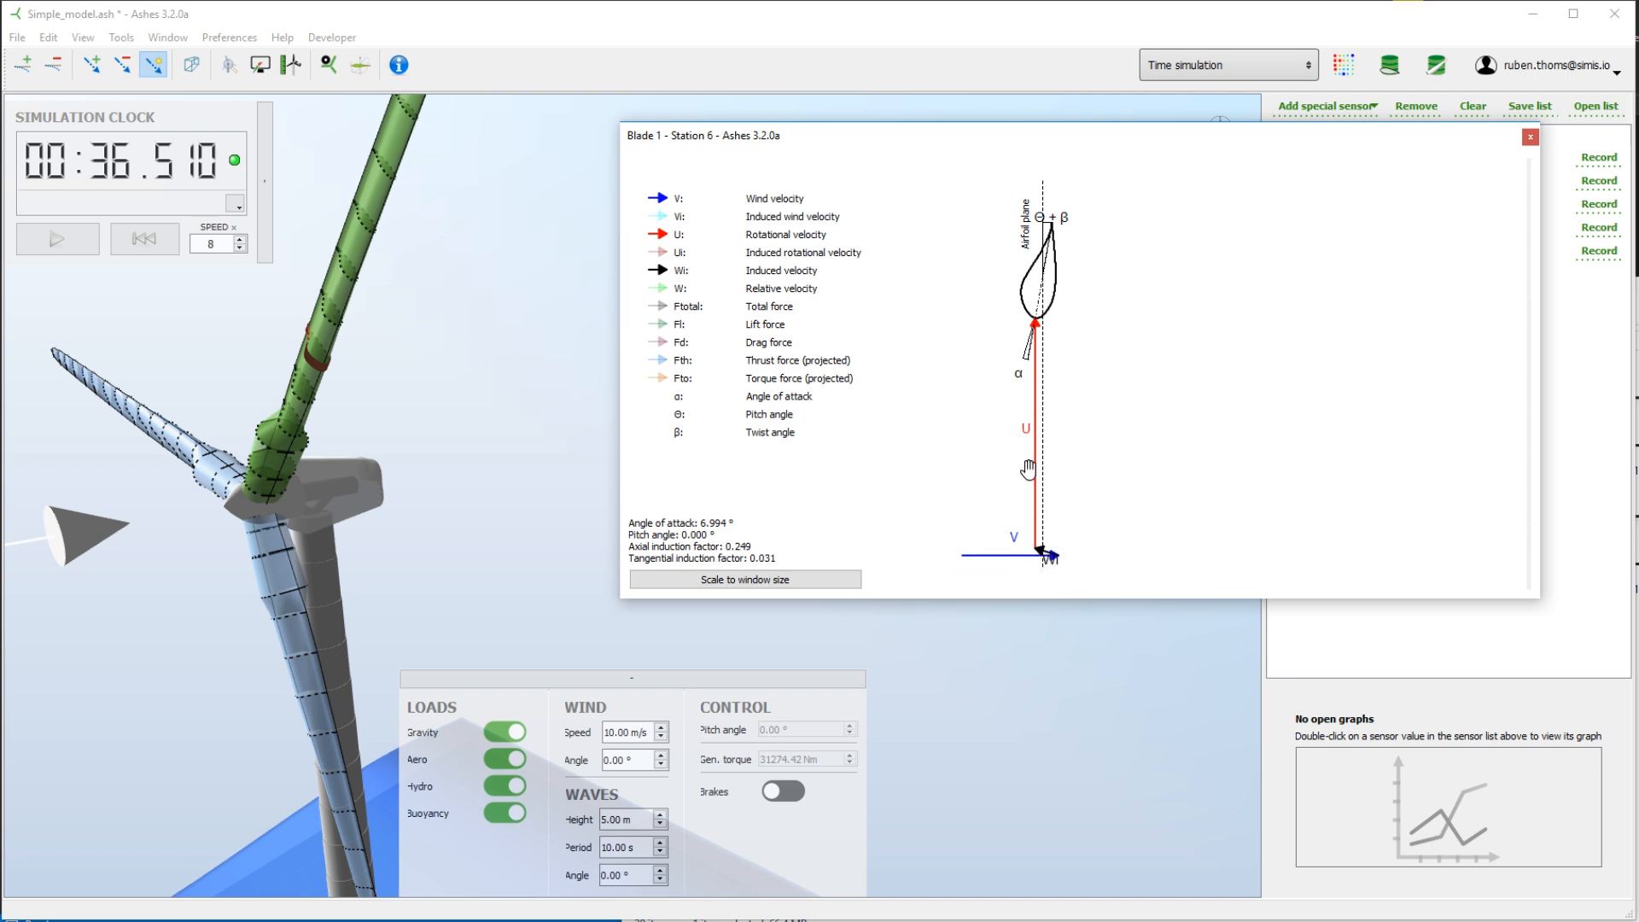
mouse_move(990, 448)
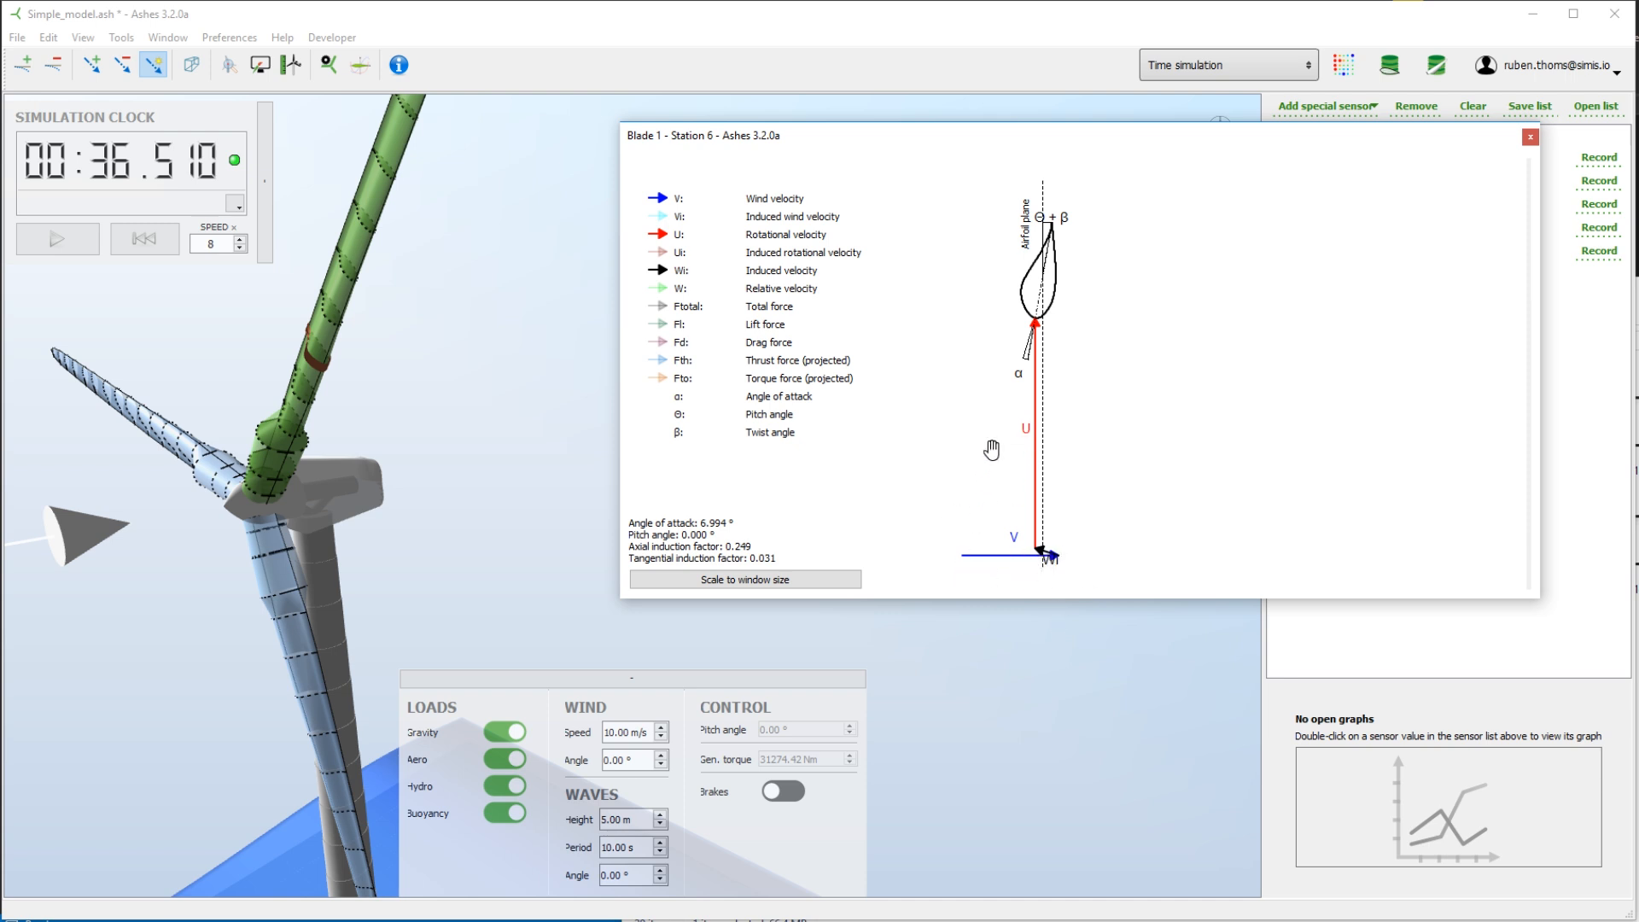
mouse_move(919, 506)
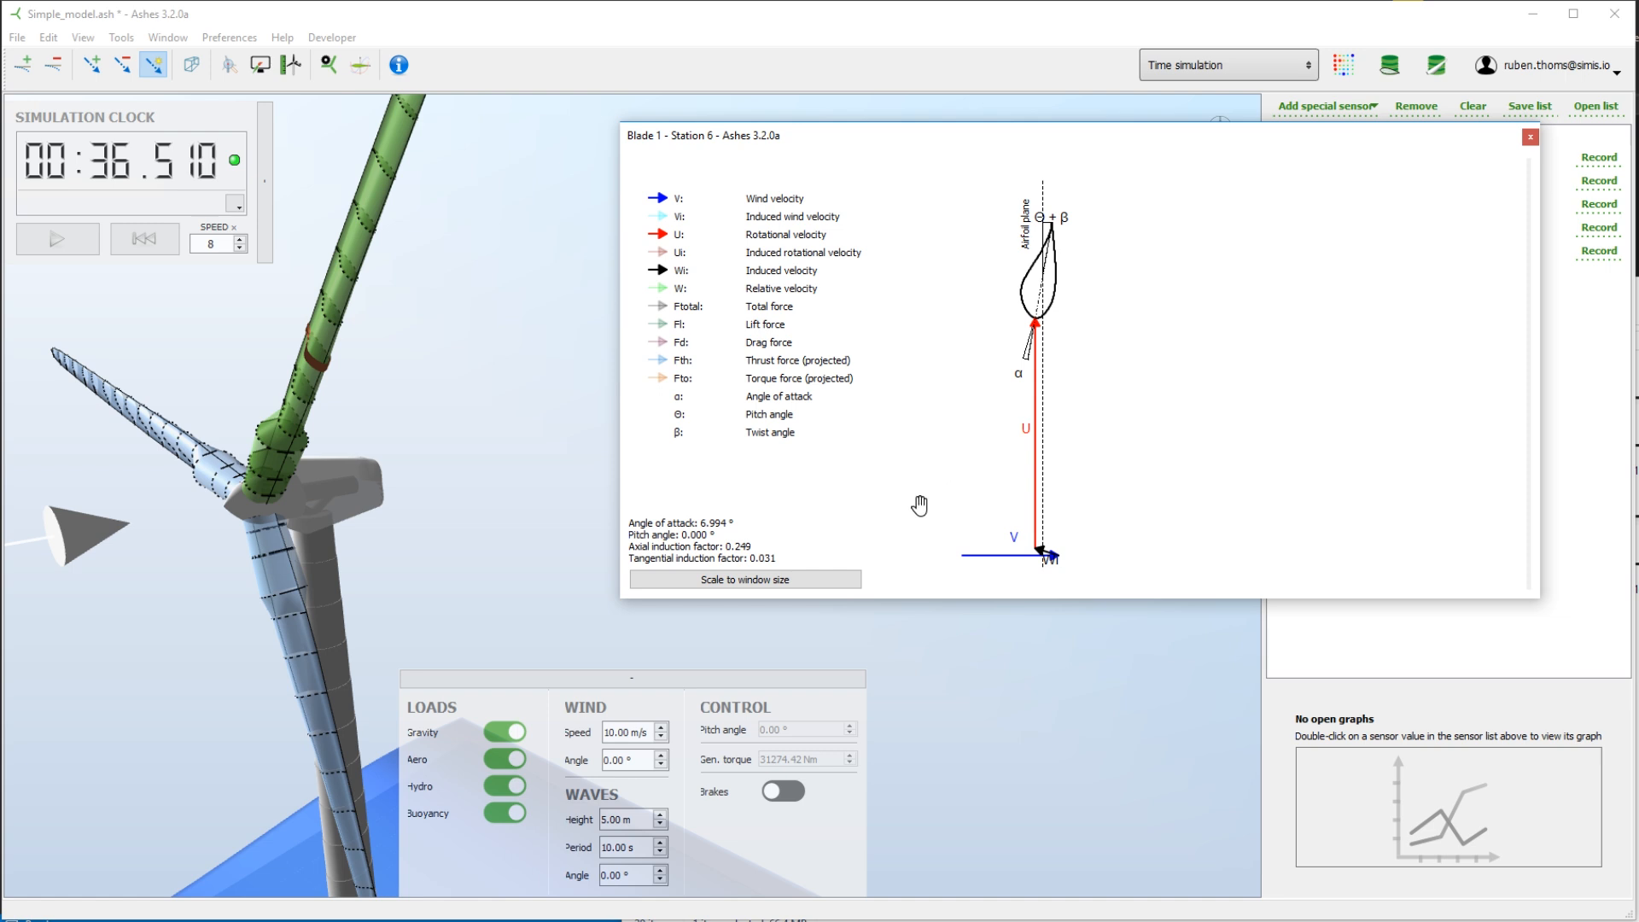
mouse_move(966, 565)
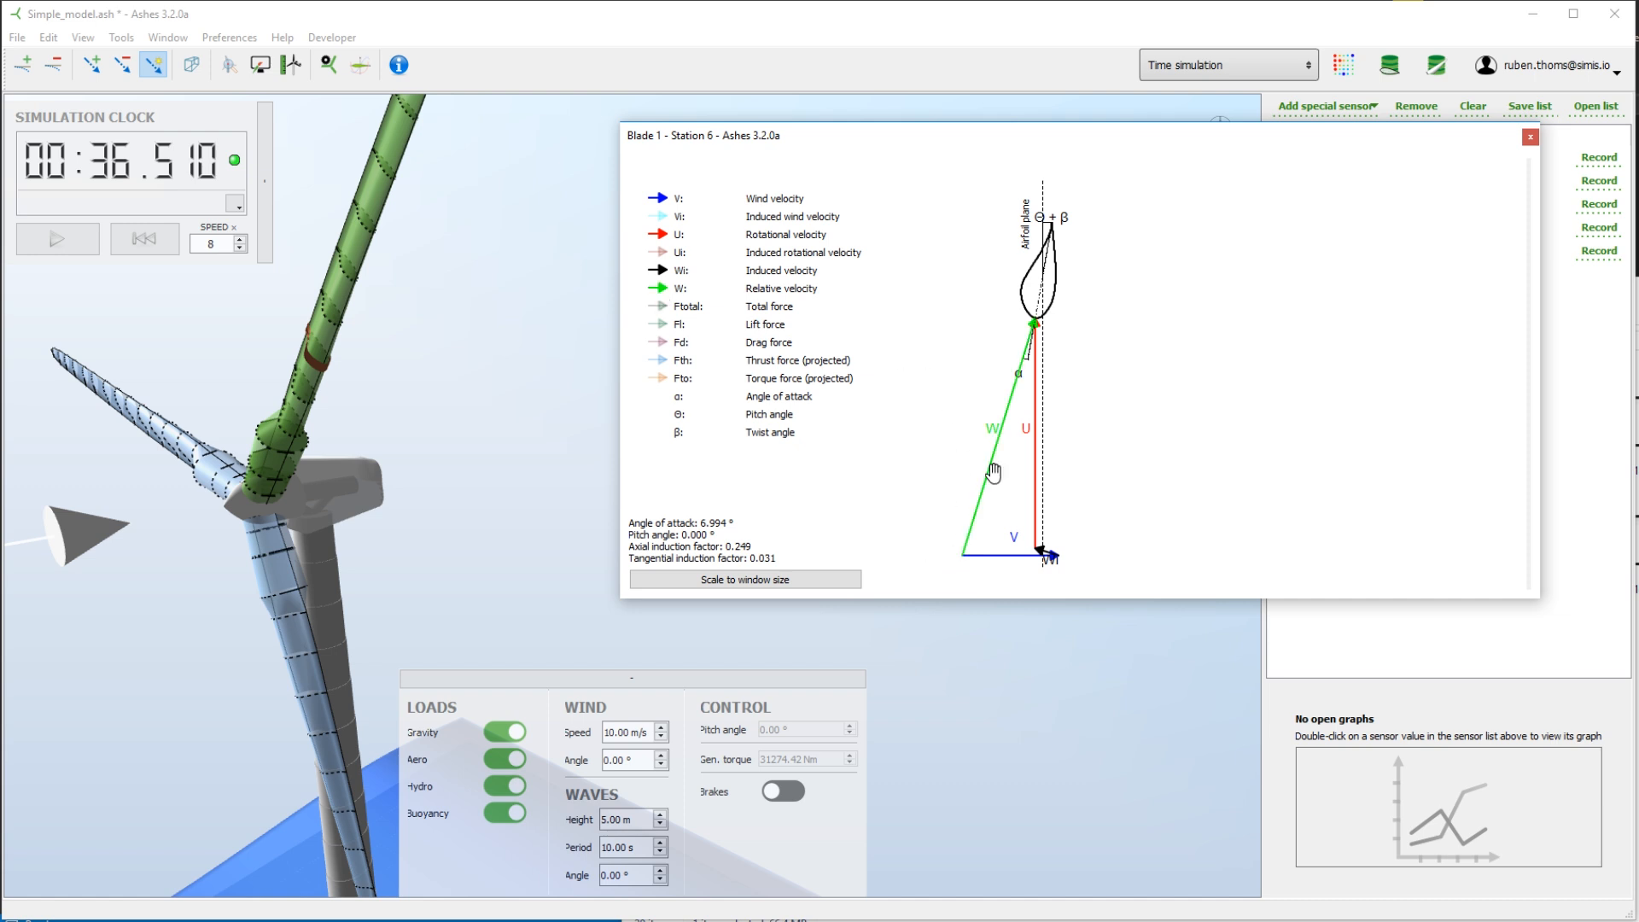
mouse_move(636, 195)
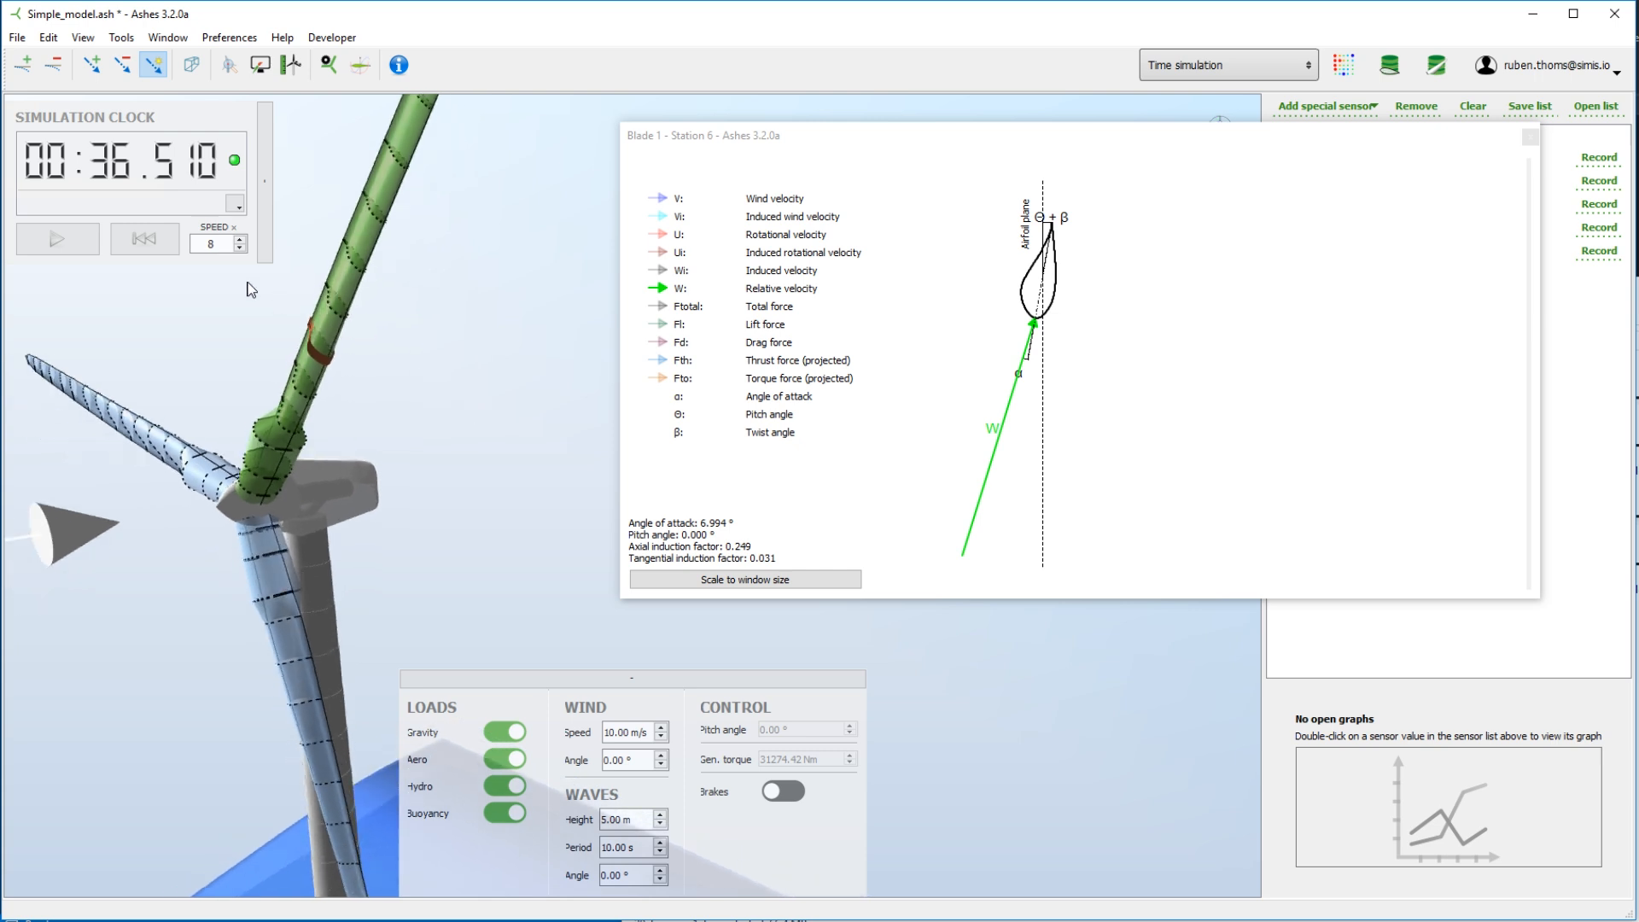
mouse_move(434, 427)
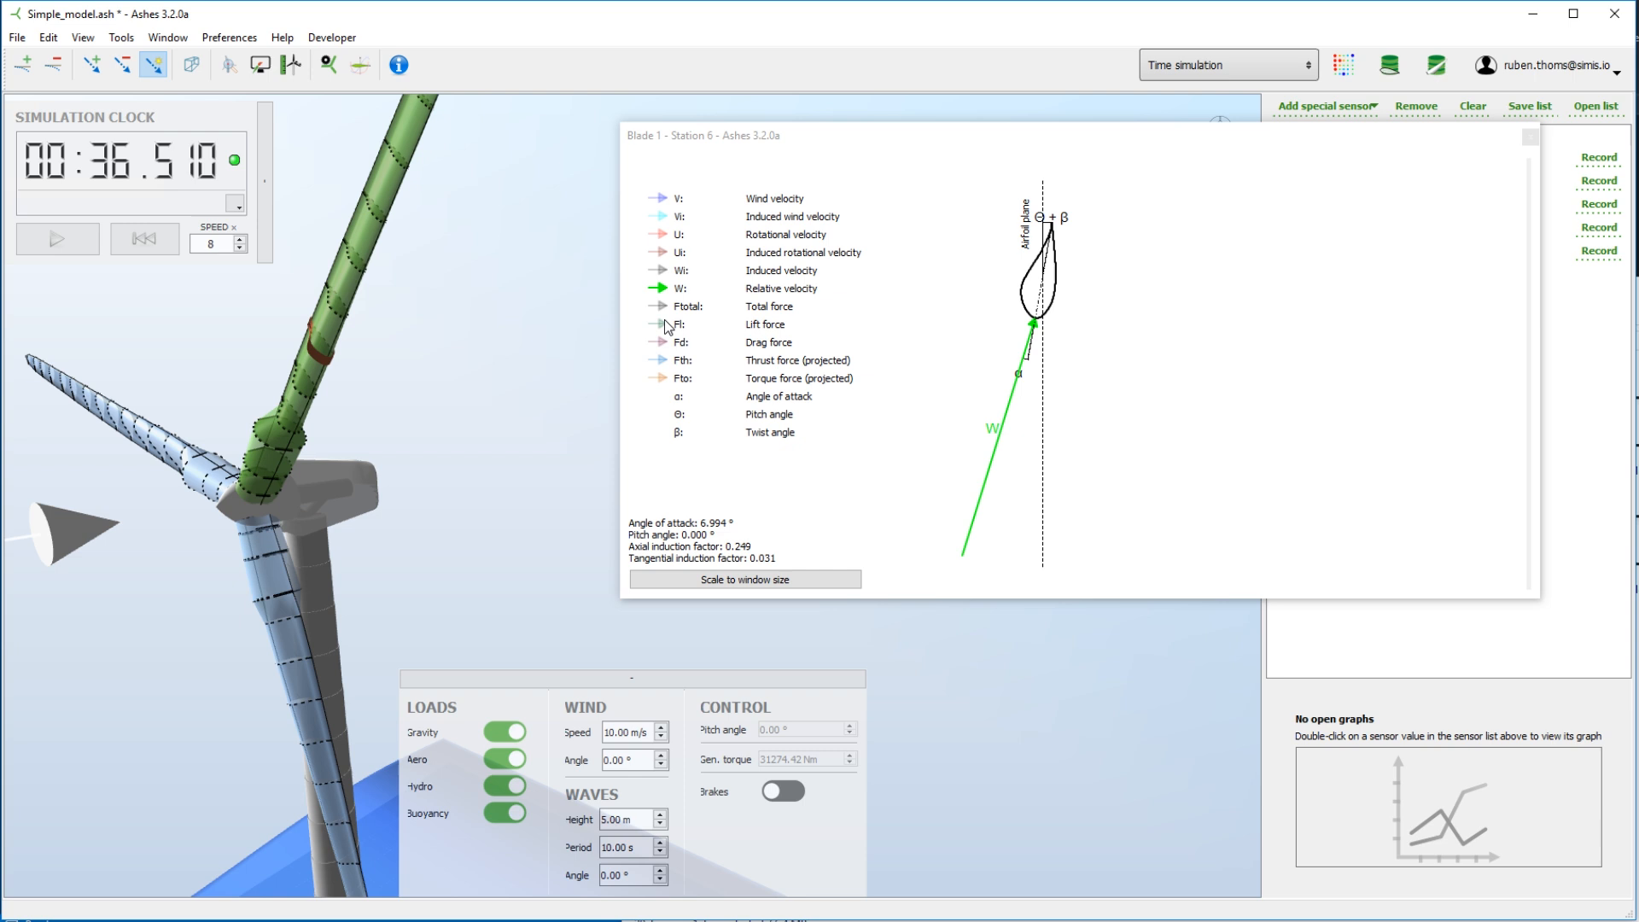
Show the lift force (Fl) and drag force (Fd) arrows in the station 6 triangle.
left_click(659, 325)
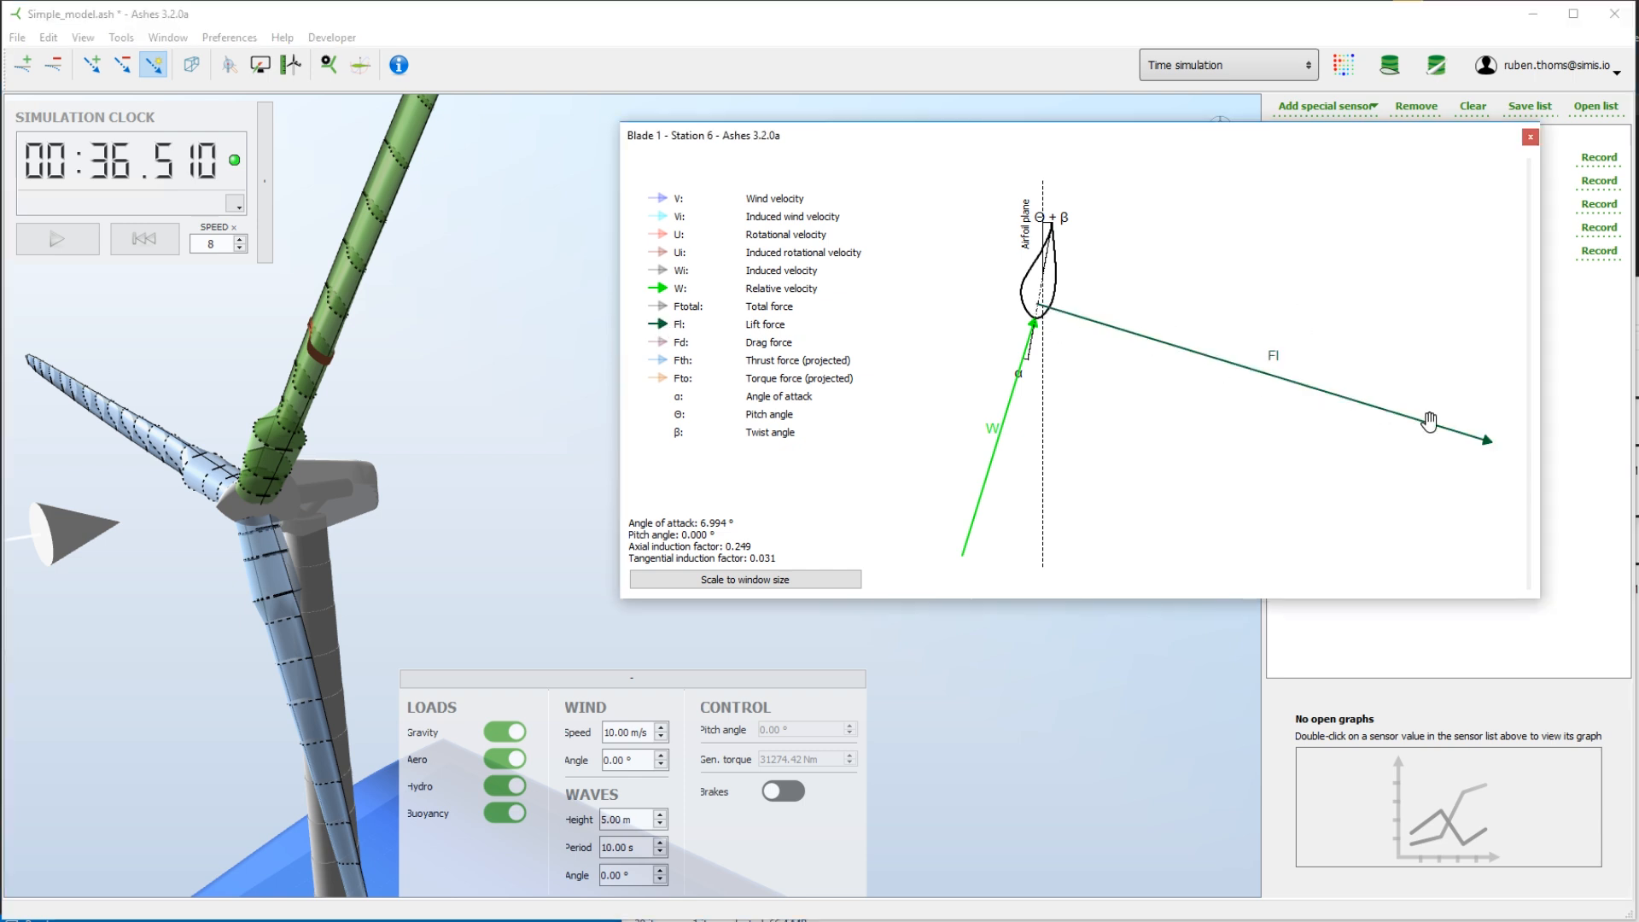
mouse_move(929, 601)
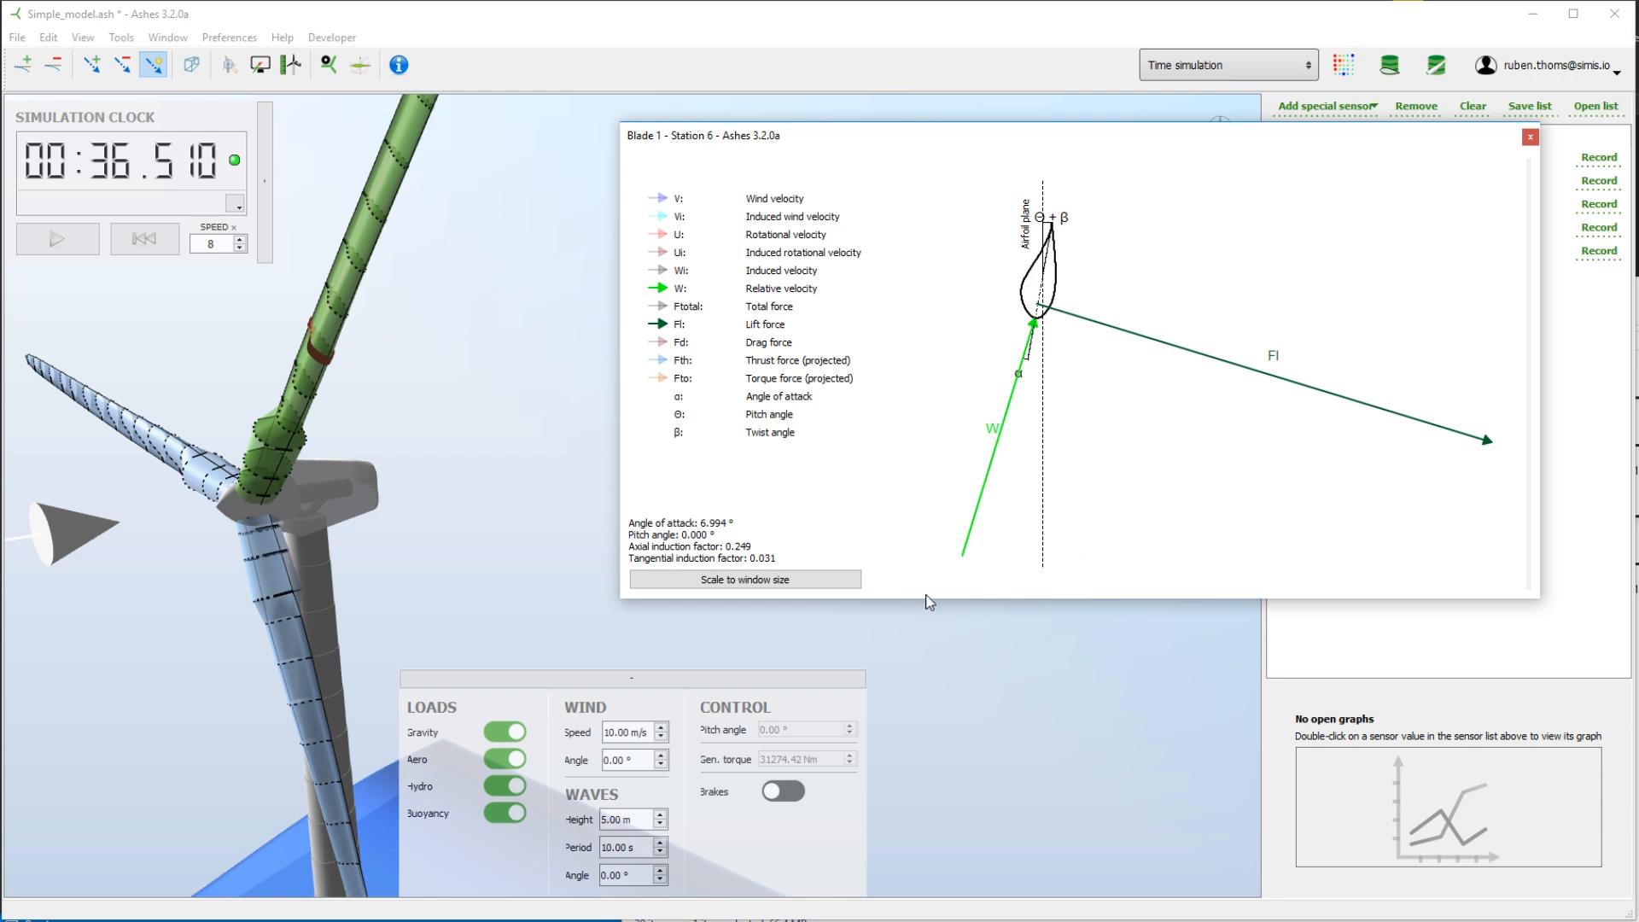
mouse_move(963, 548)
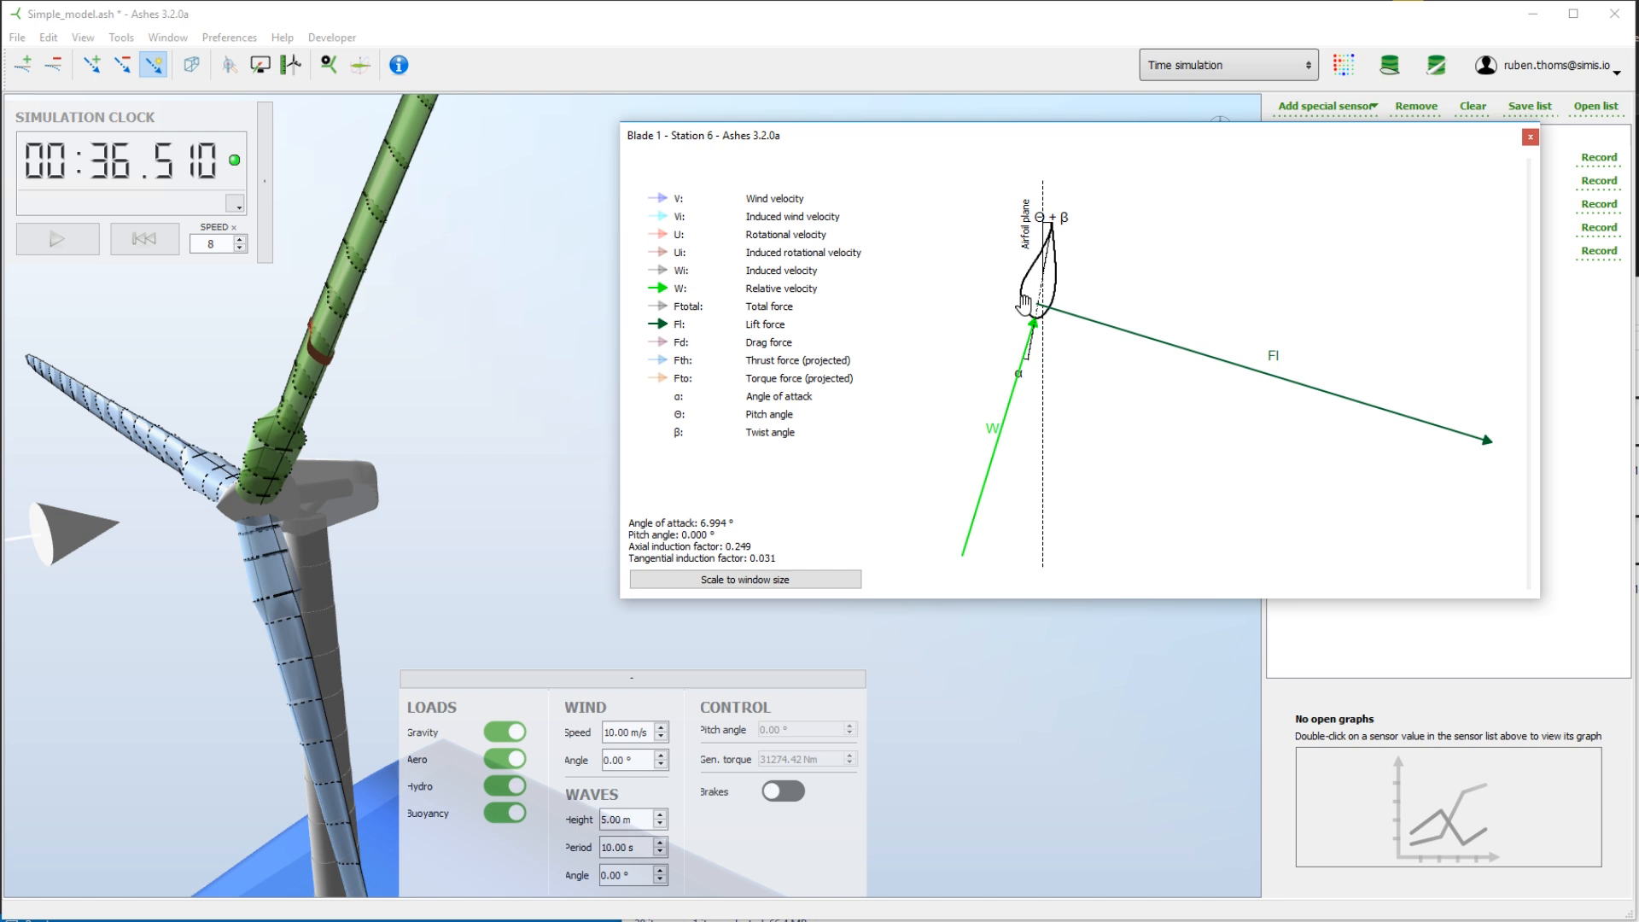
mouse_move(666, 349)
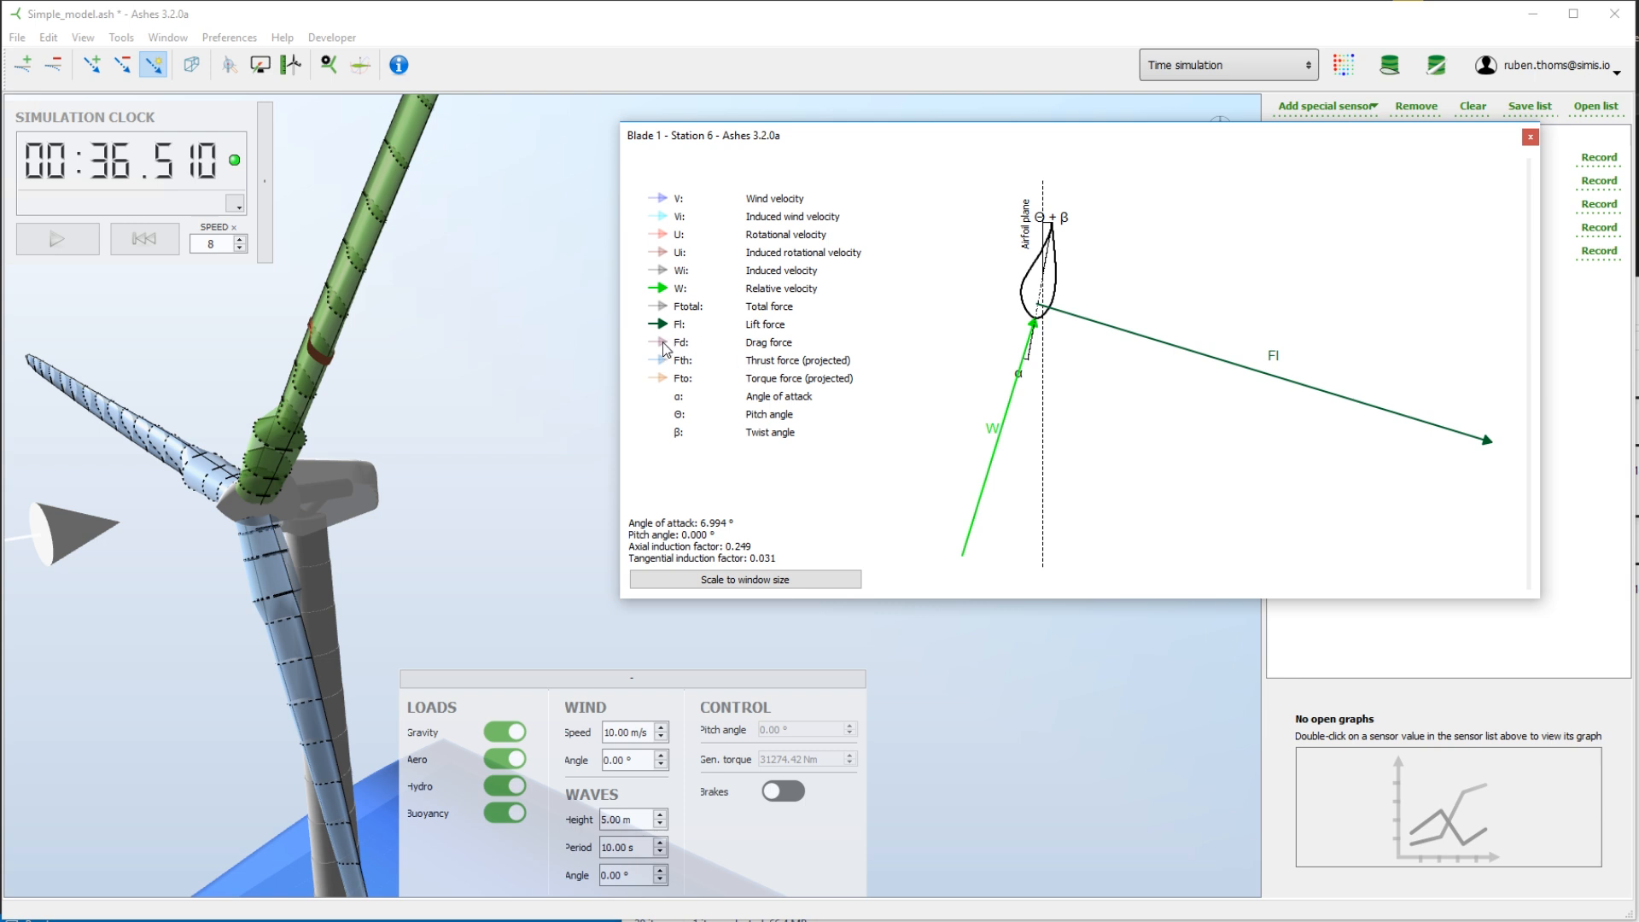
left_click(659, 342)
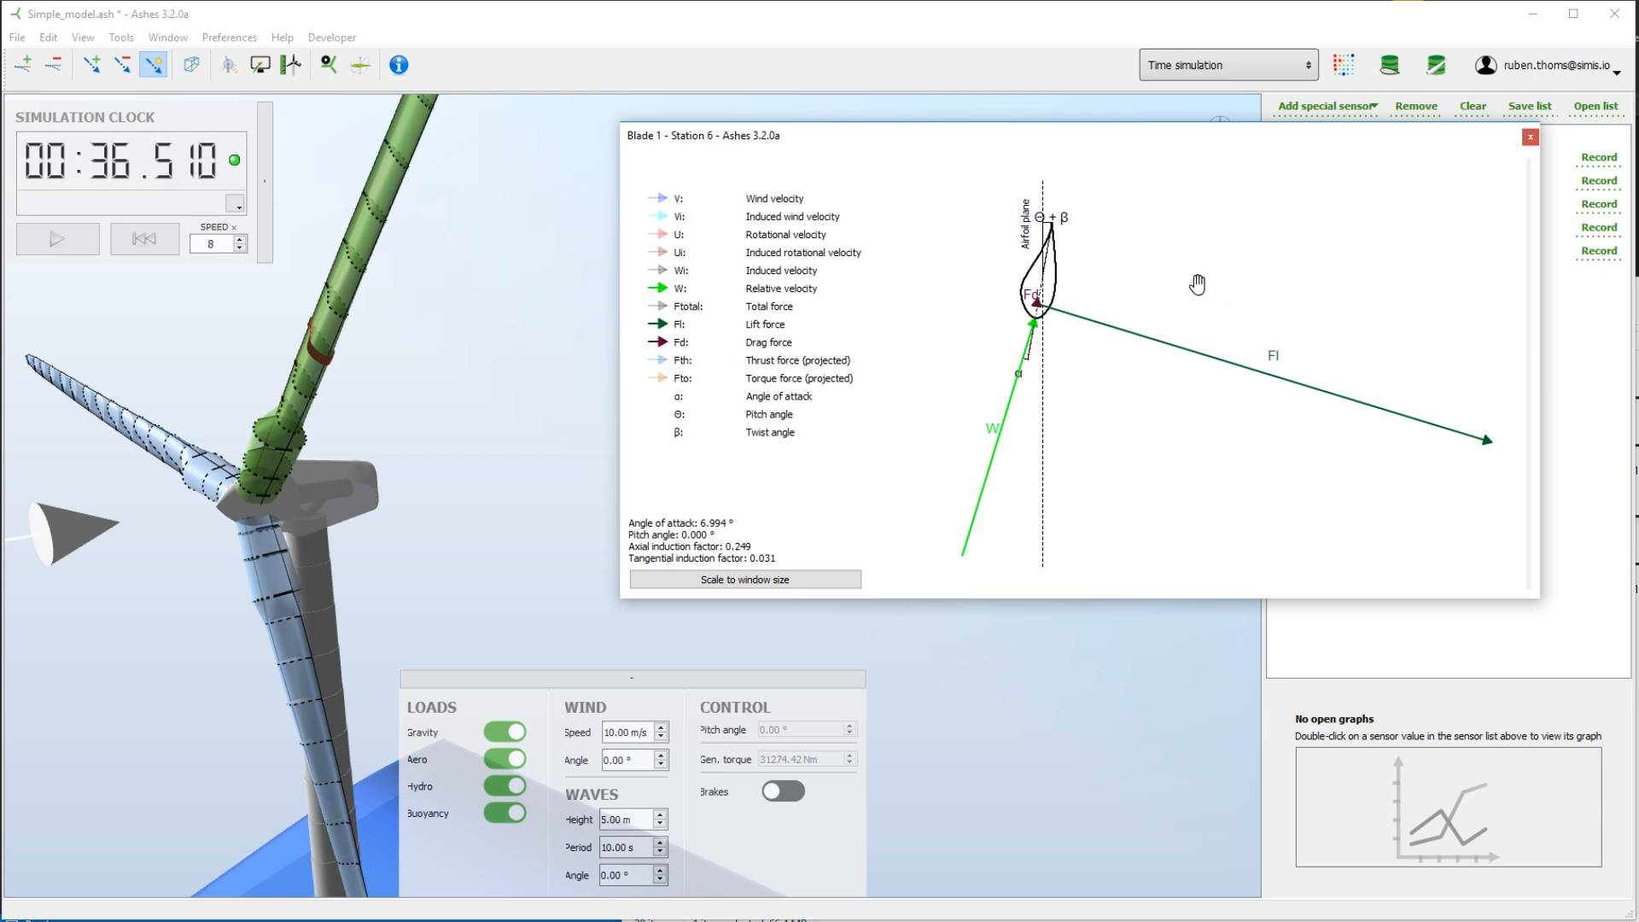
mouse_move(1037, 310)
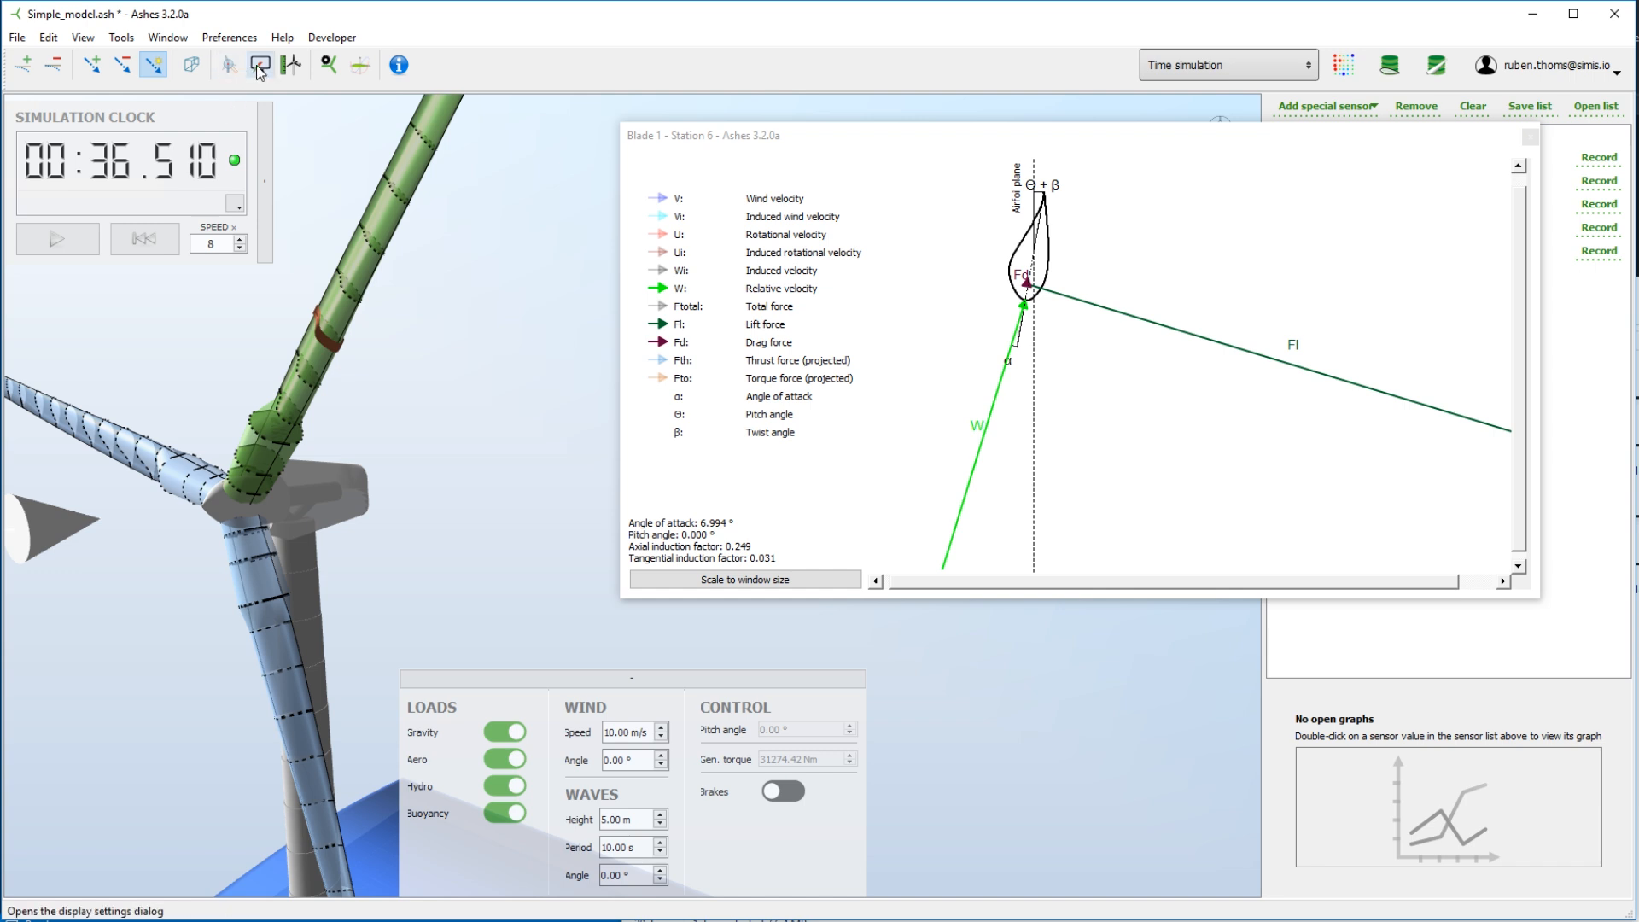
Enable lift and drag load components on the blades in Display settings.
left_click(257, 65)
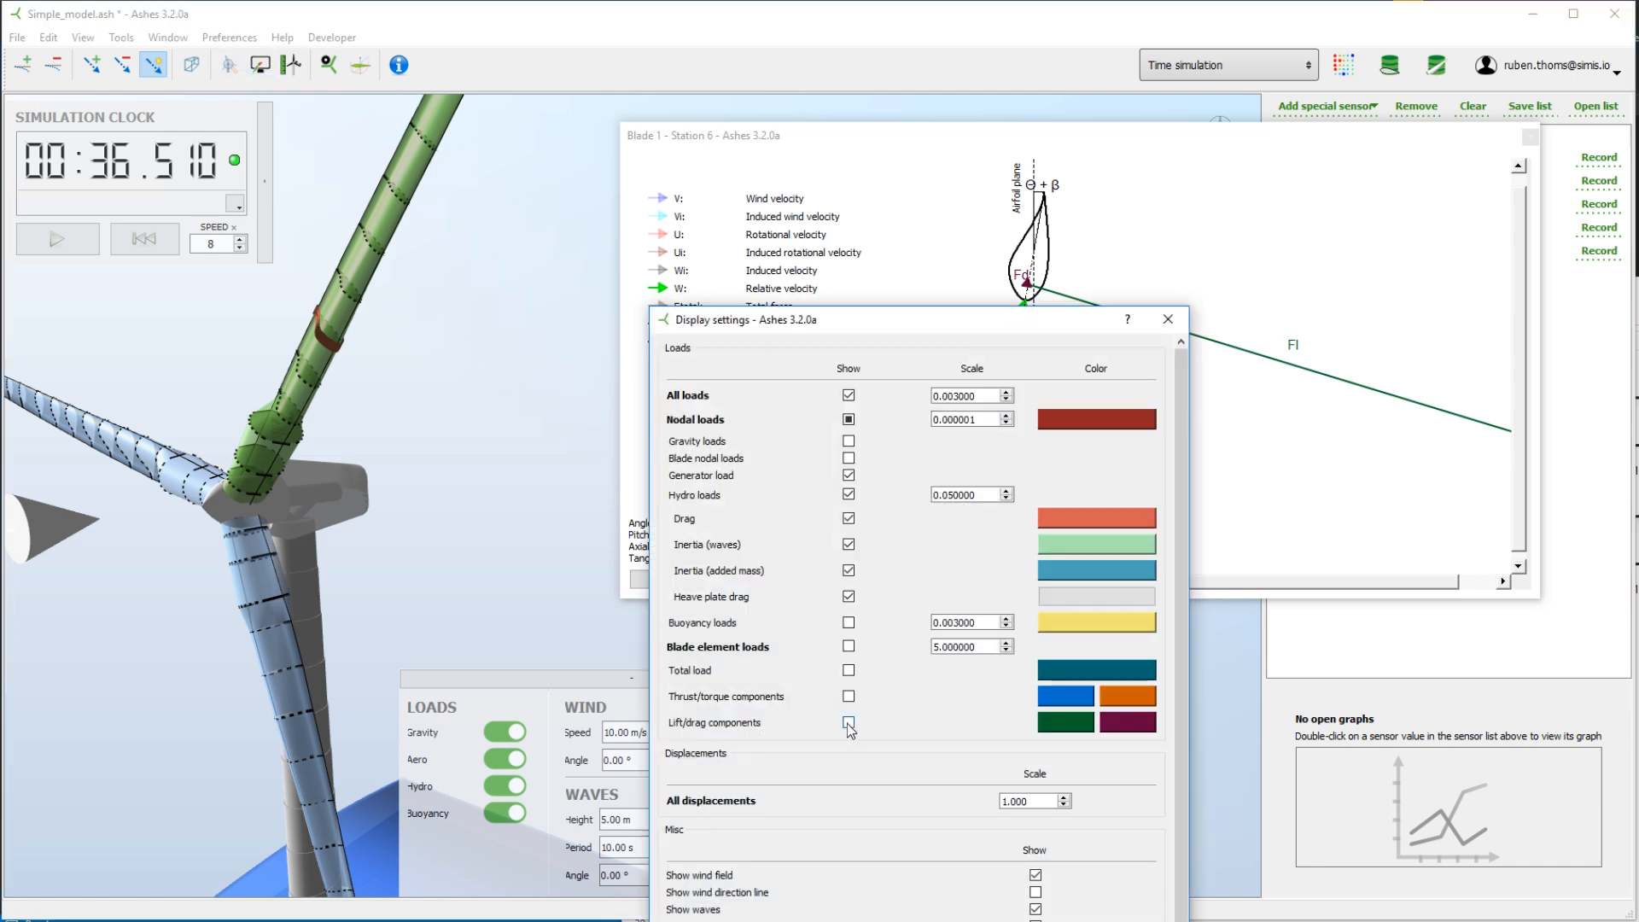
left_click(849, 722)
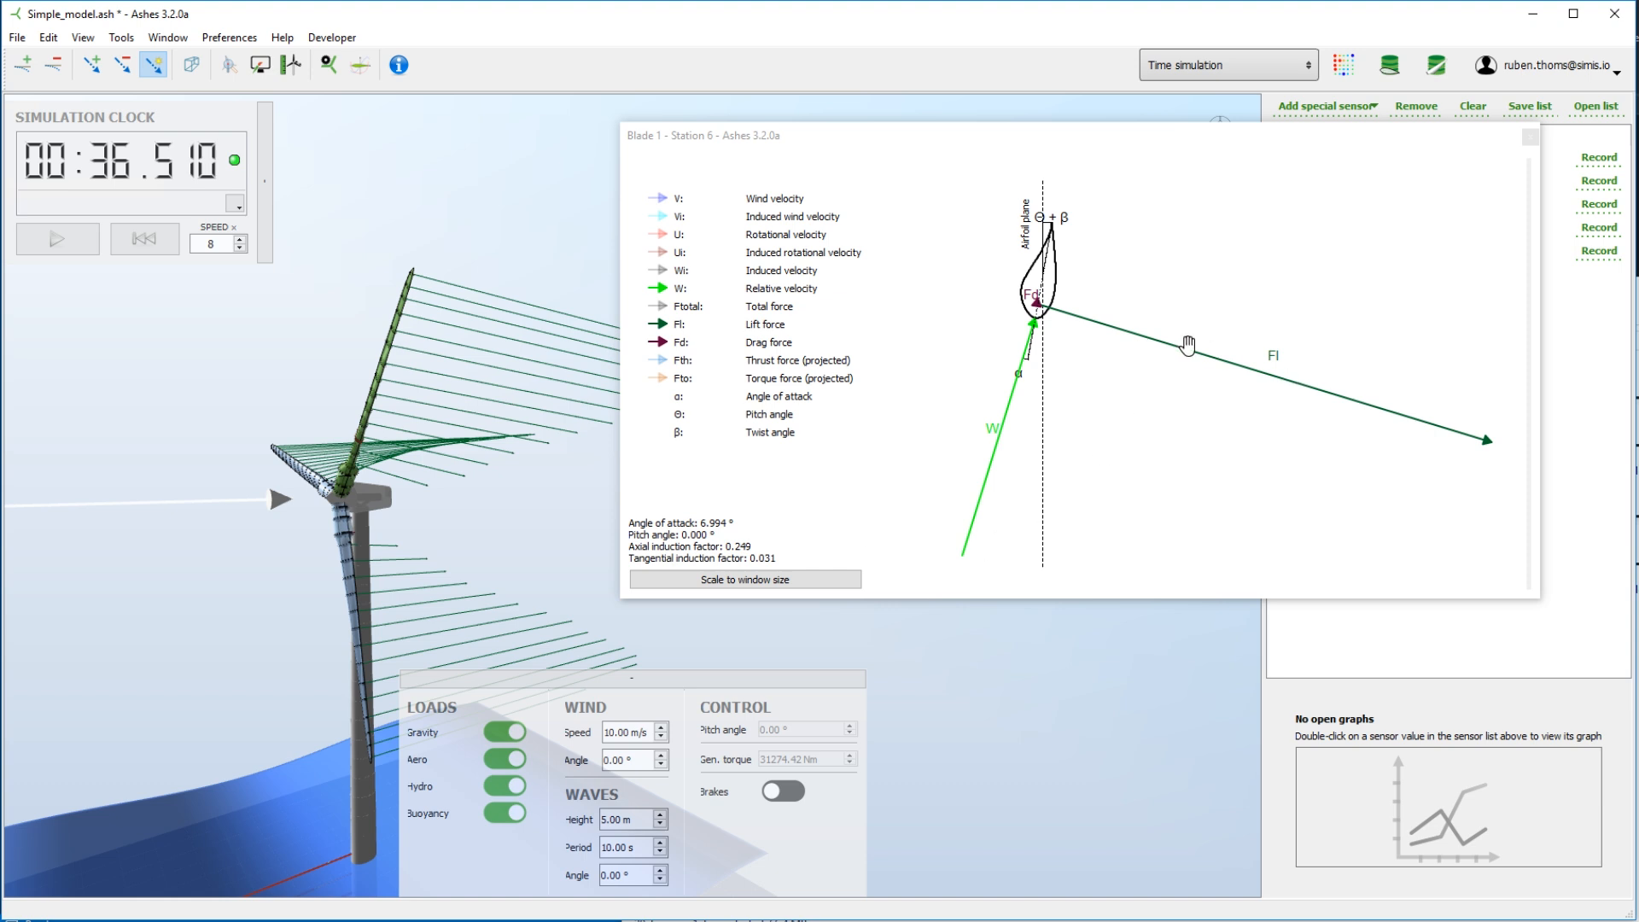
mouse_move(643, 408)
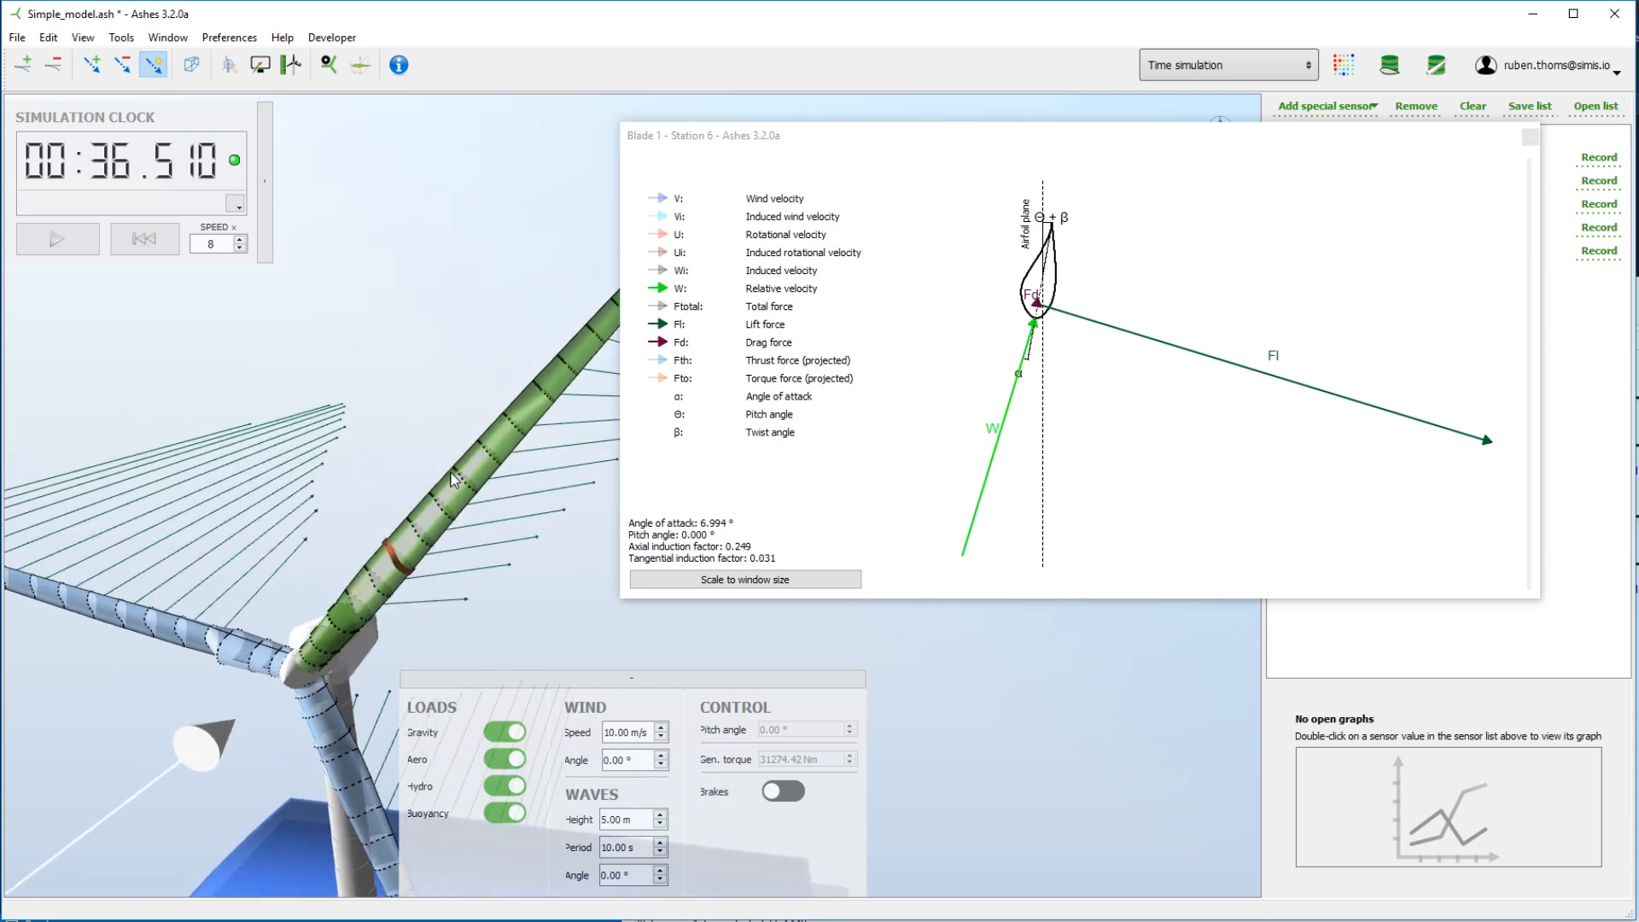
Switch the turbine 3D view from wireframe to solid rendering.
left_click(190, 65)
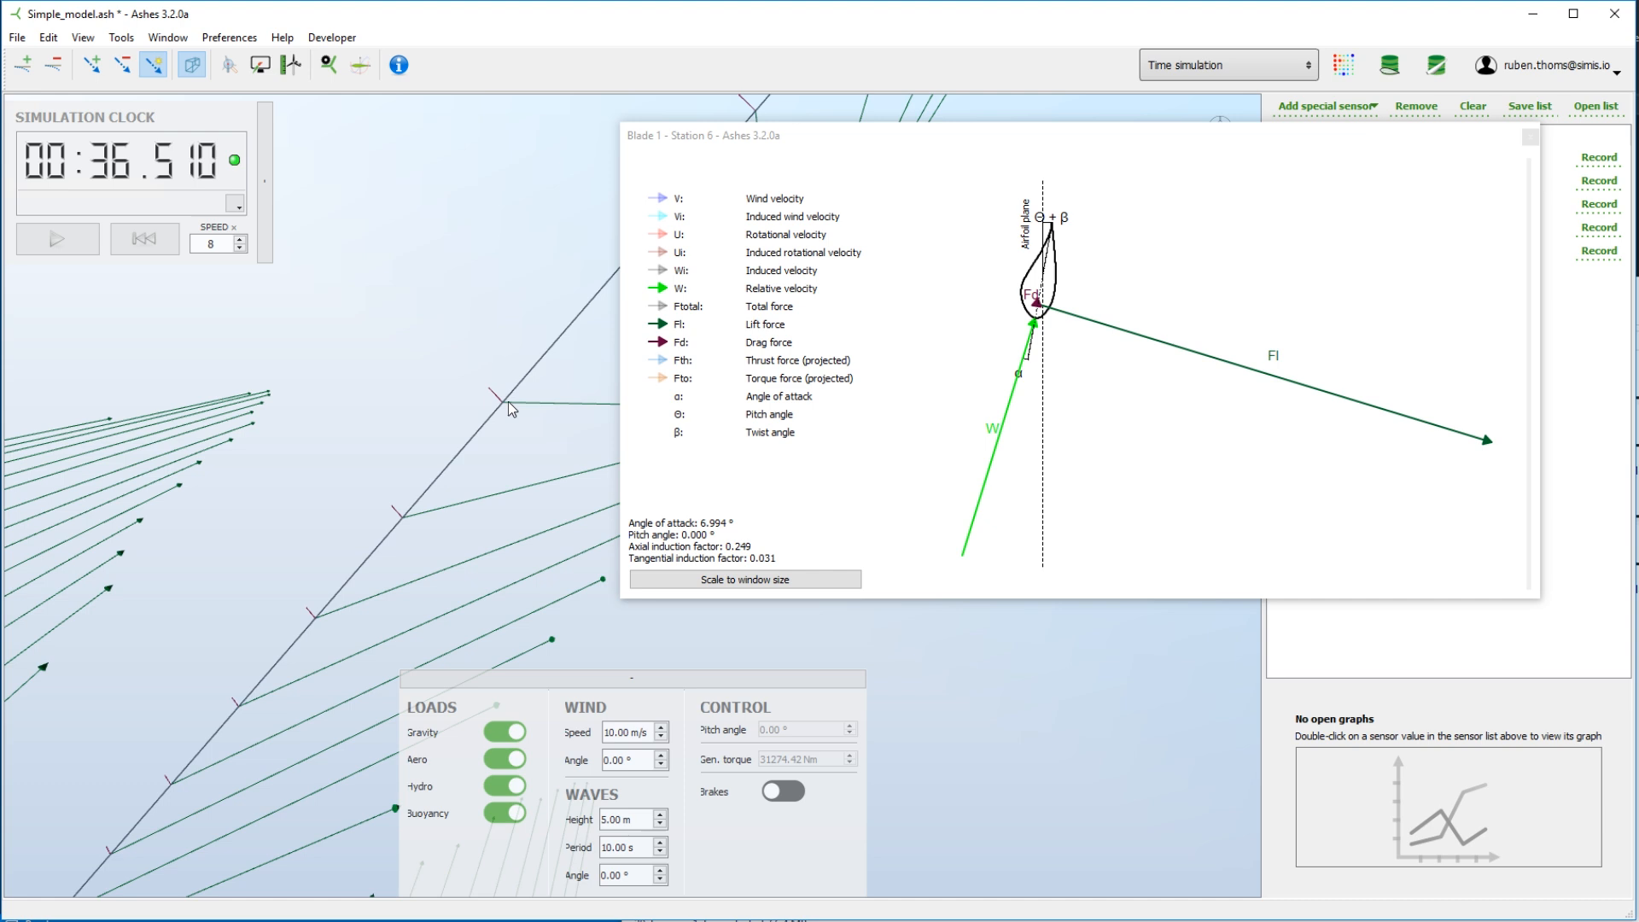
mouse_move(534, 536)
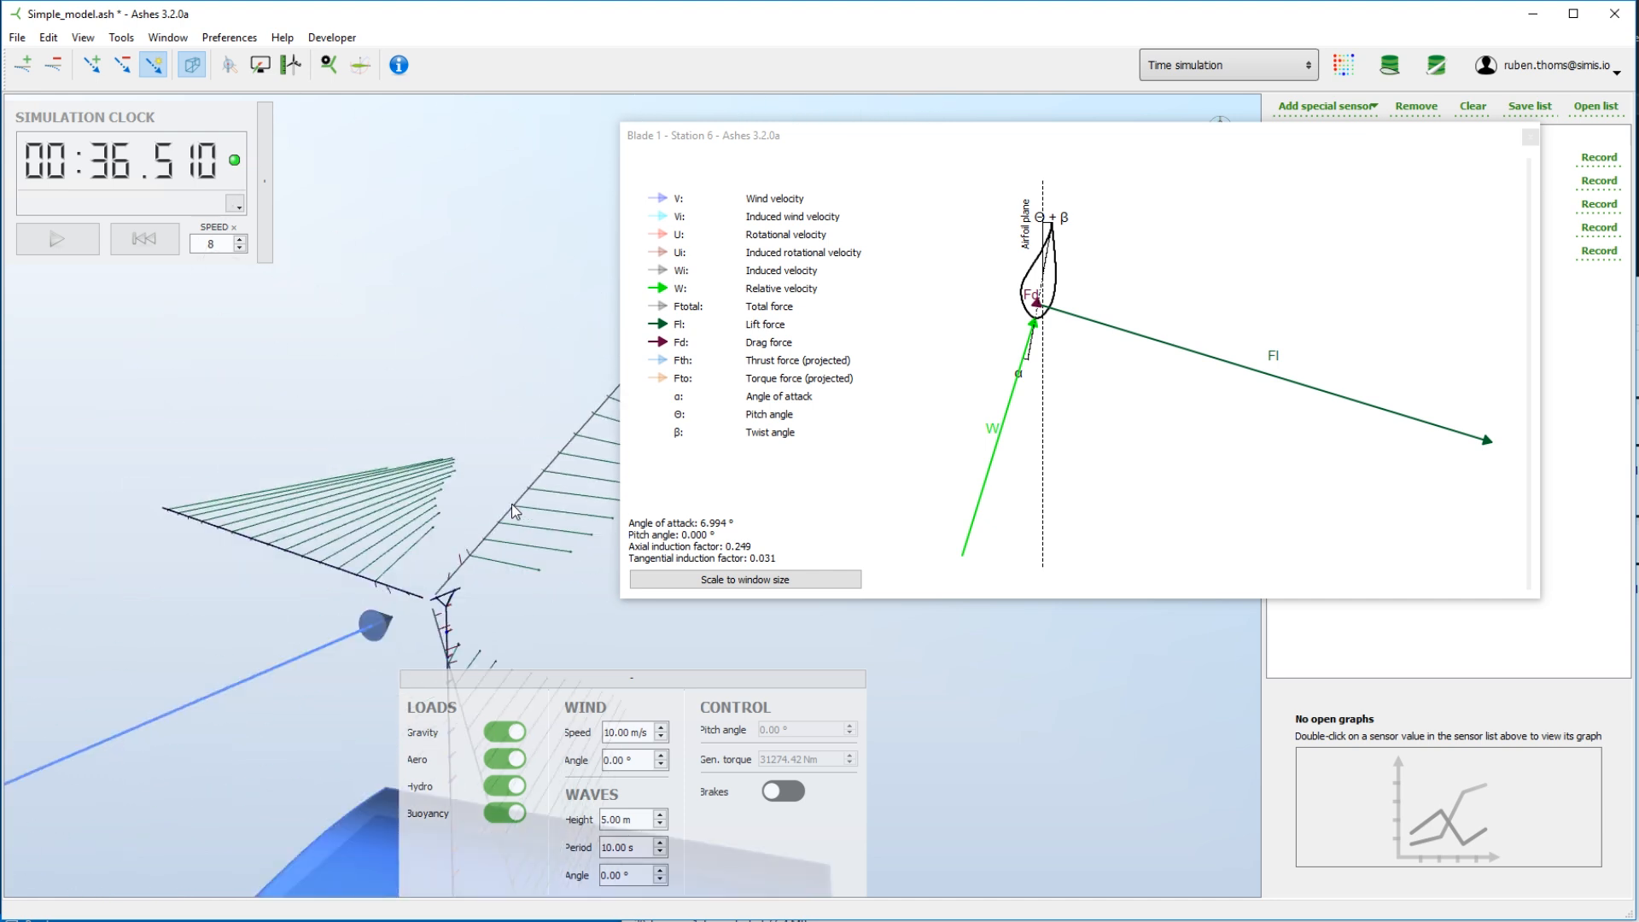
left_click(191, 65)
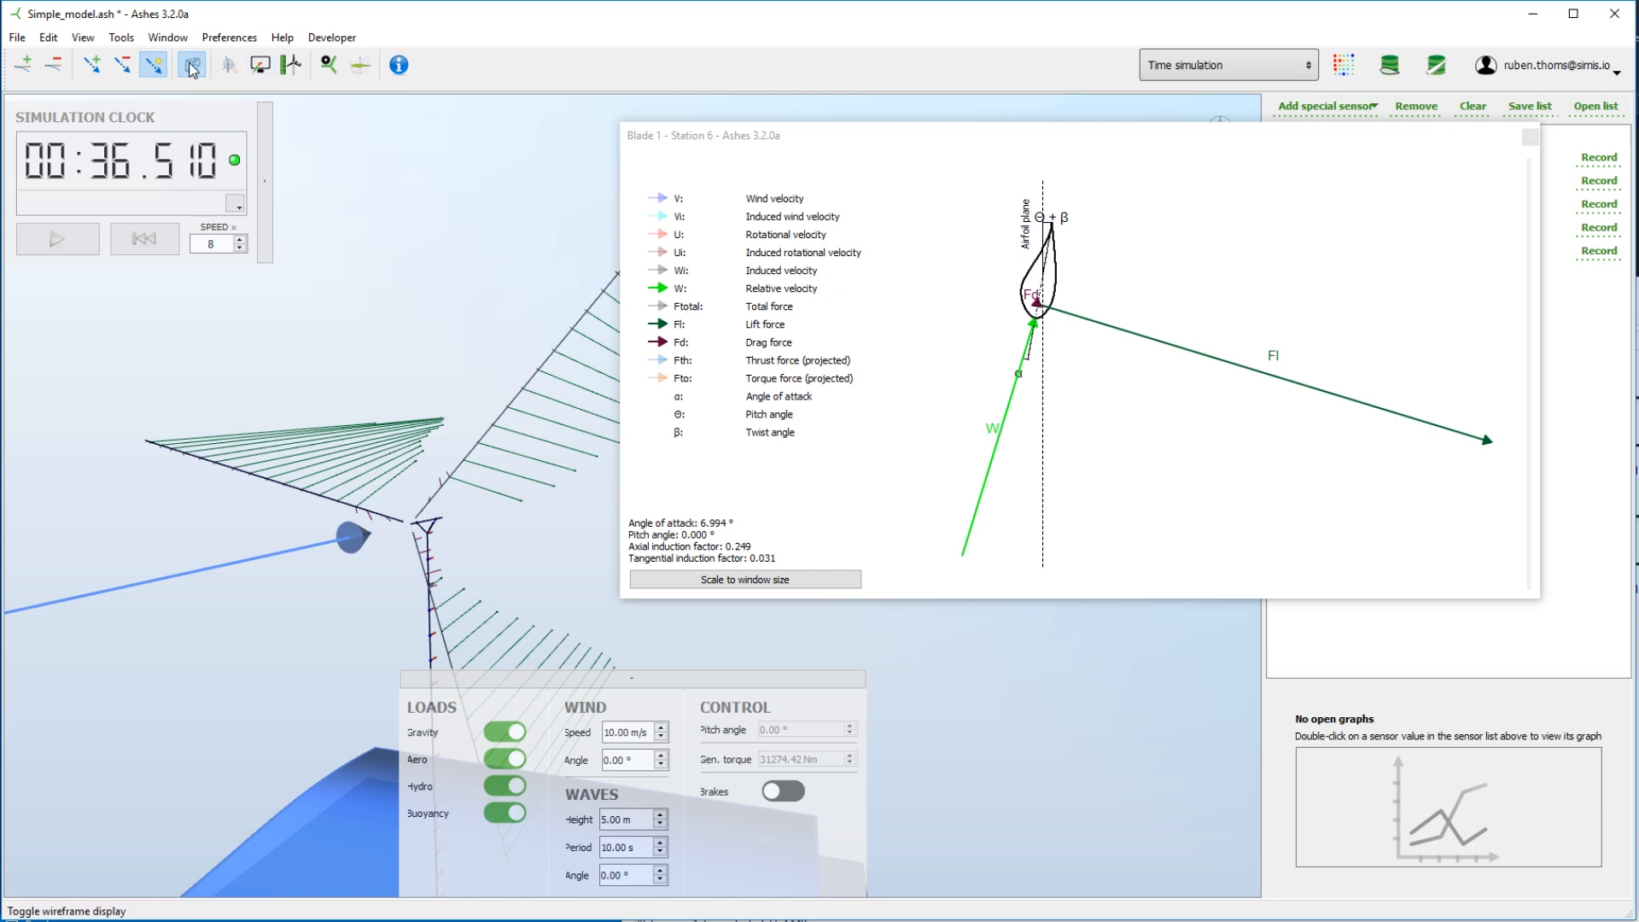
left_click(191, 65)
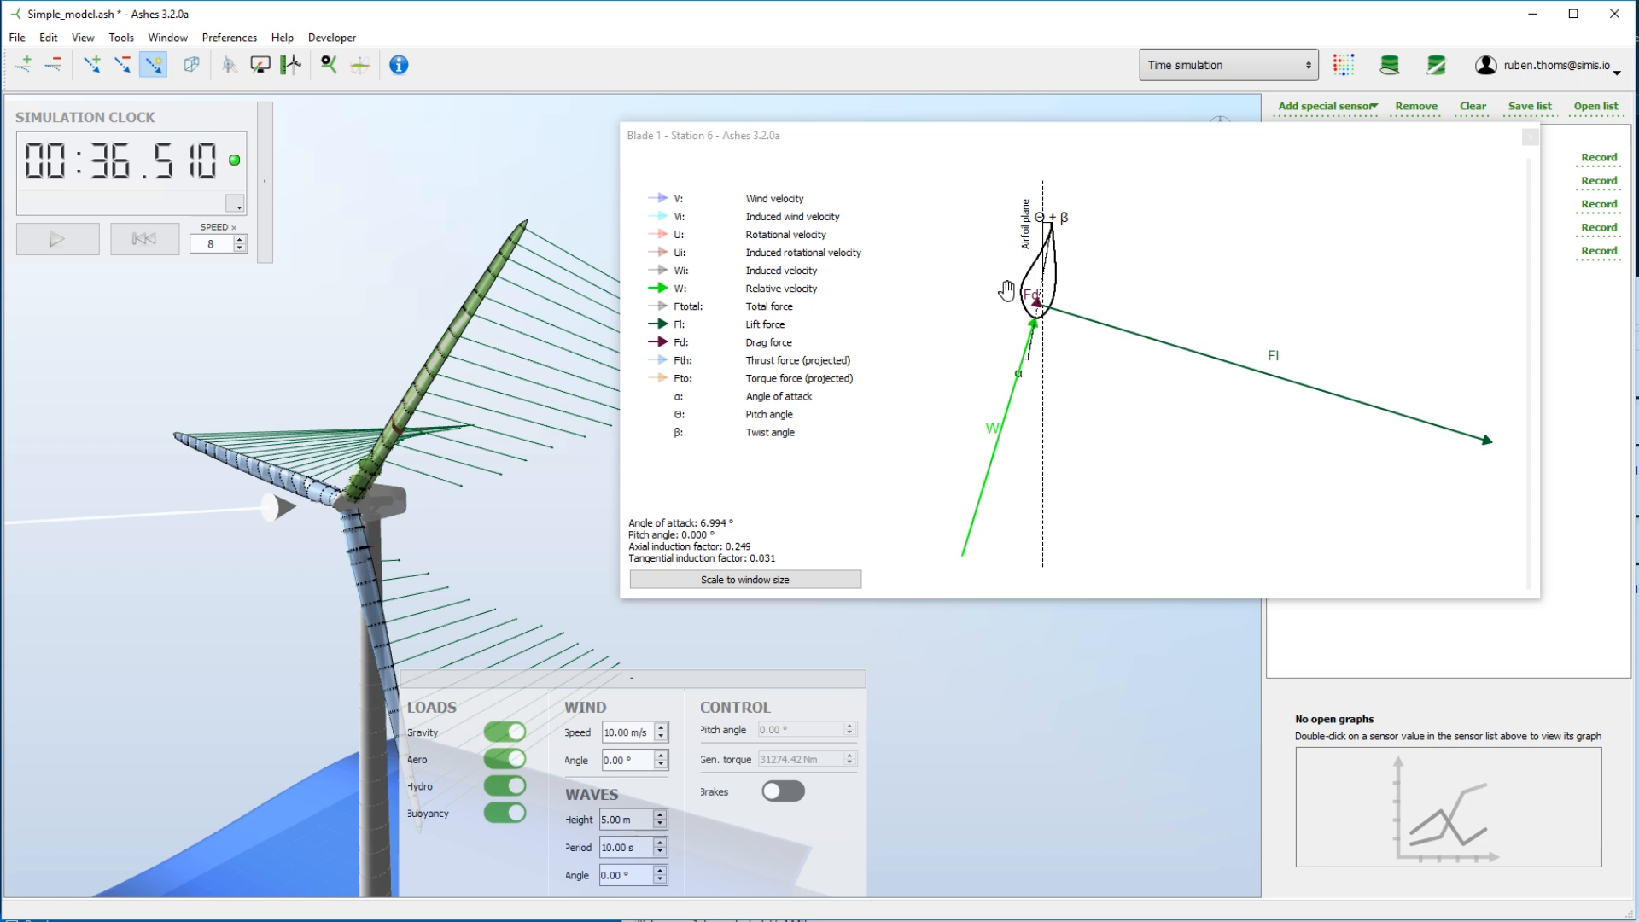
mouse_move(782, 352)
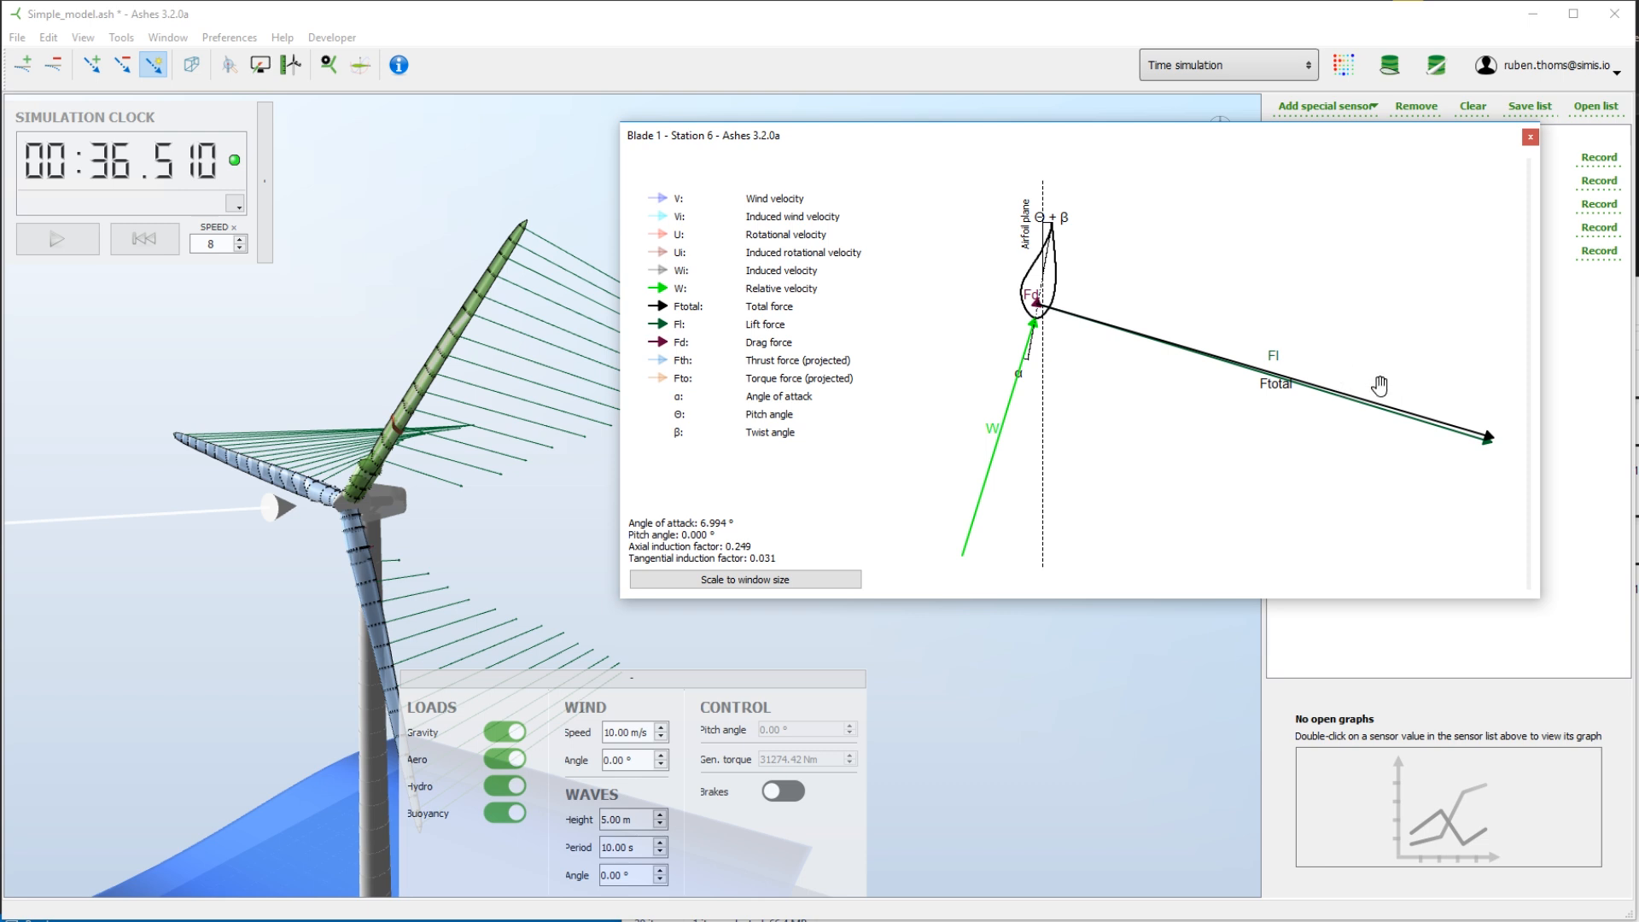
mouse_move(1083, 347)
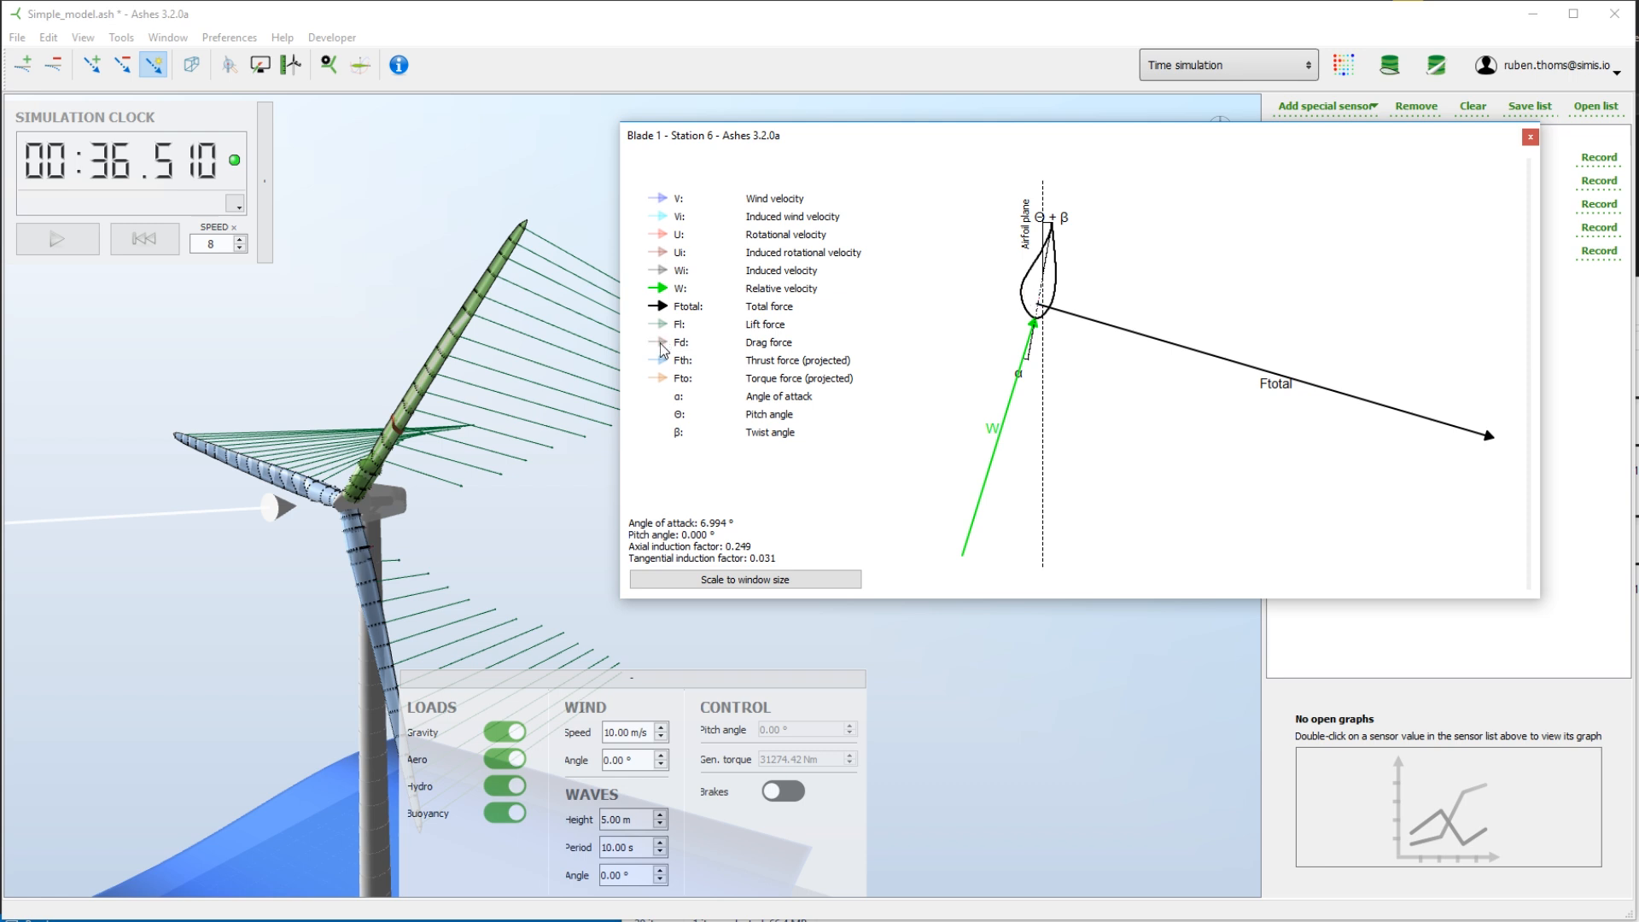
mouse_move(928, 284)
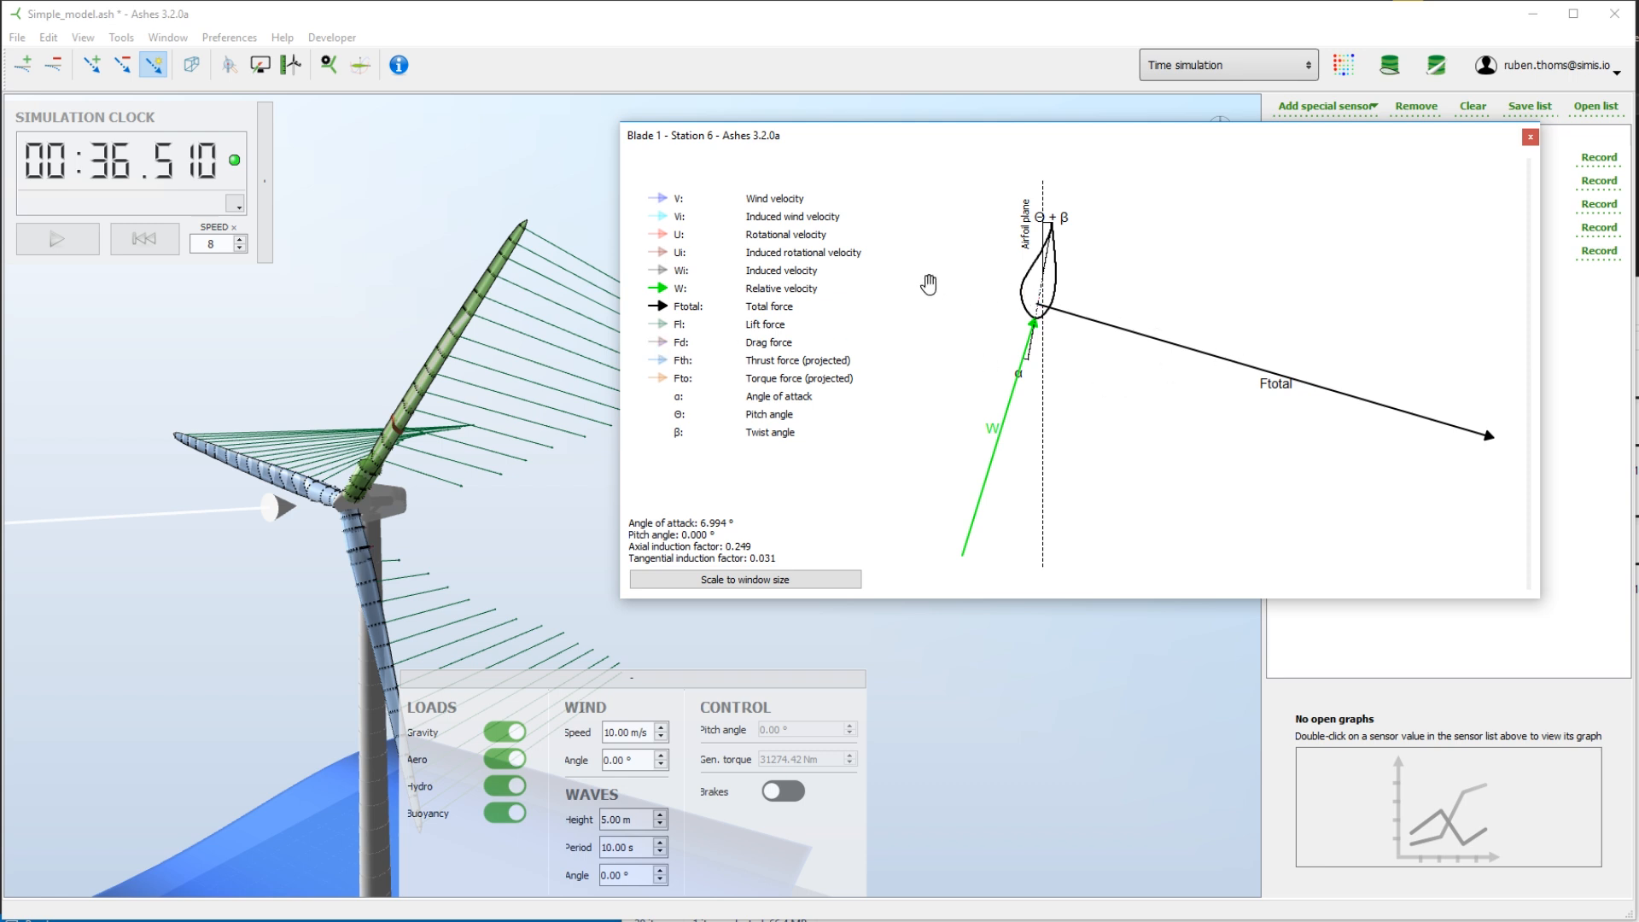
mouse_move(1408, 406)
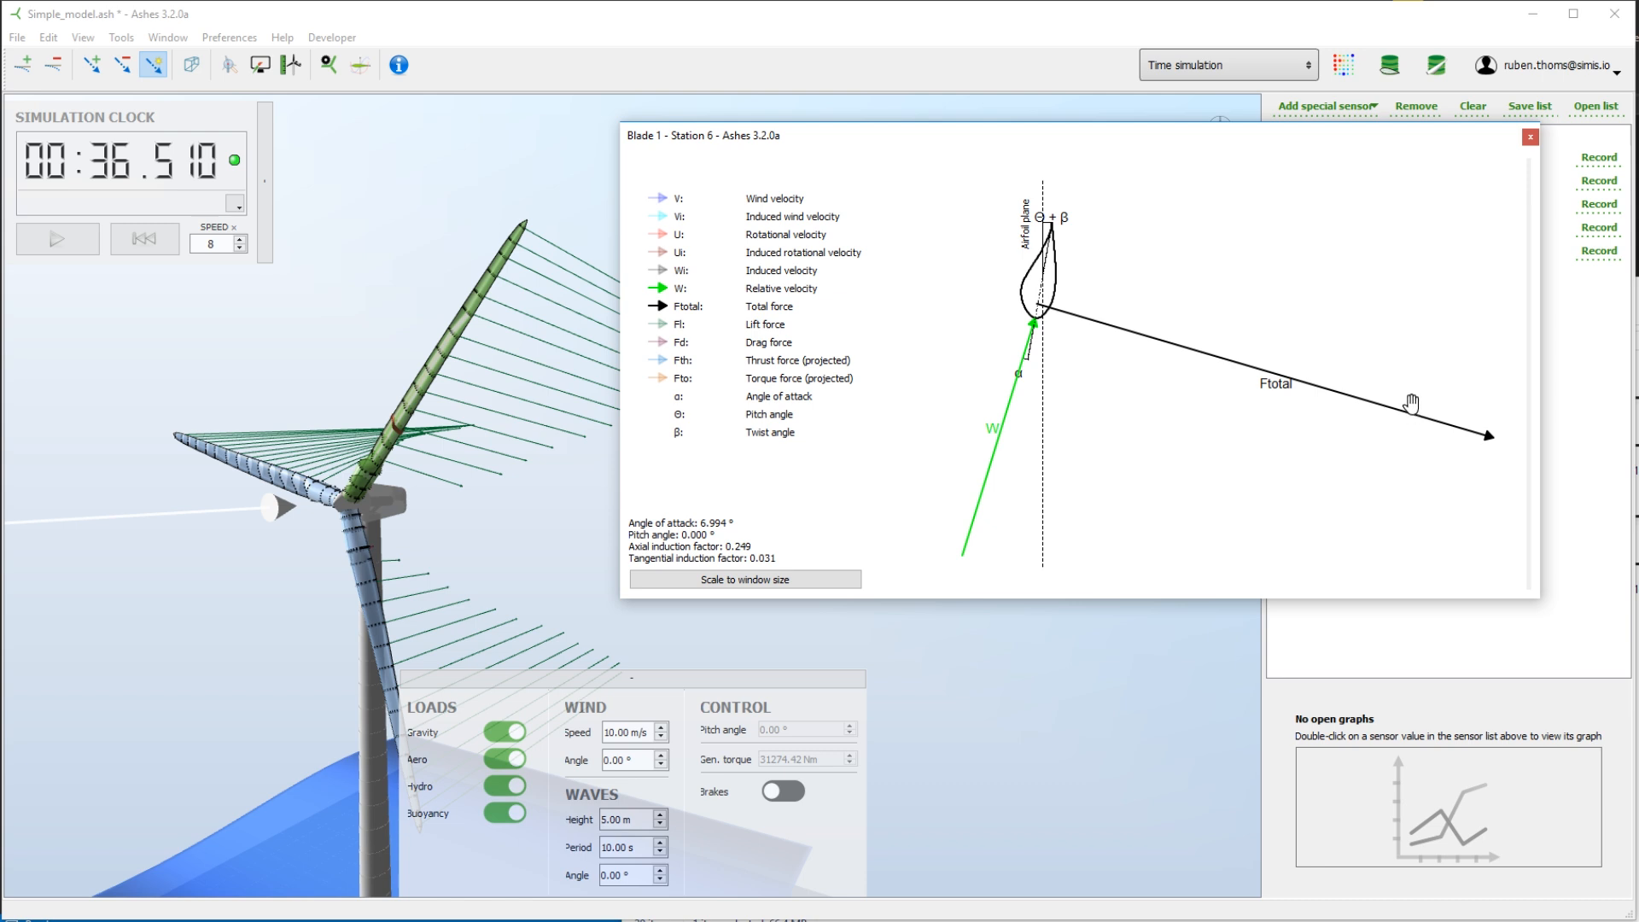
mouse_move(699, 394)
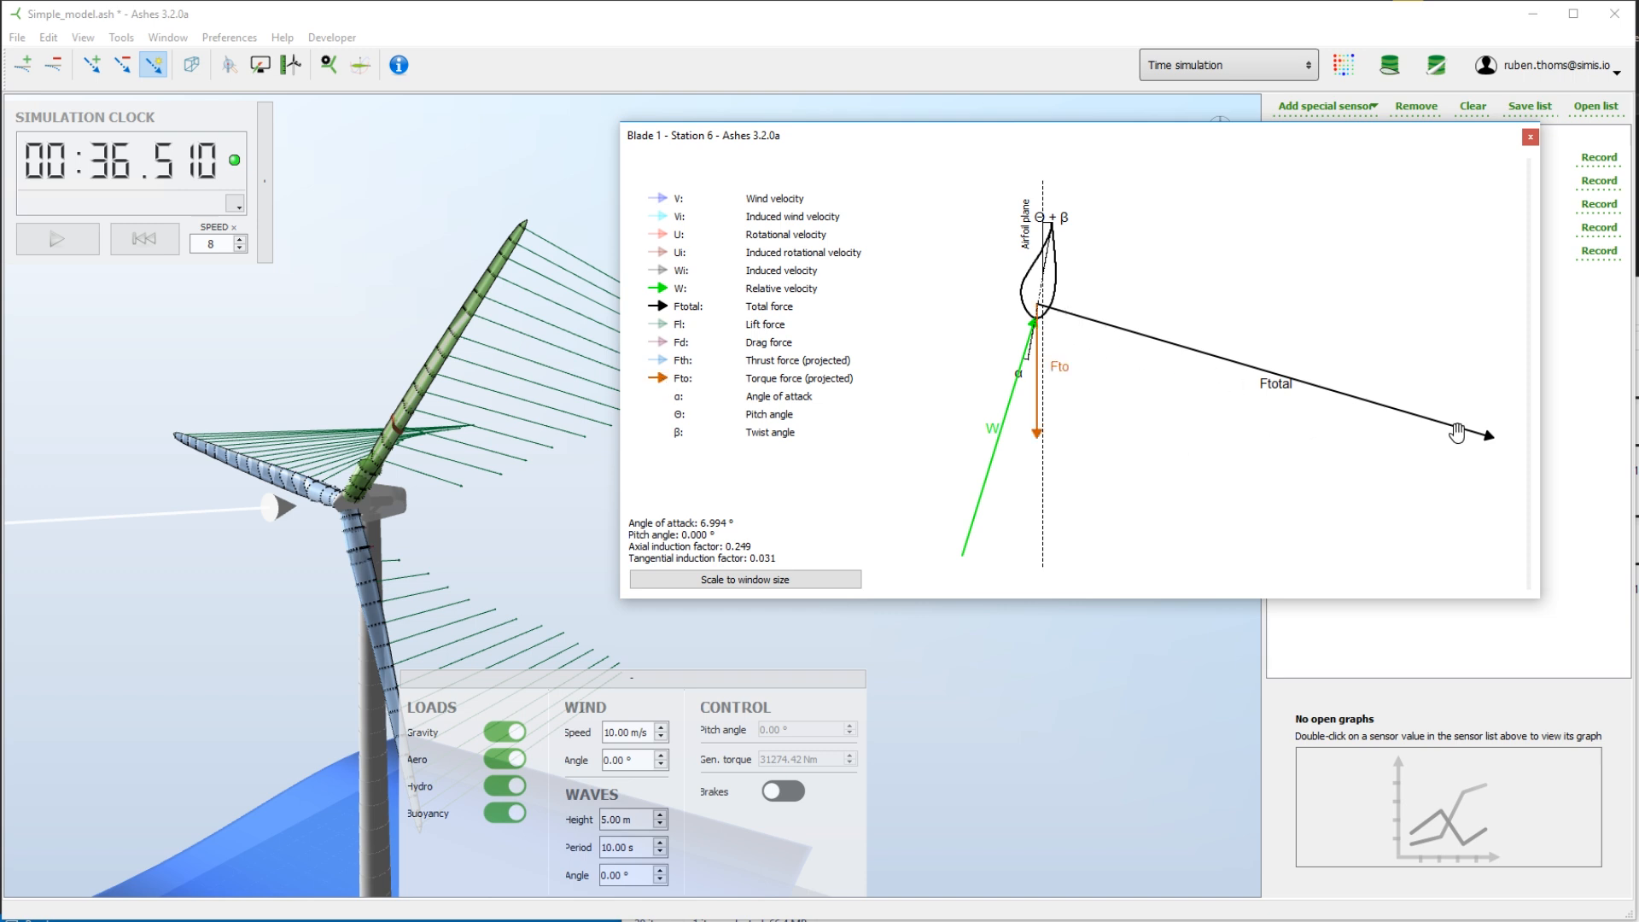
mouse_move(1013, 244)
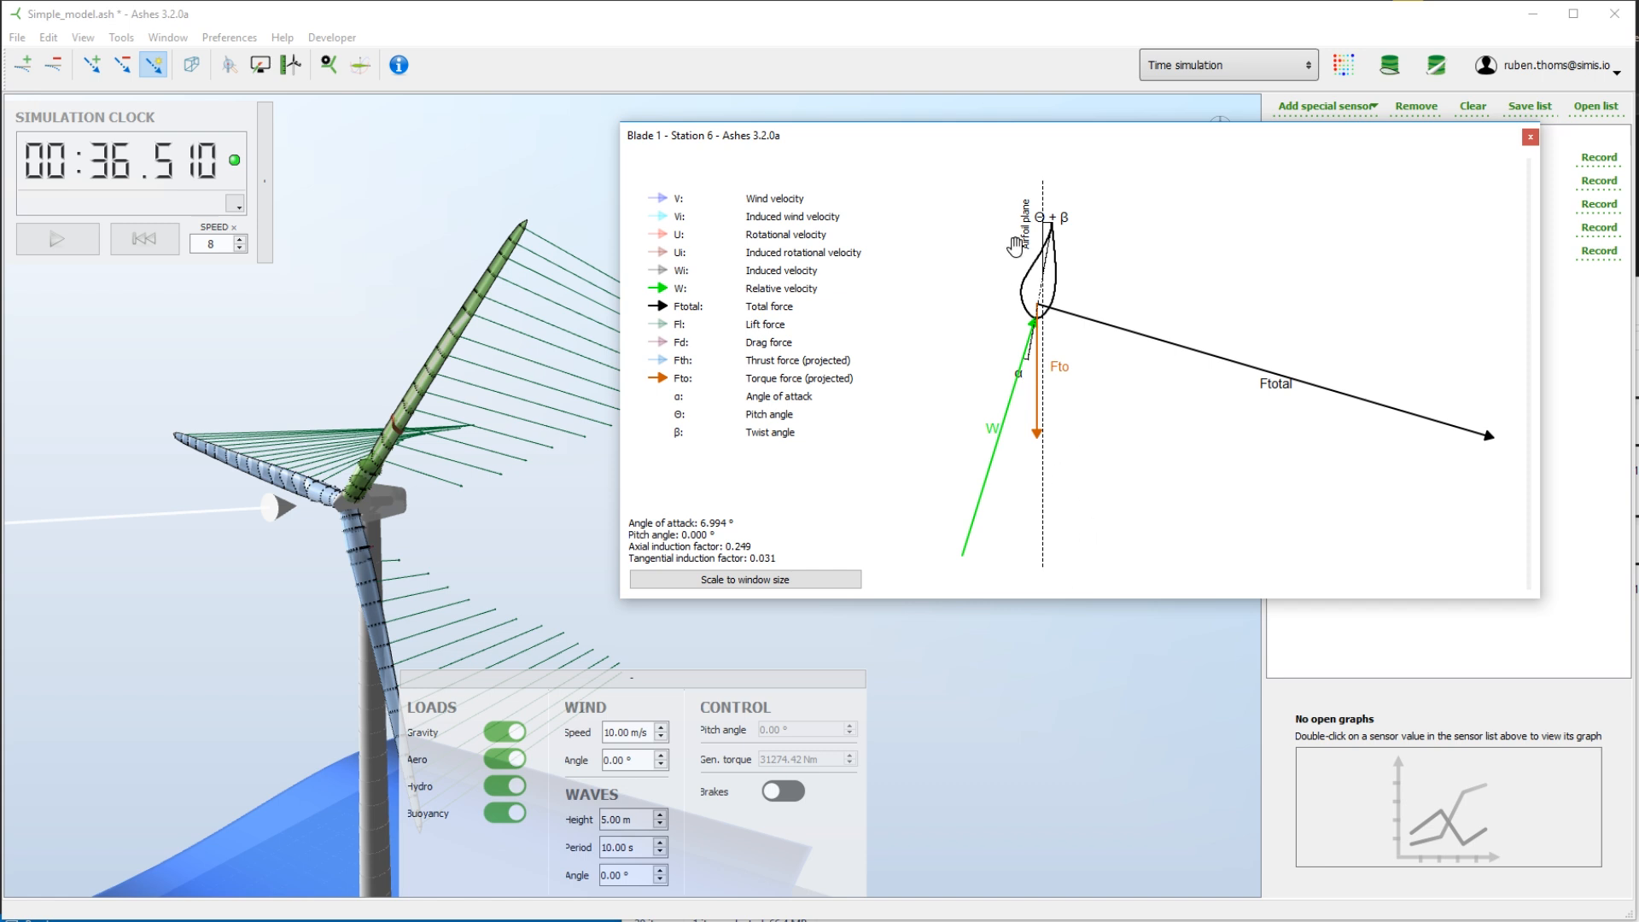
mouse_move(1039, 439)
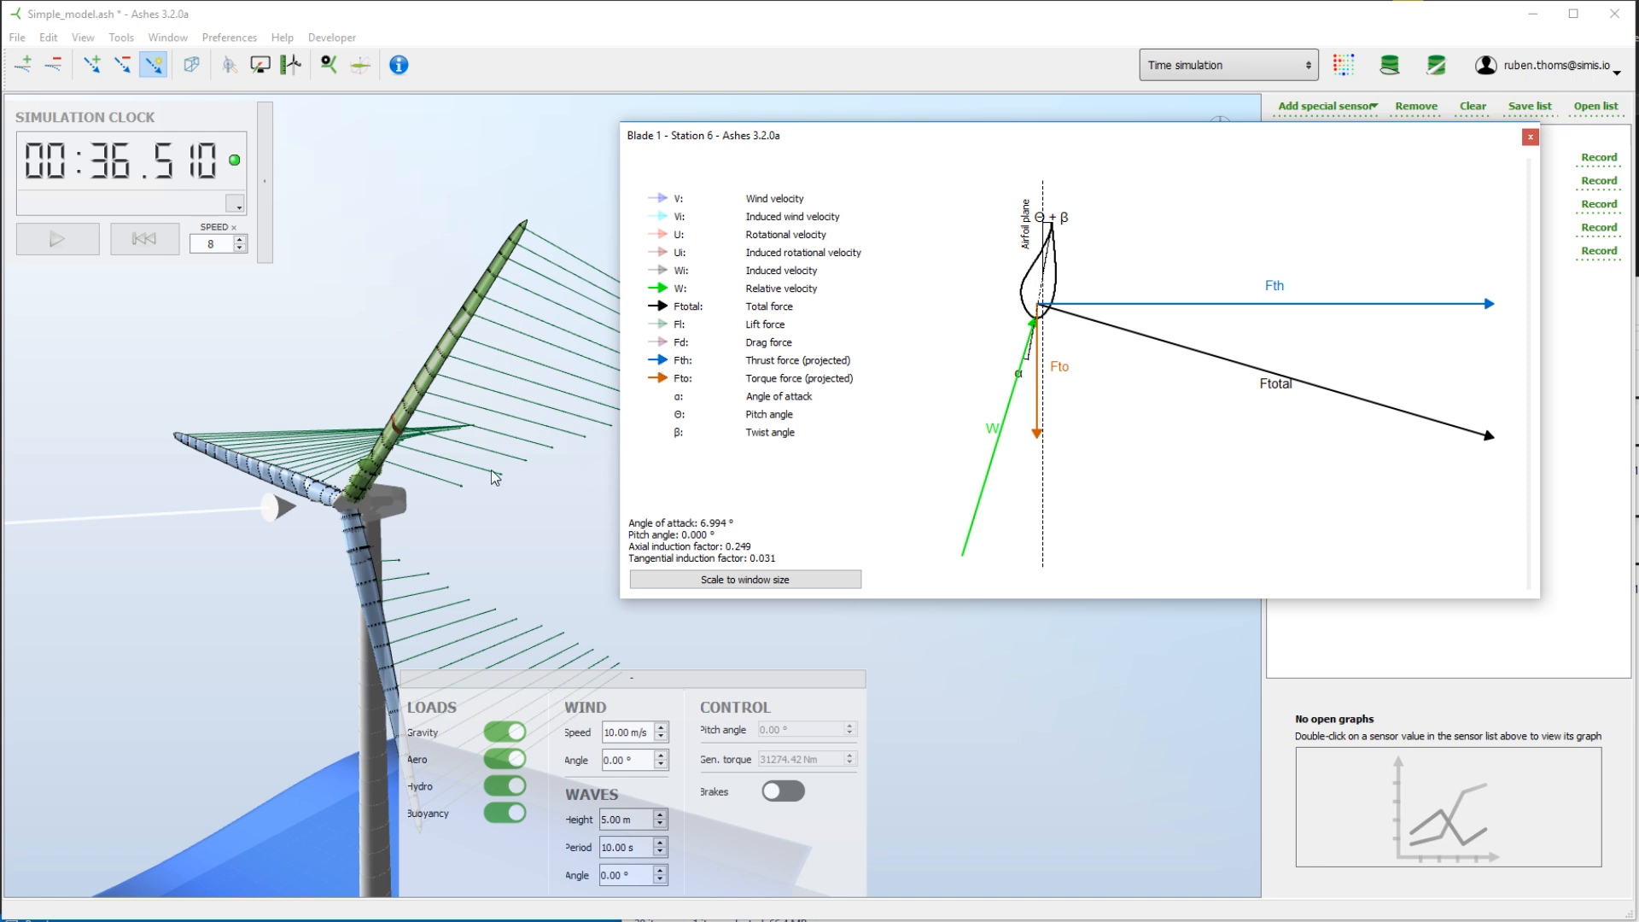
Open the load Display settings after switching the triangle to total, thrust and torque forces.
left_click(259, 63)
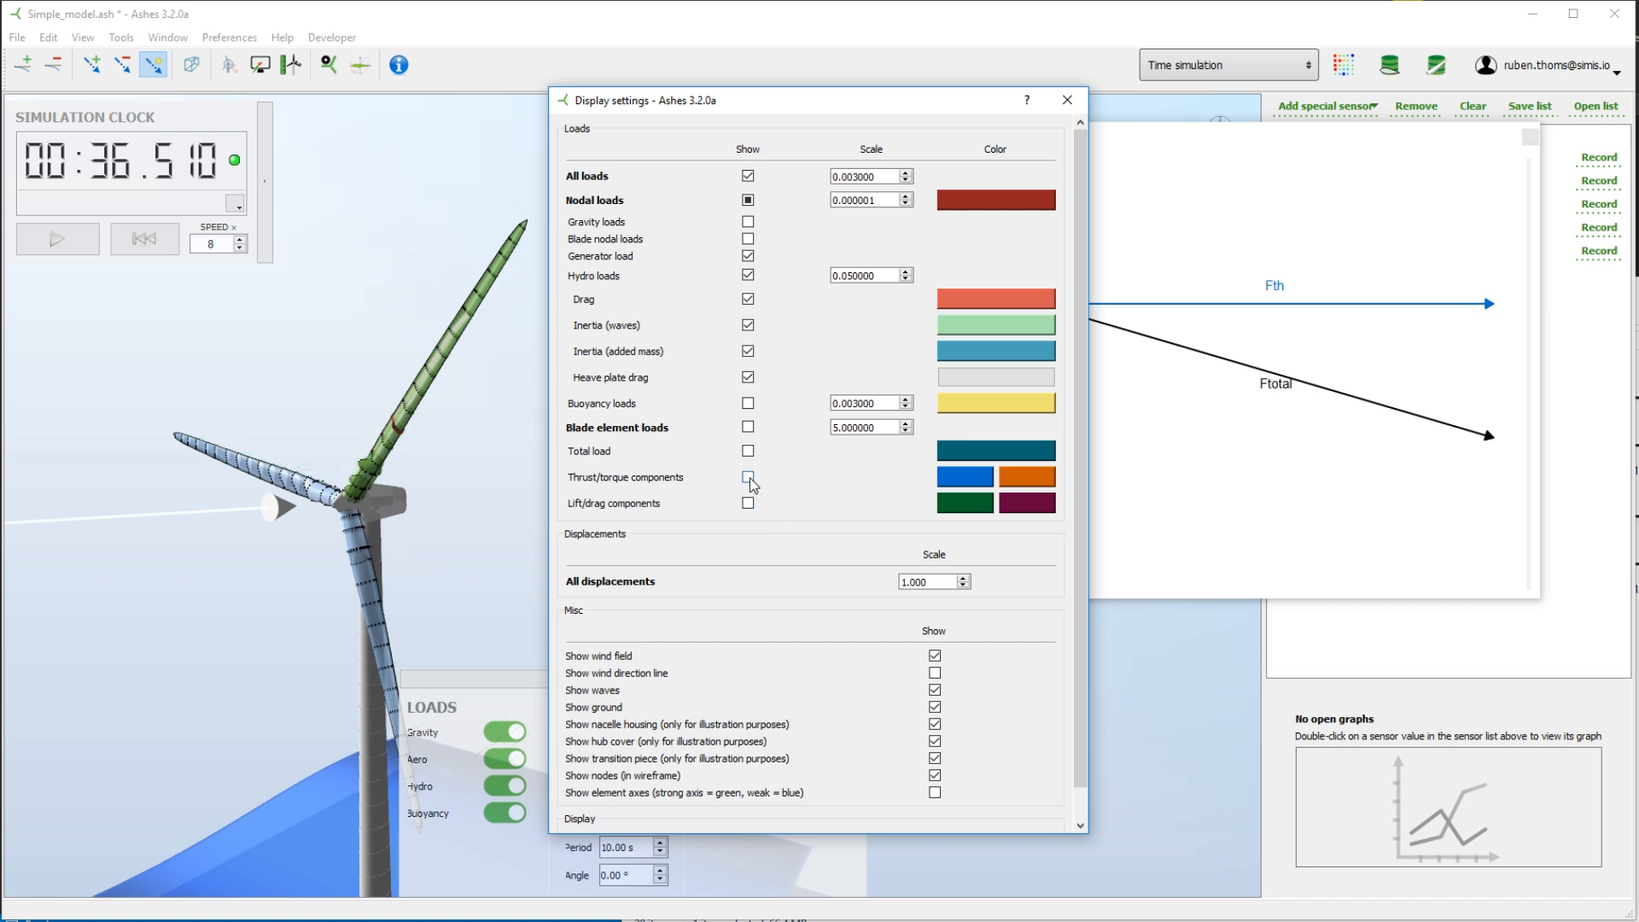
Tick Thrust/torque components under Blade element loads and close the dialog.
left_click(748, 478)
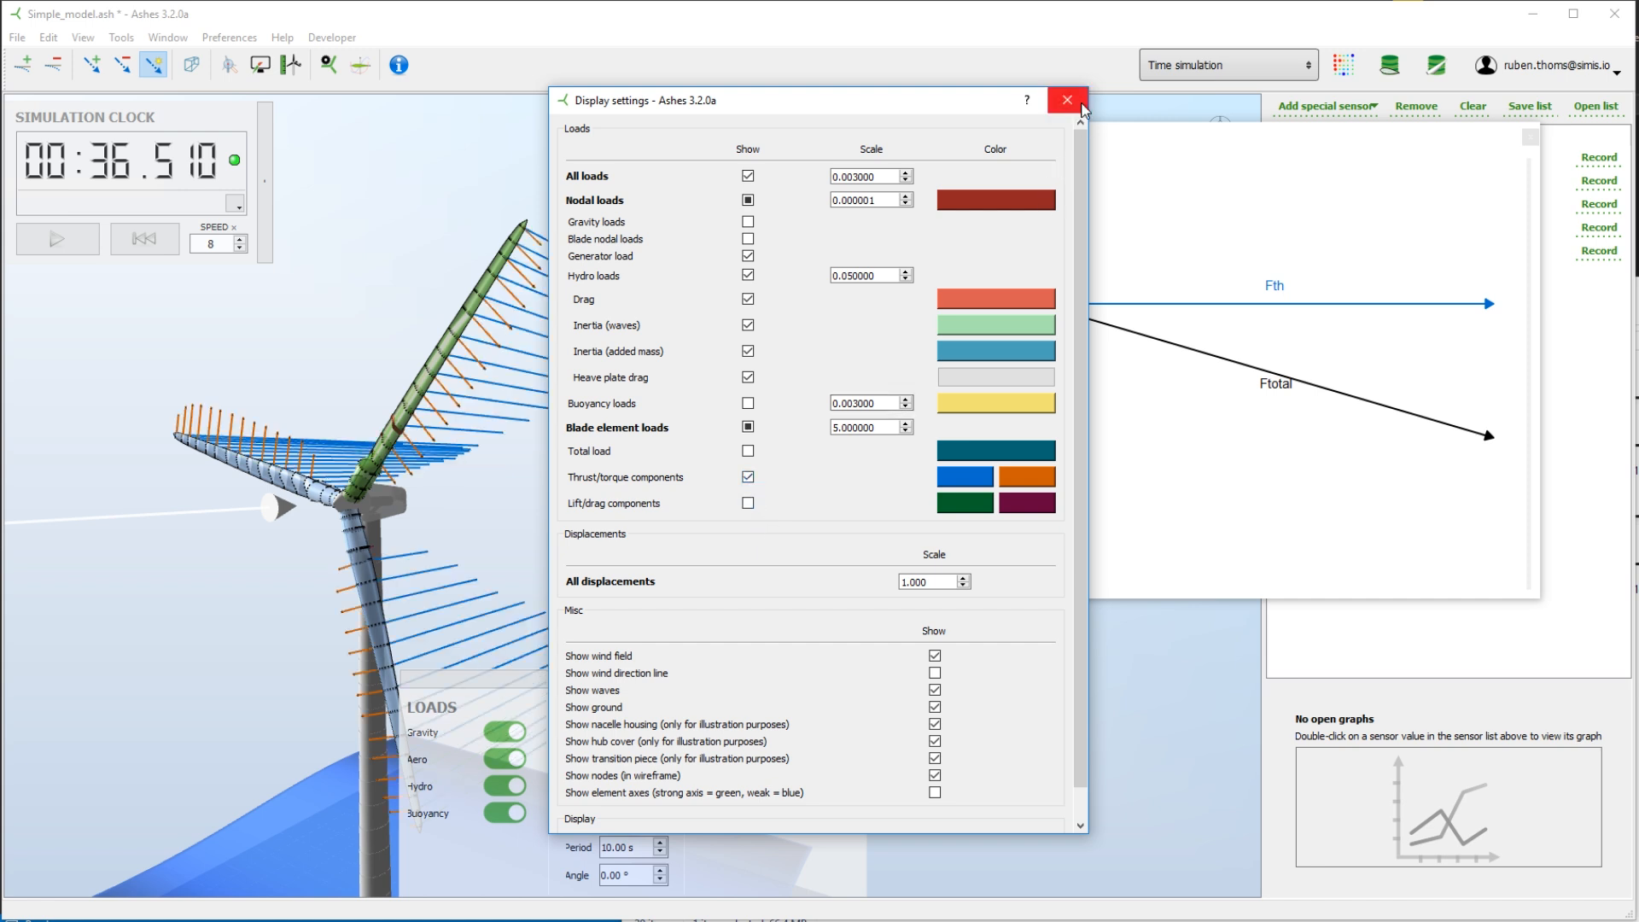
left_click(1065, 100)
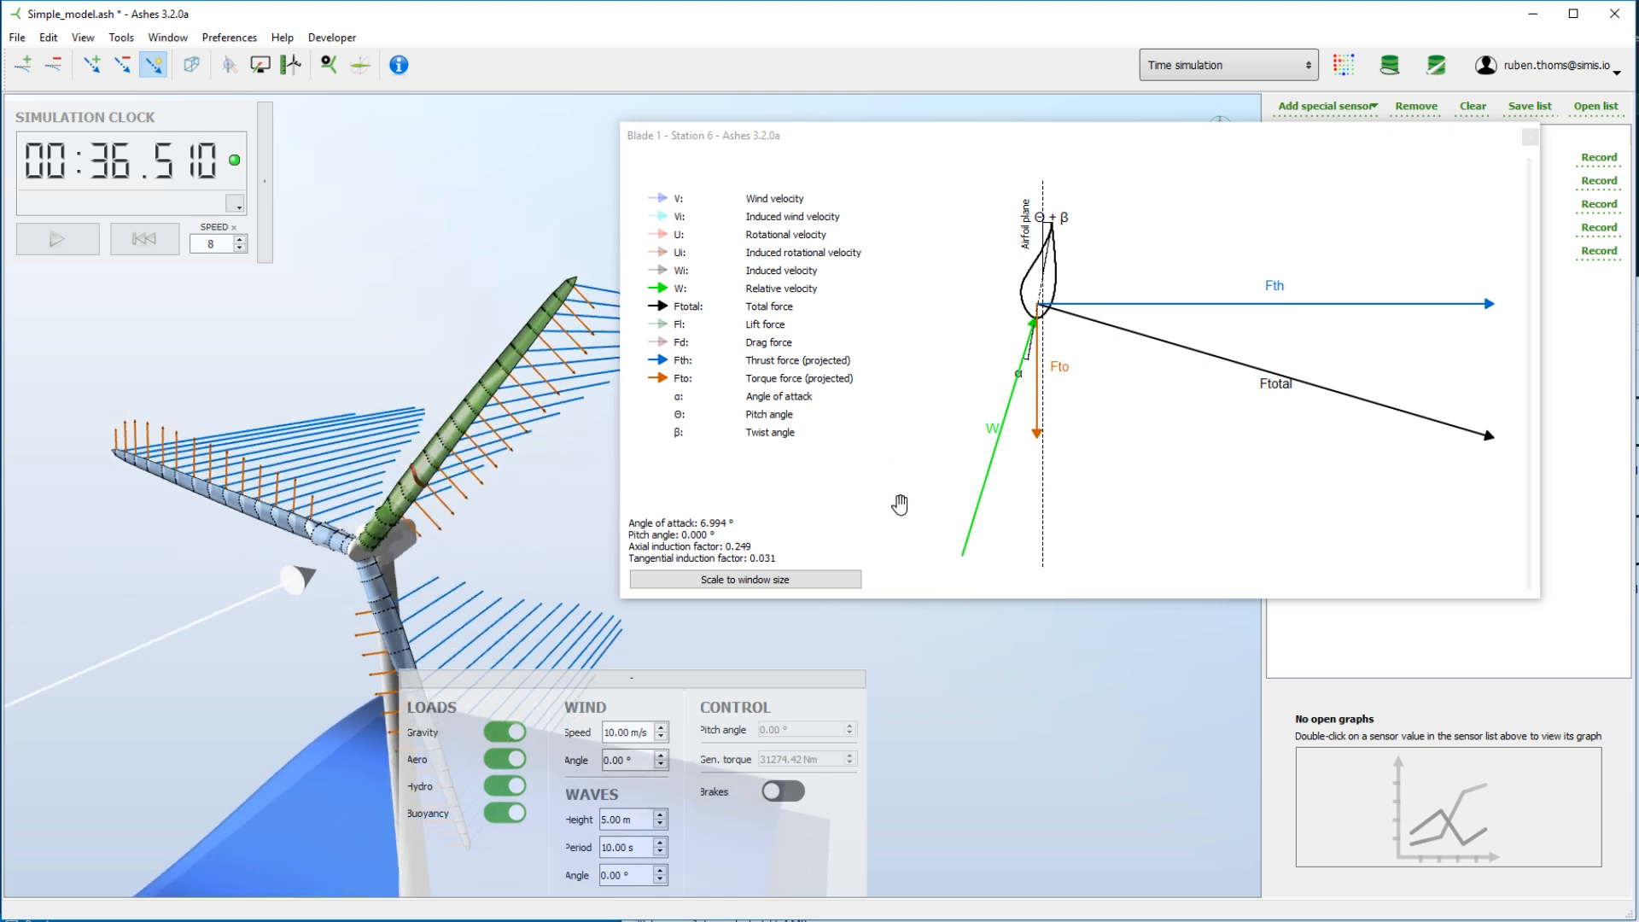
mouse_move(408, 411)
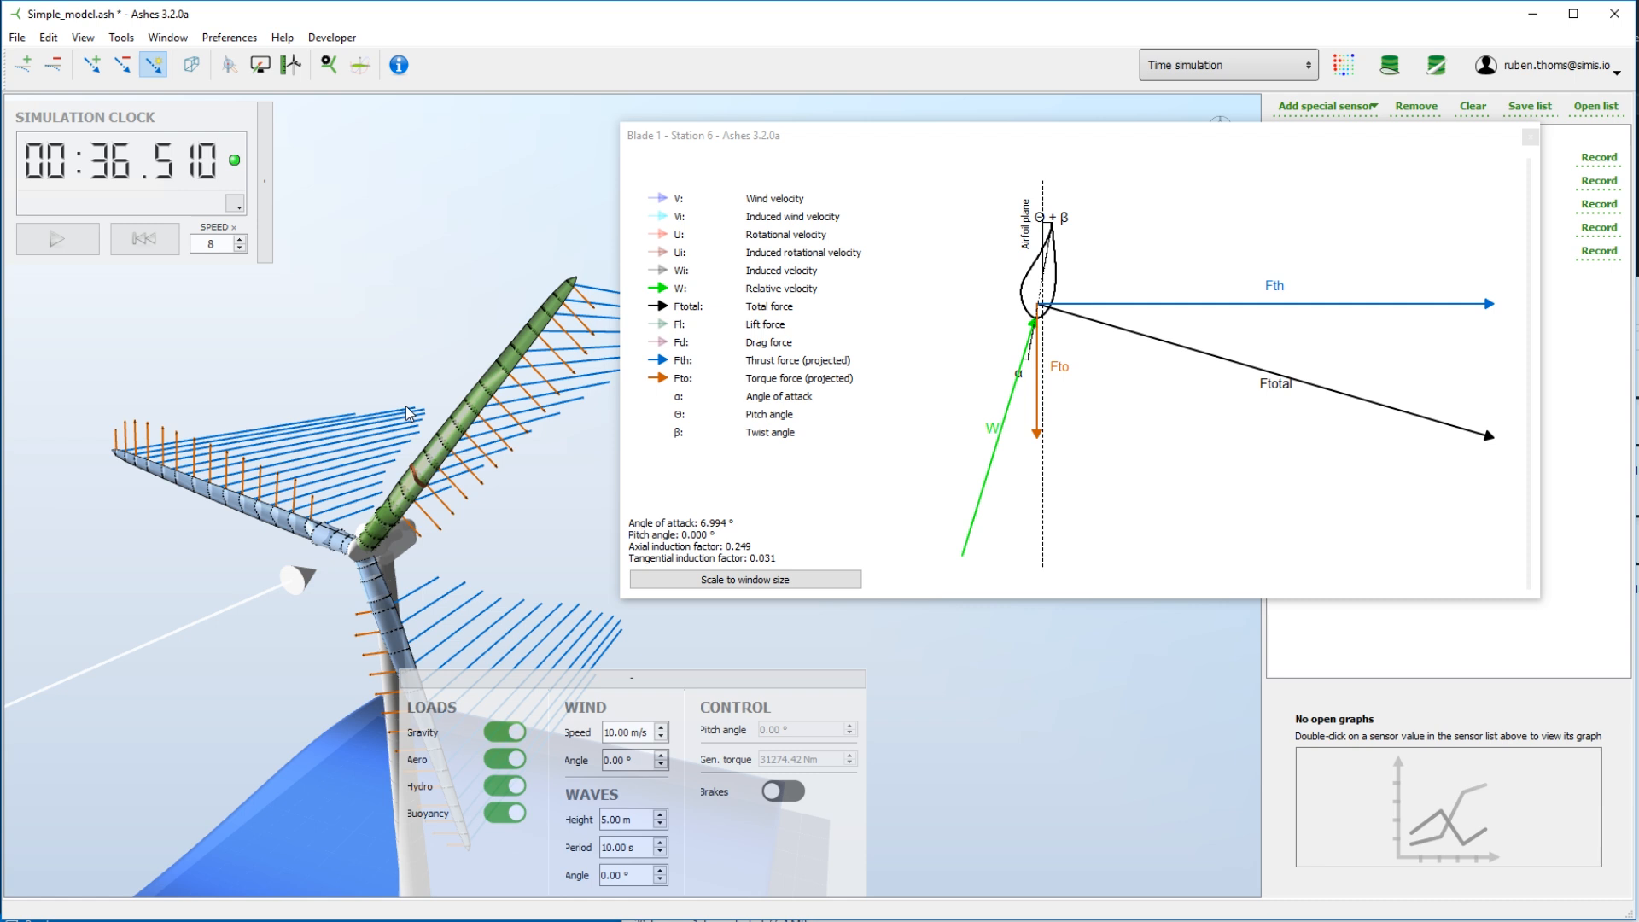
Run the simulation on to about 45.4 s and pause it again.
left_click(56, 239)
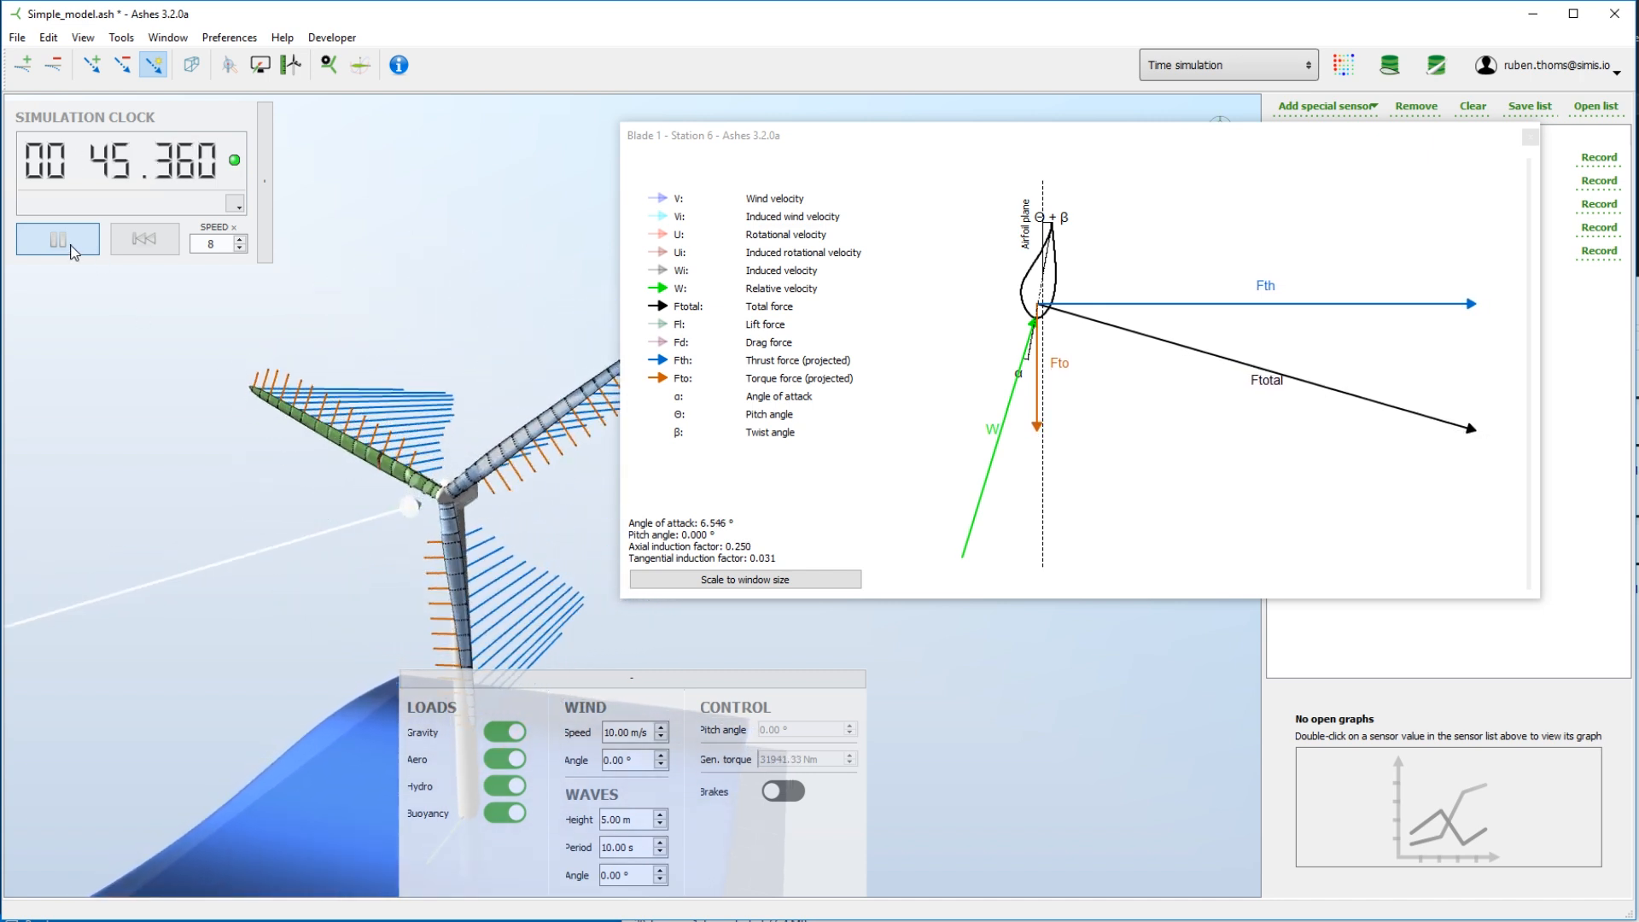
left_click(56, 239)
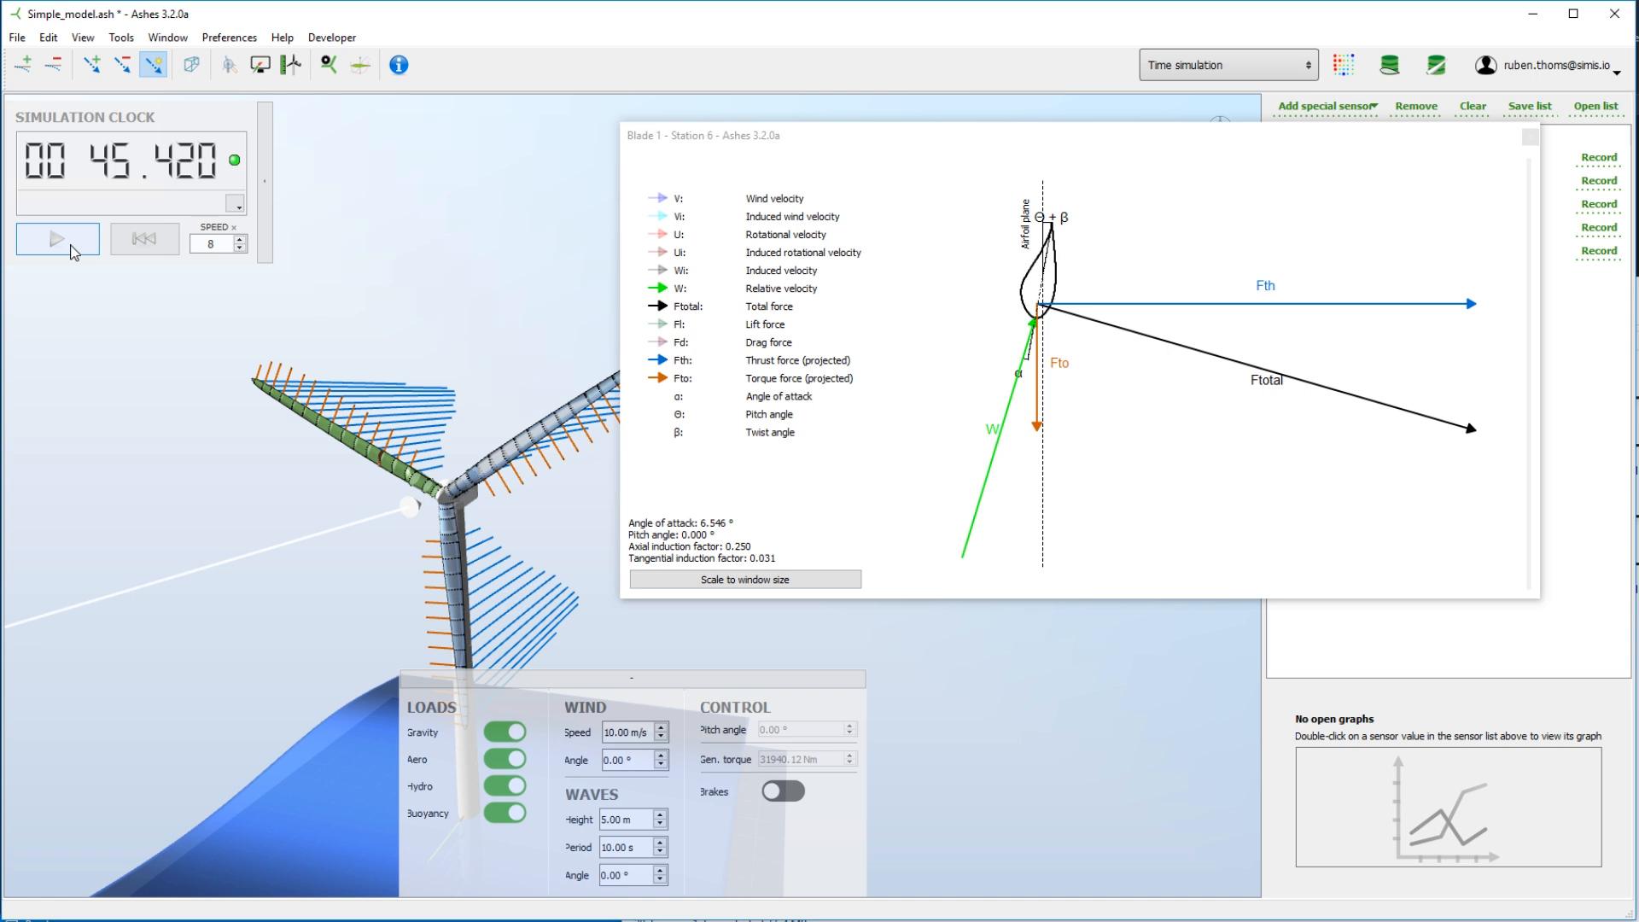
left_click(56, 239)
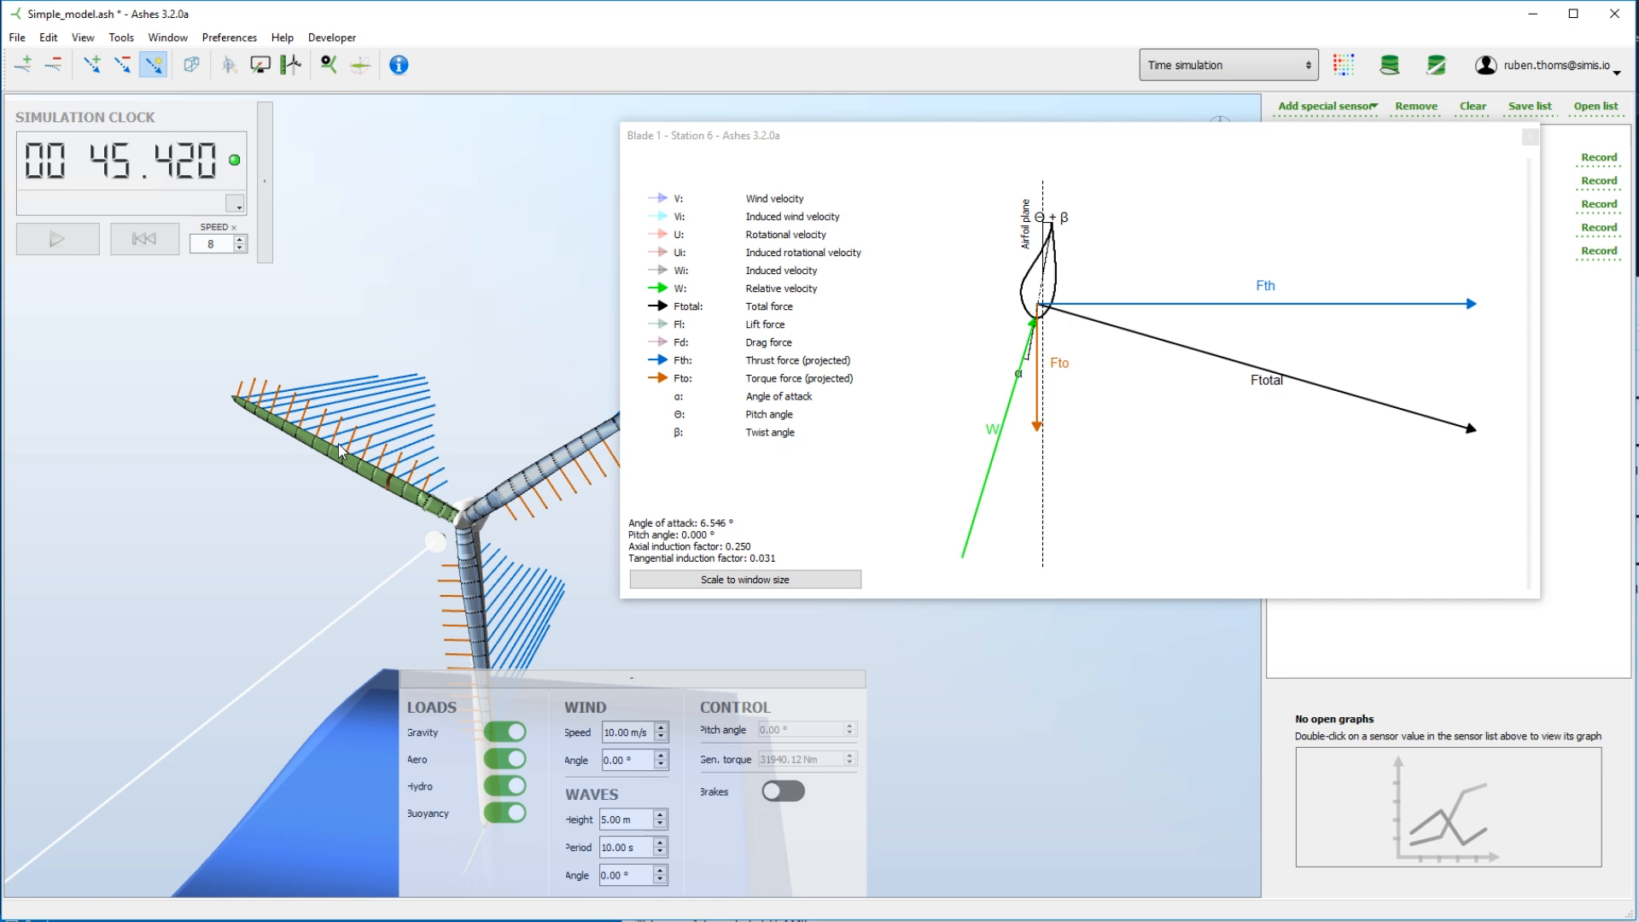
mouse_move(483, 377)
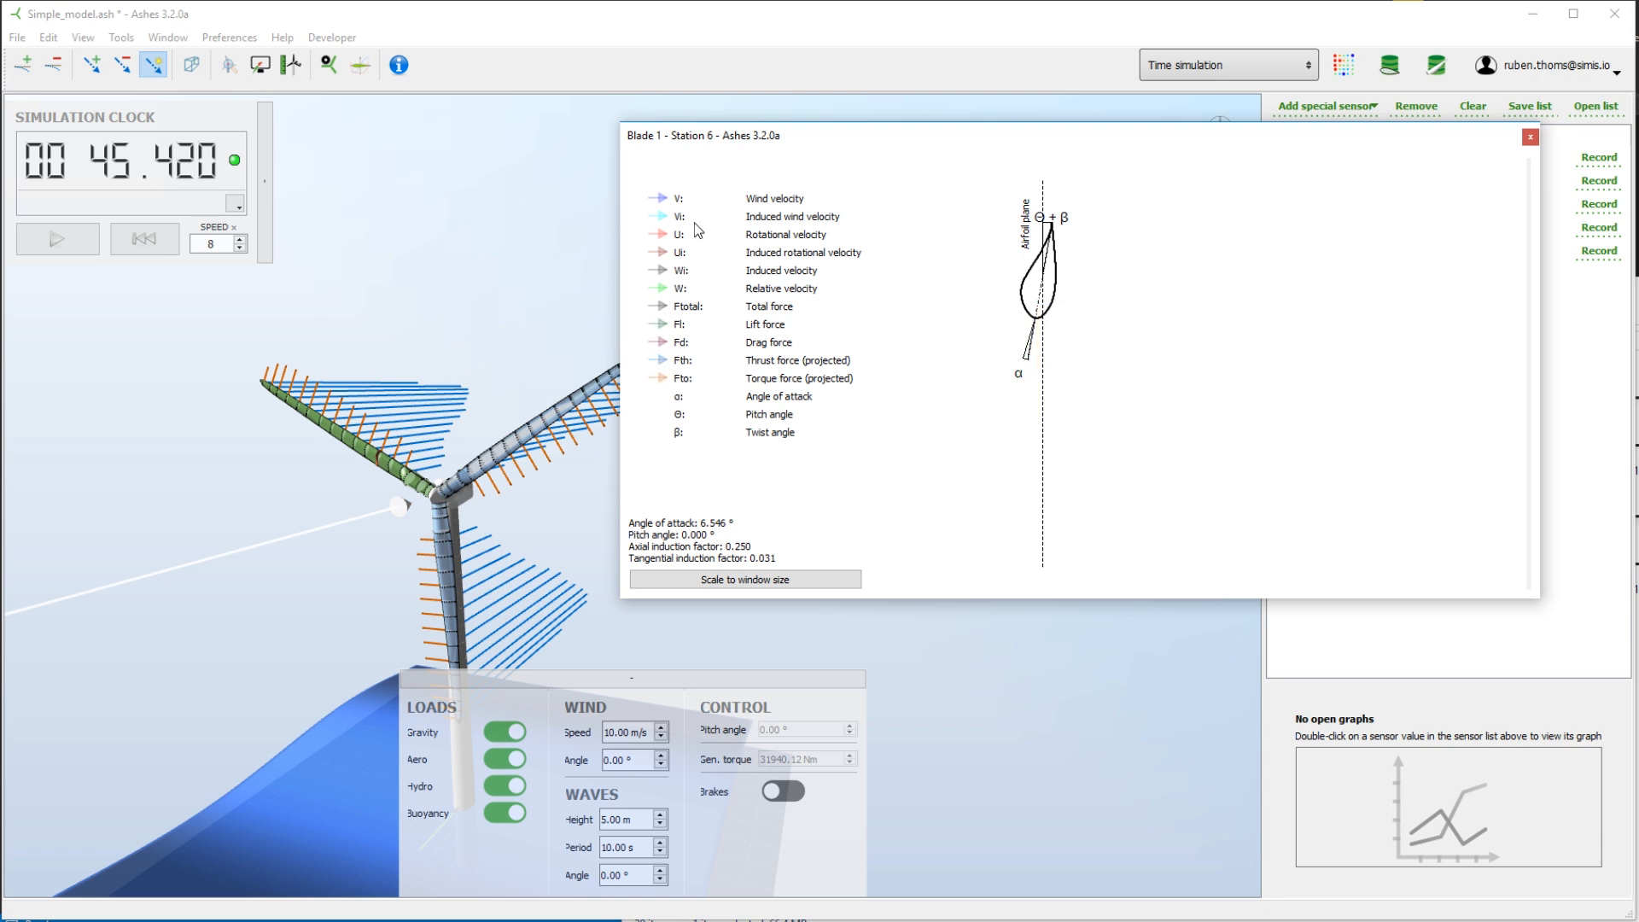
Toggle the wind velocity vector, then show lift force and total force on the station 6 diagram.
left_click(659, 198)
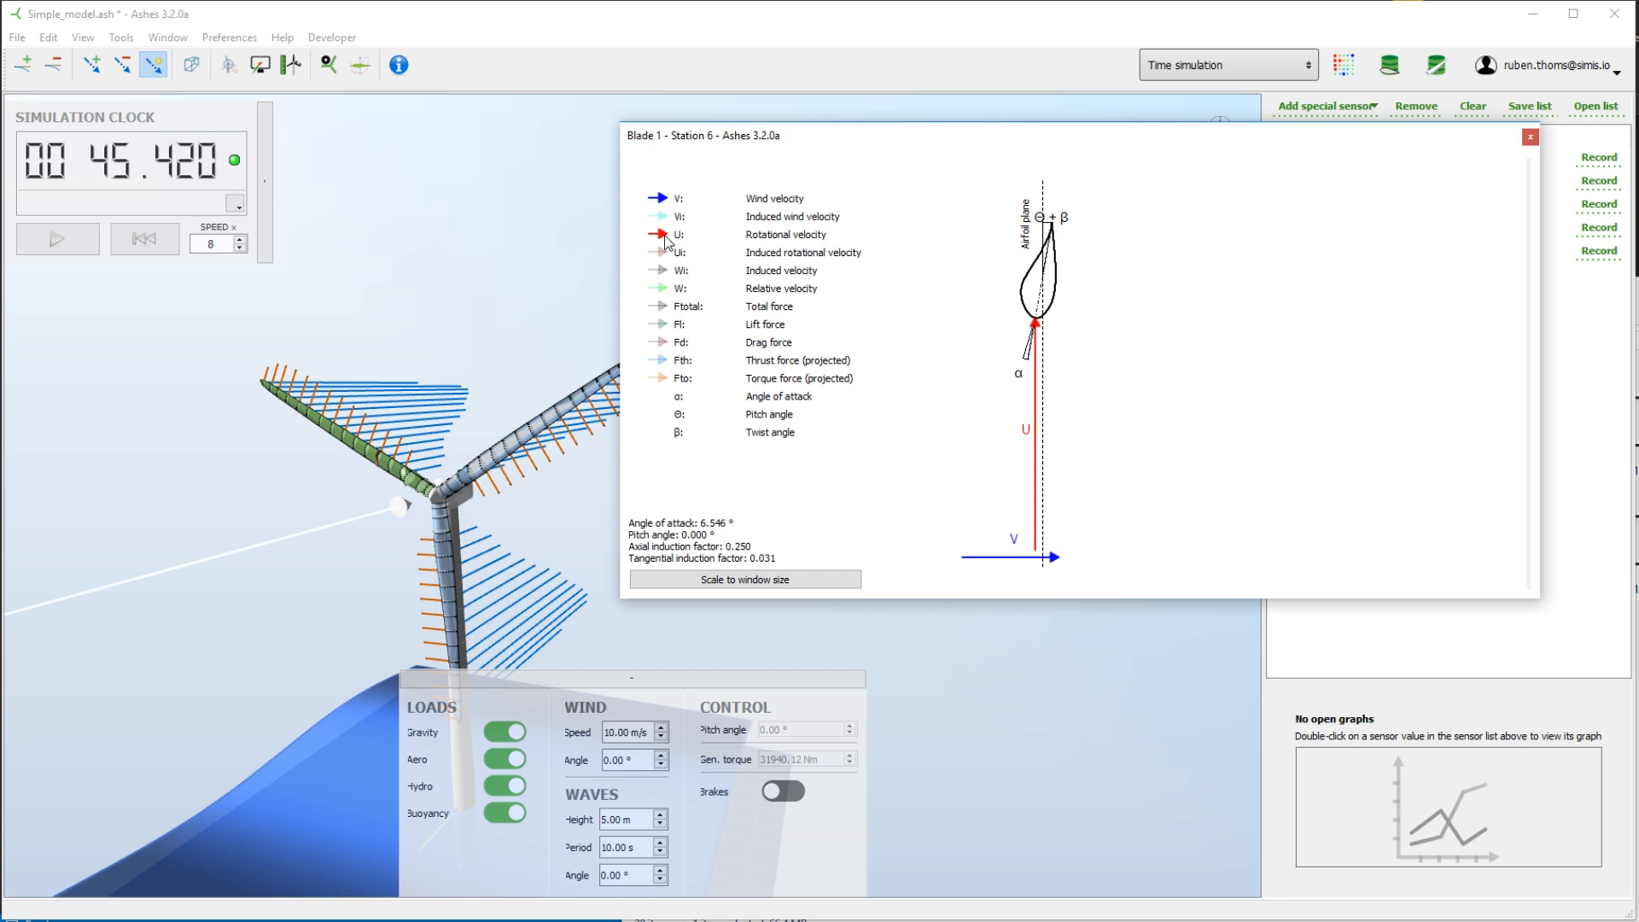
mouse_move(674, 319)
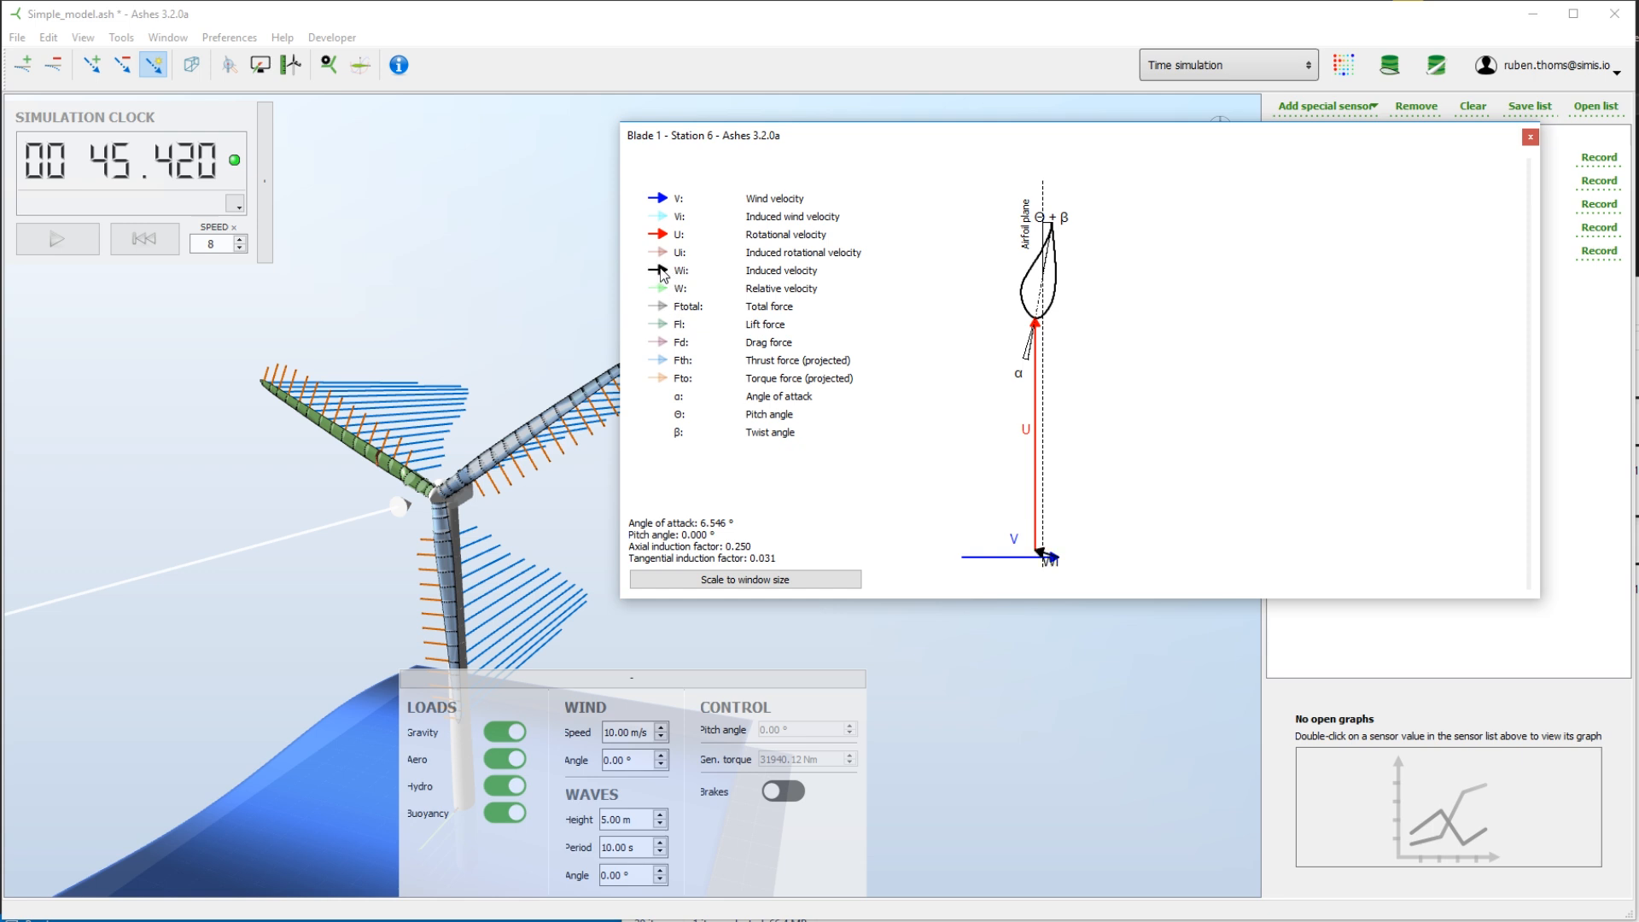
mouse_move(971, 471)
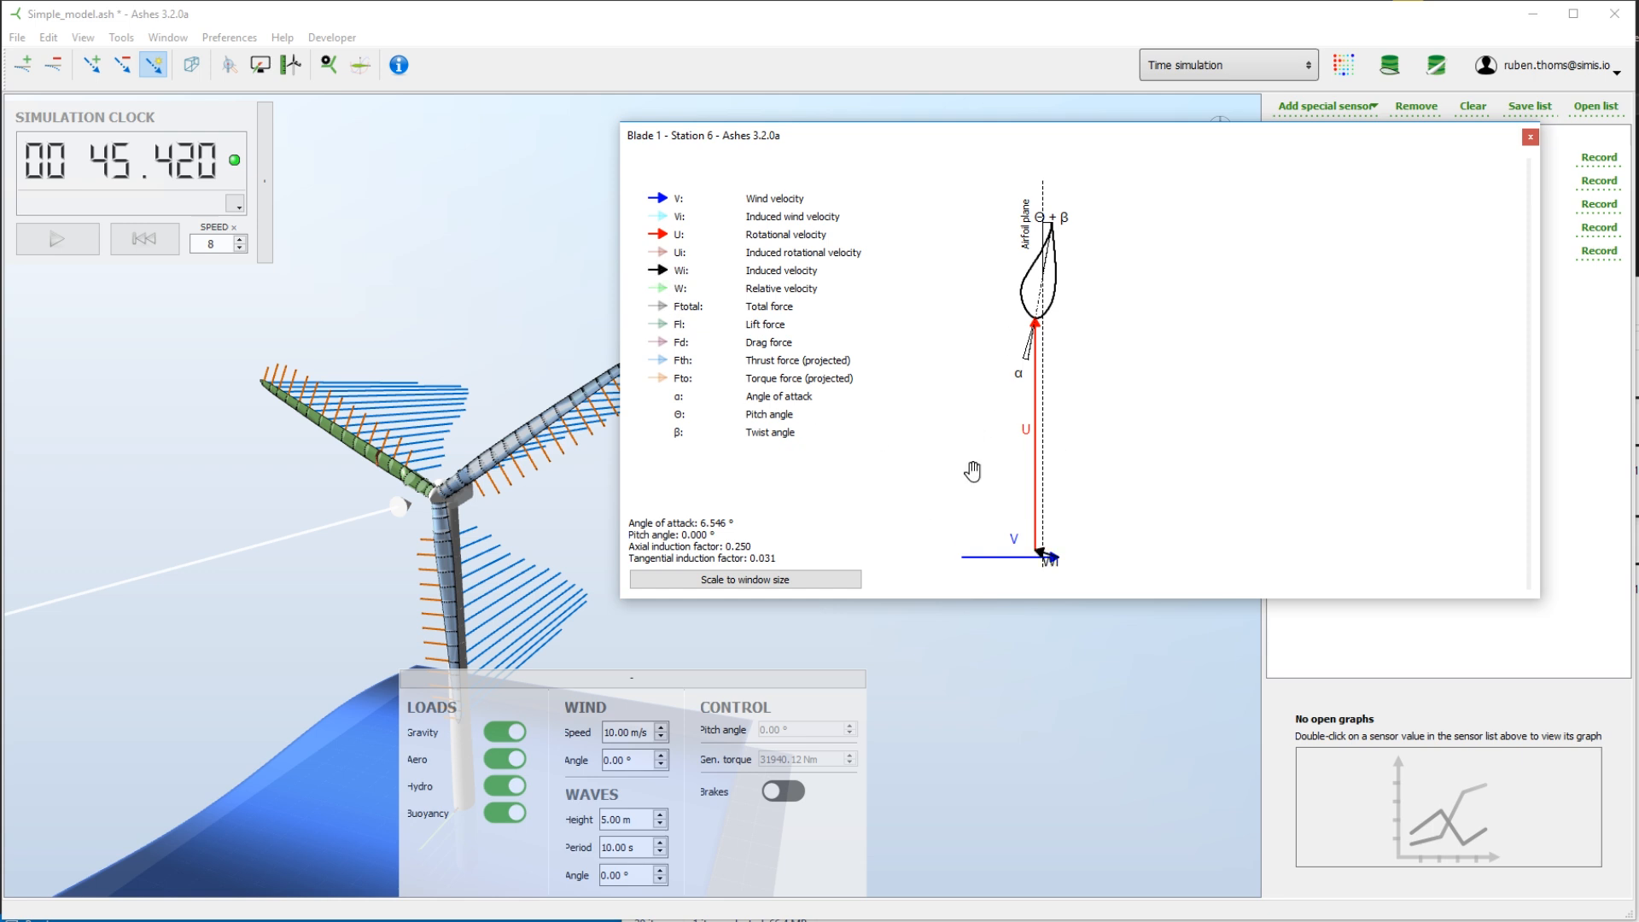
mouse_move(1021, 193)
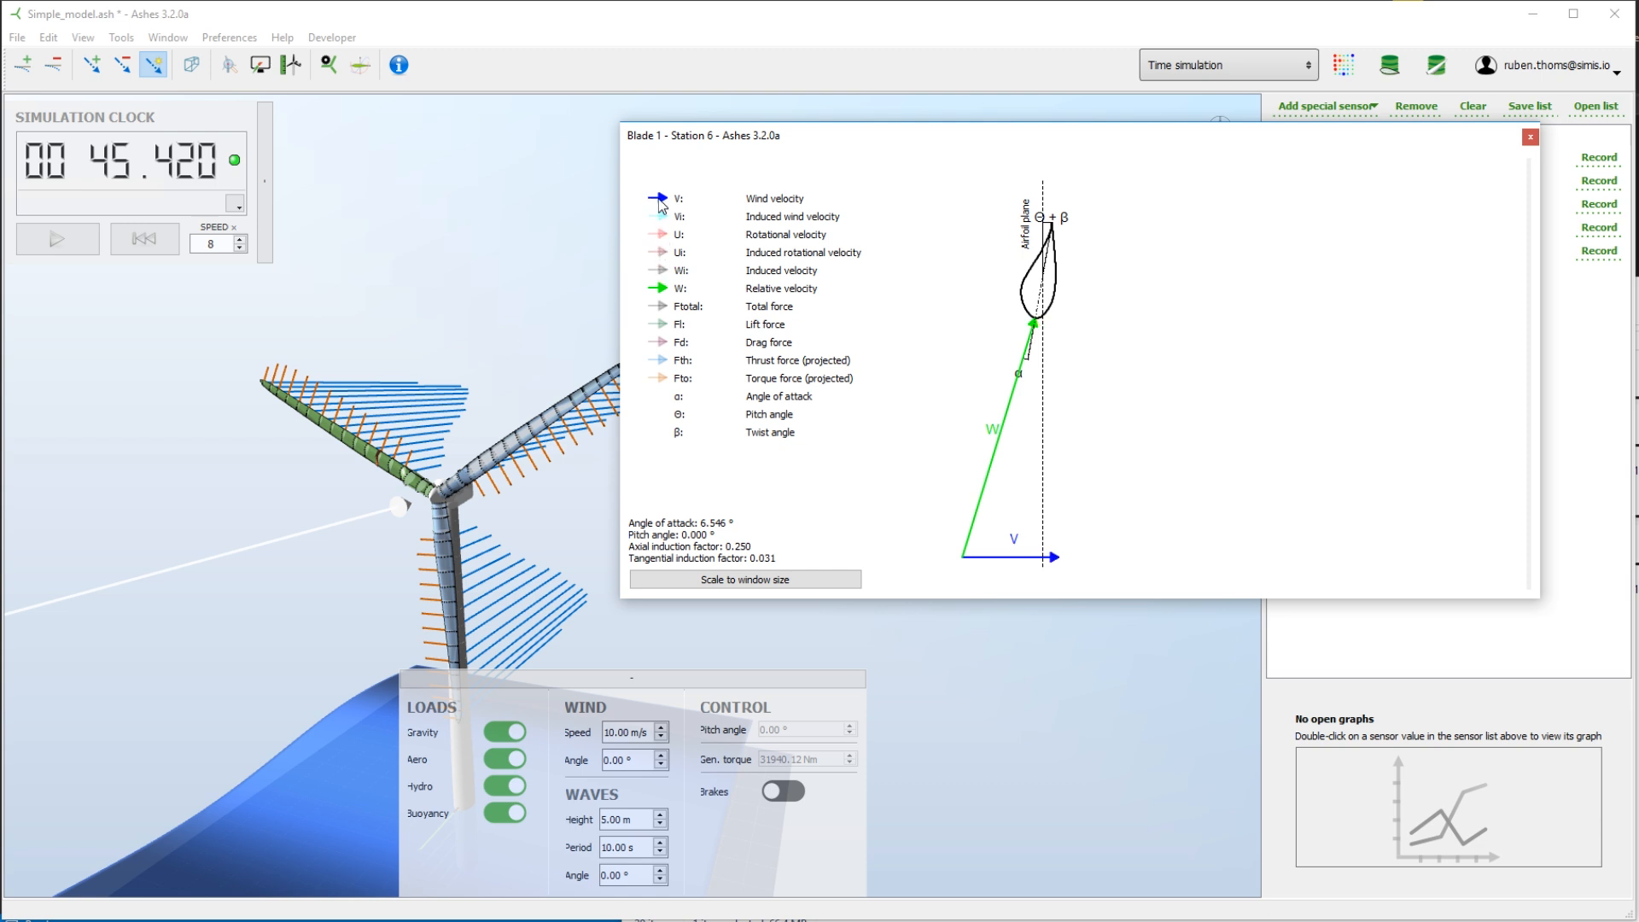
left_click(659, 198)
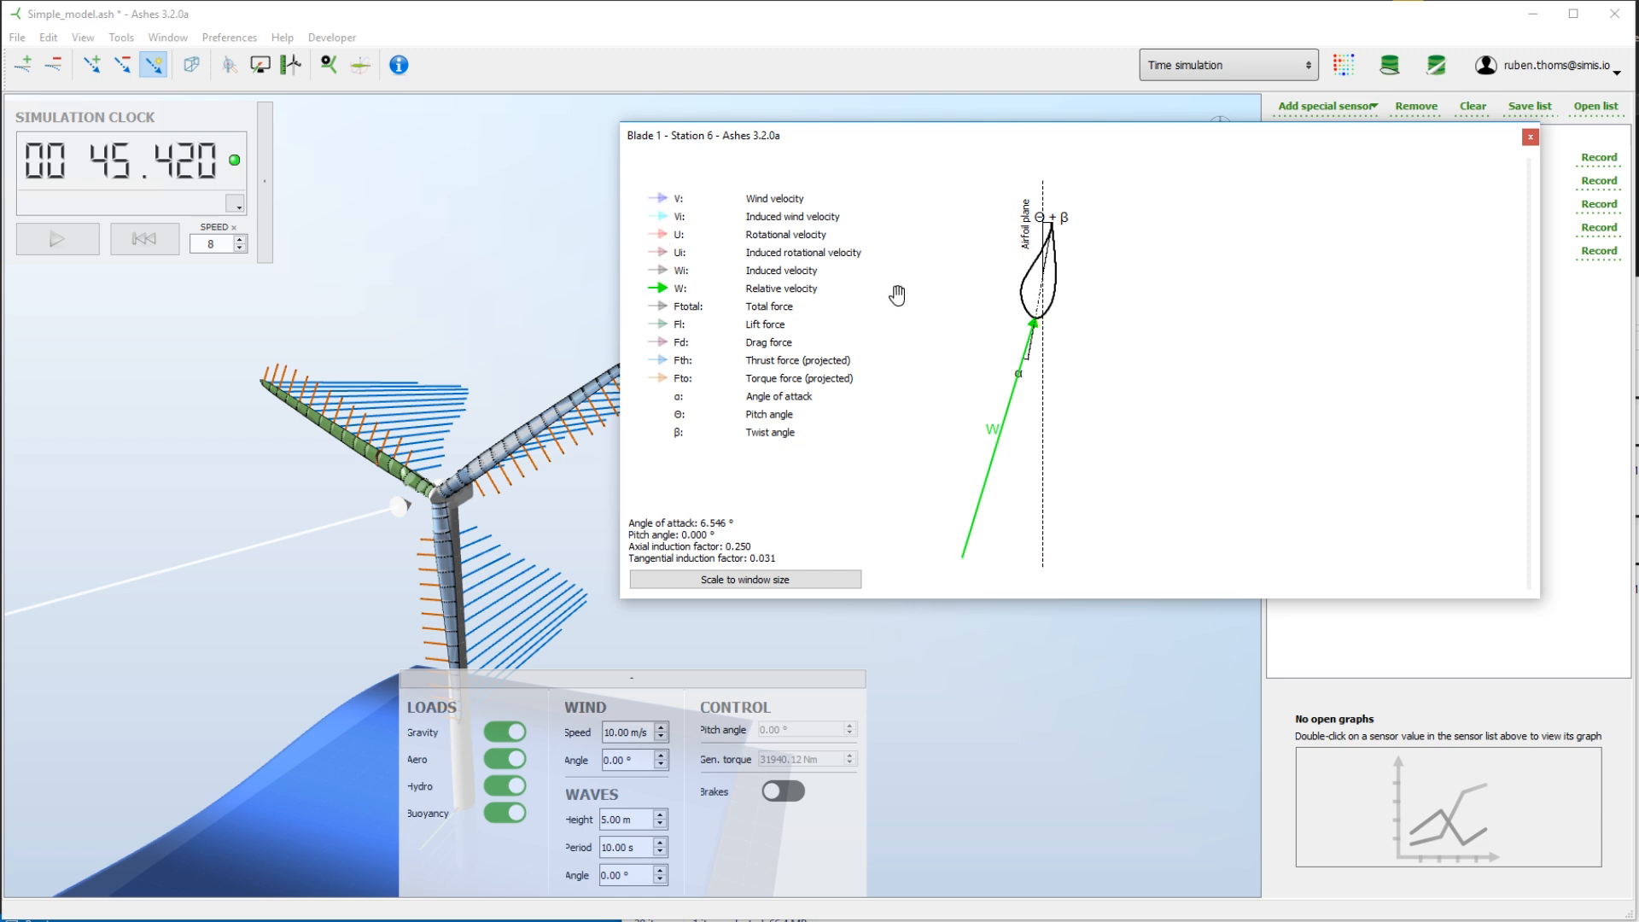
left_click(657, 324)
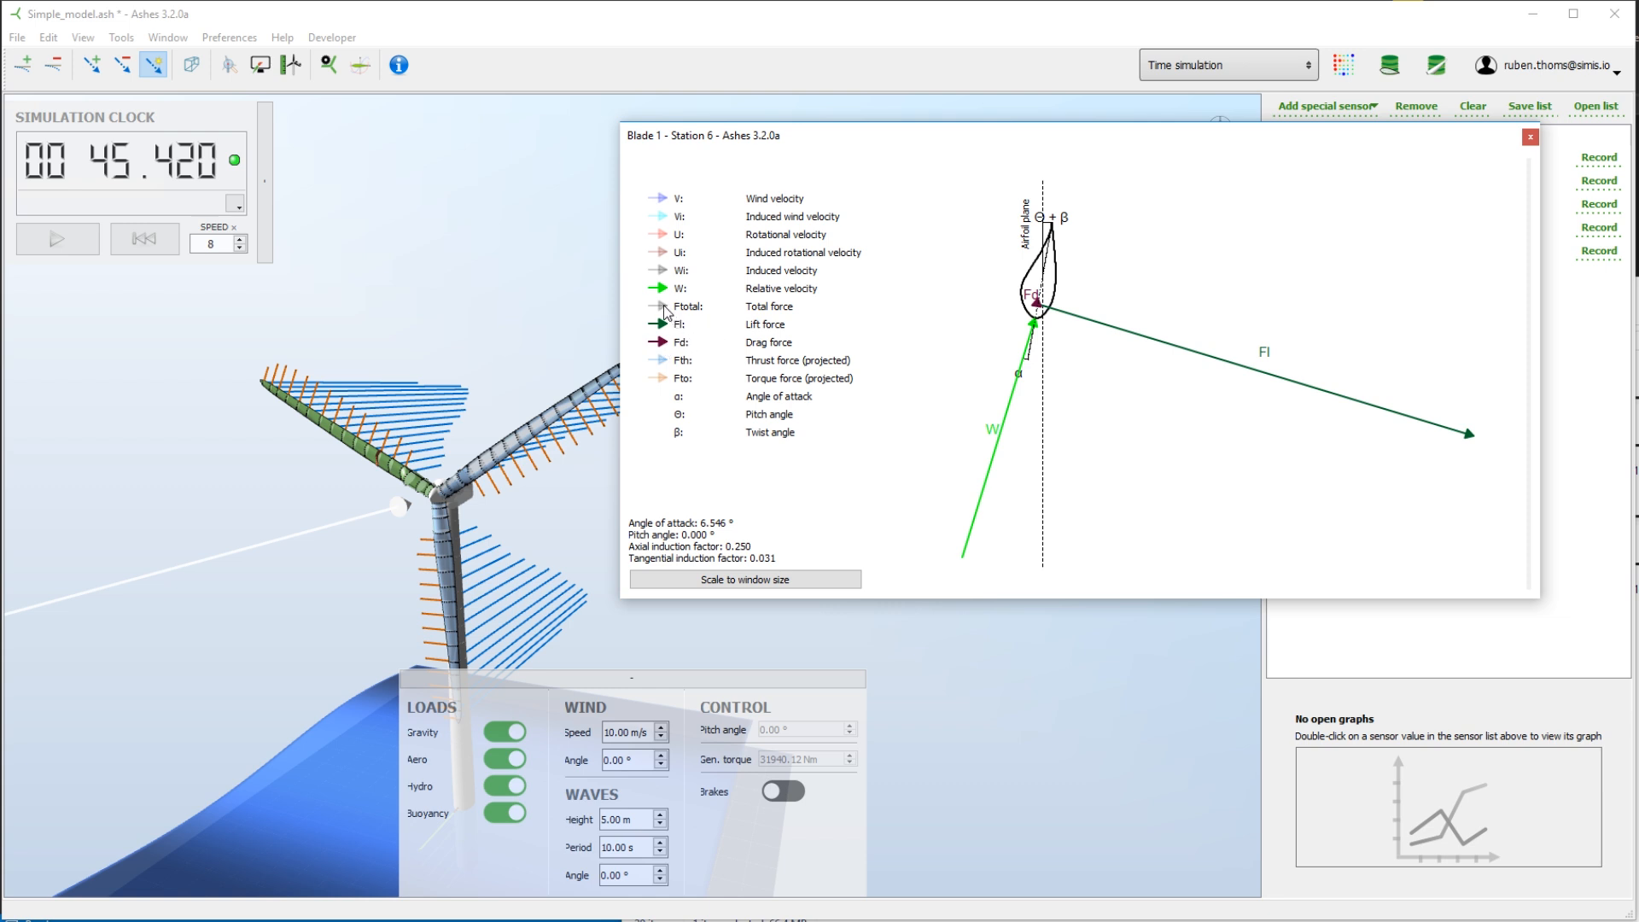
left_click(659, 305)
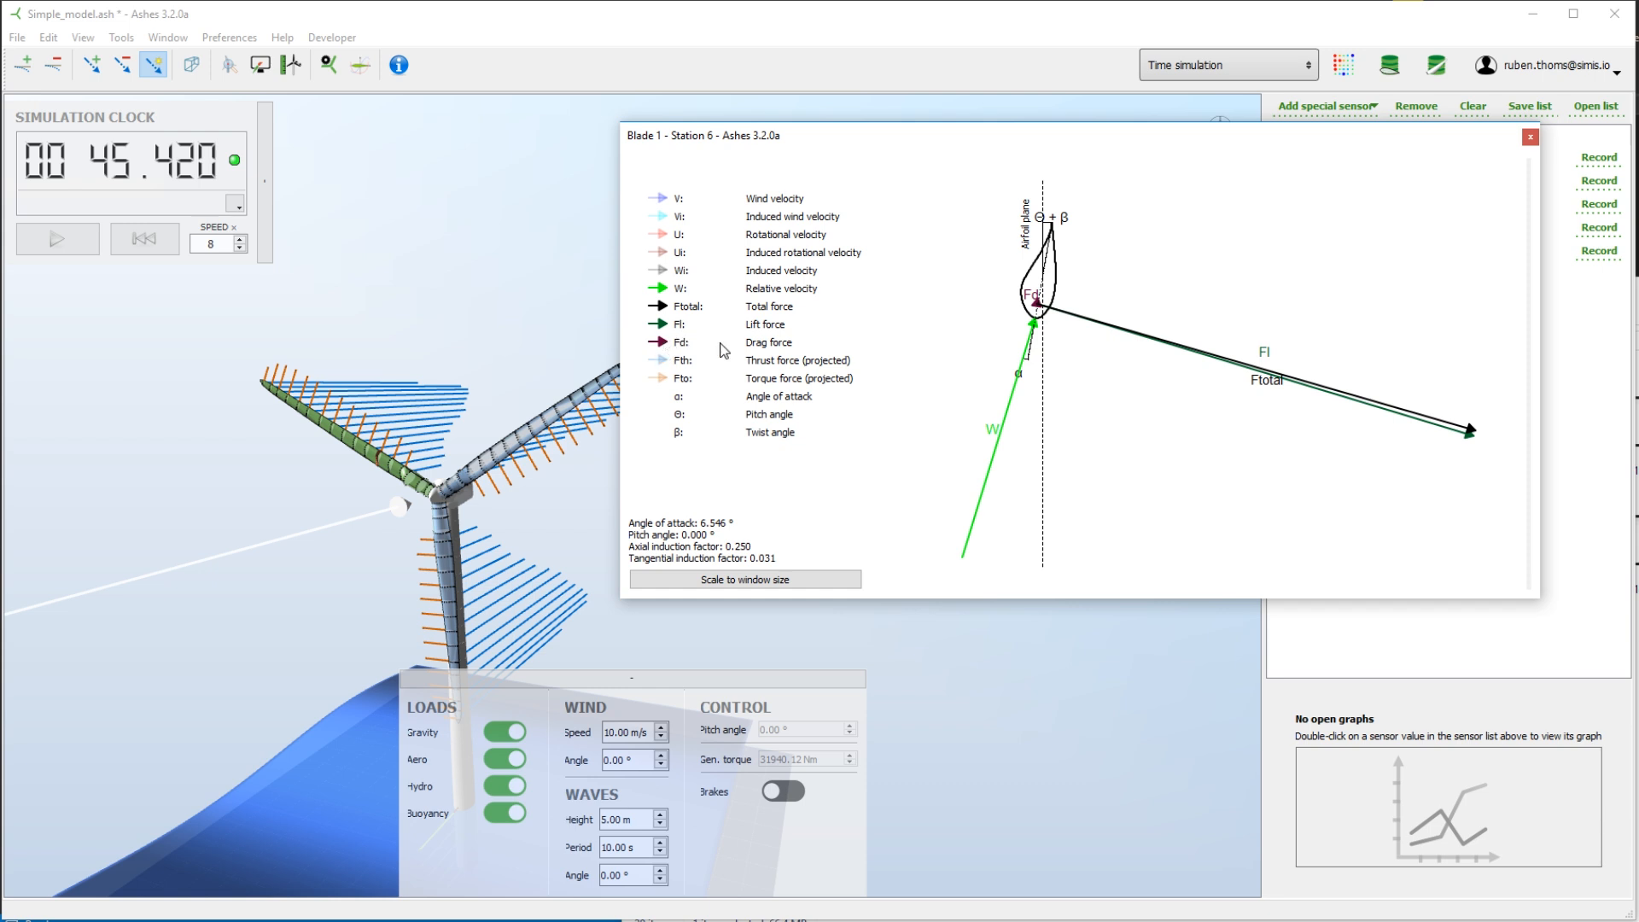
Hide lift and drag, then show the projected thrust and torque force components.
left_click(660, 324)
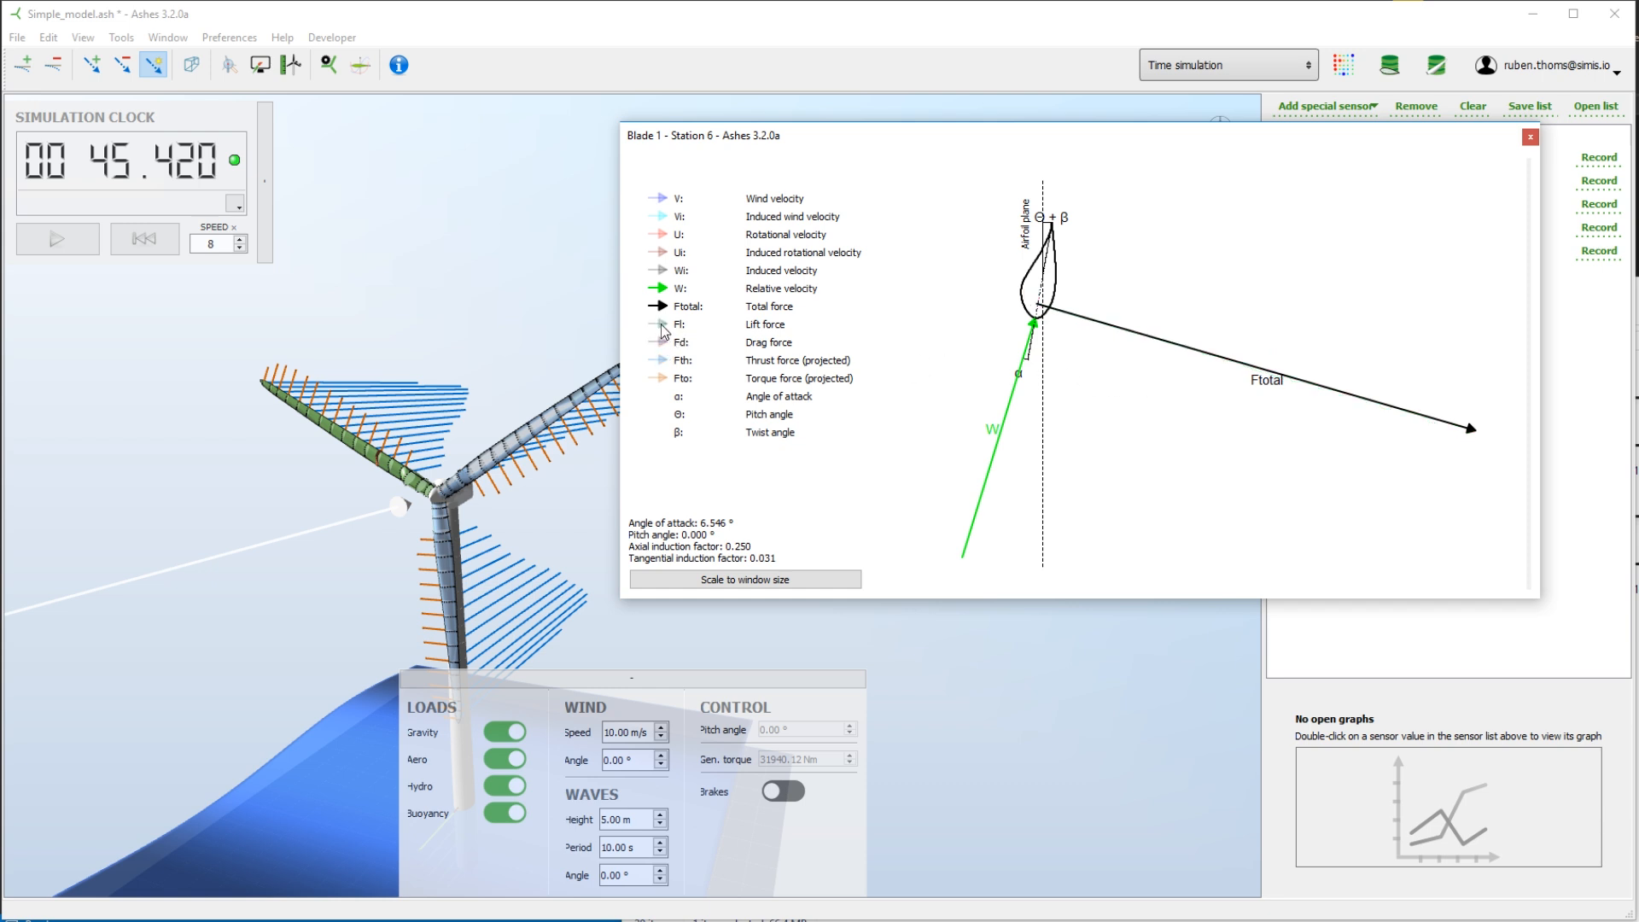
mouse_move(710, 384)
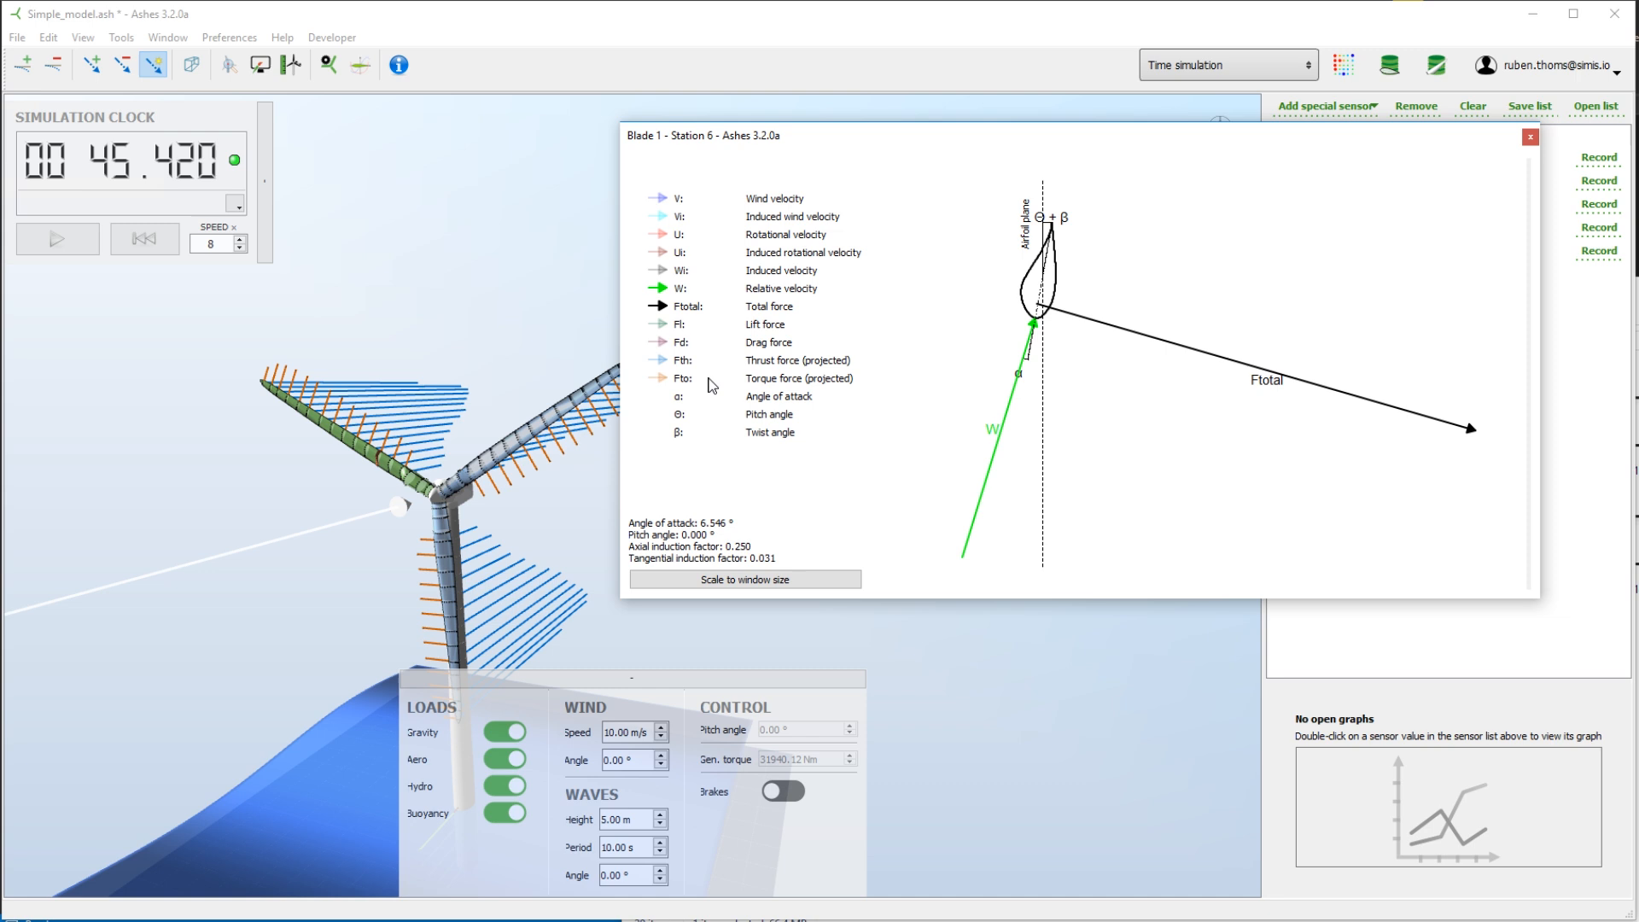
left_click(661, 362)
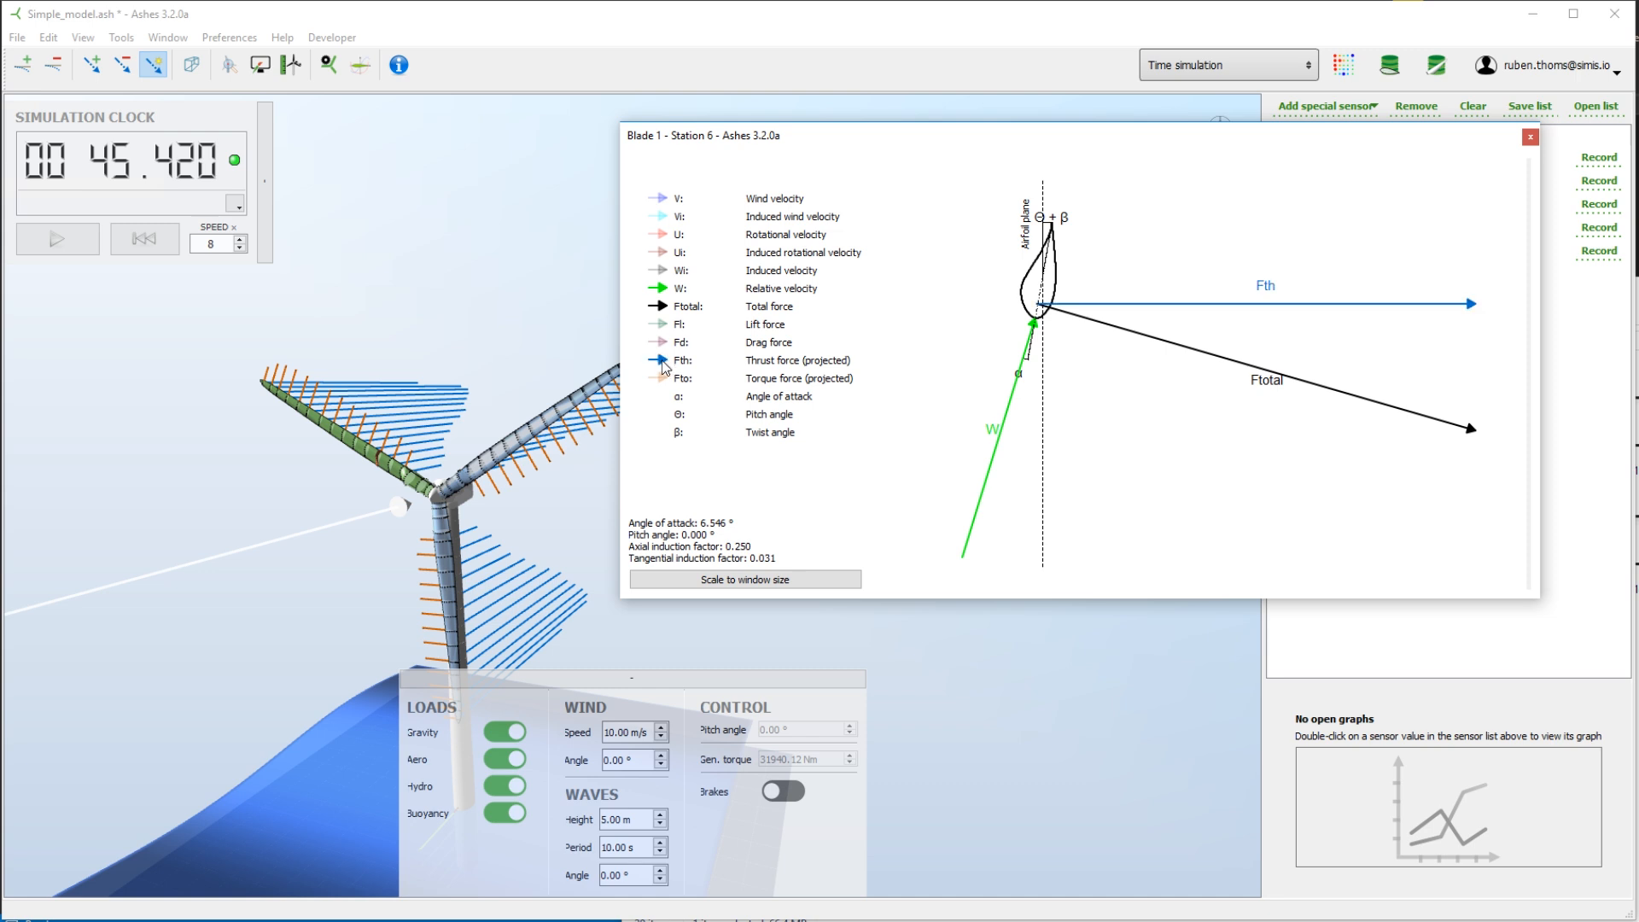
left_click(662, 377)
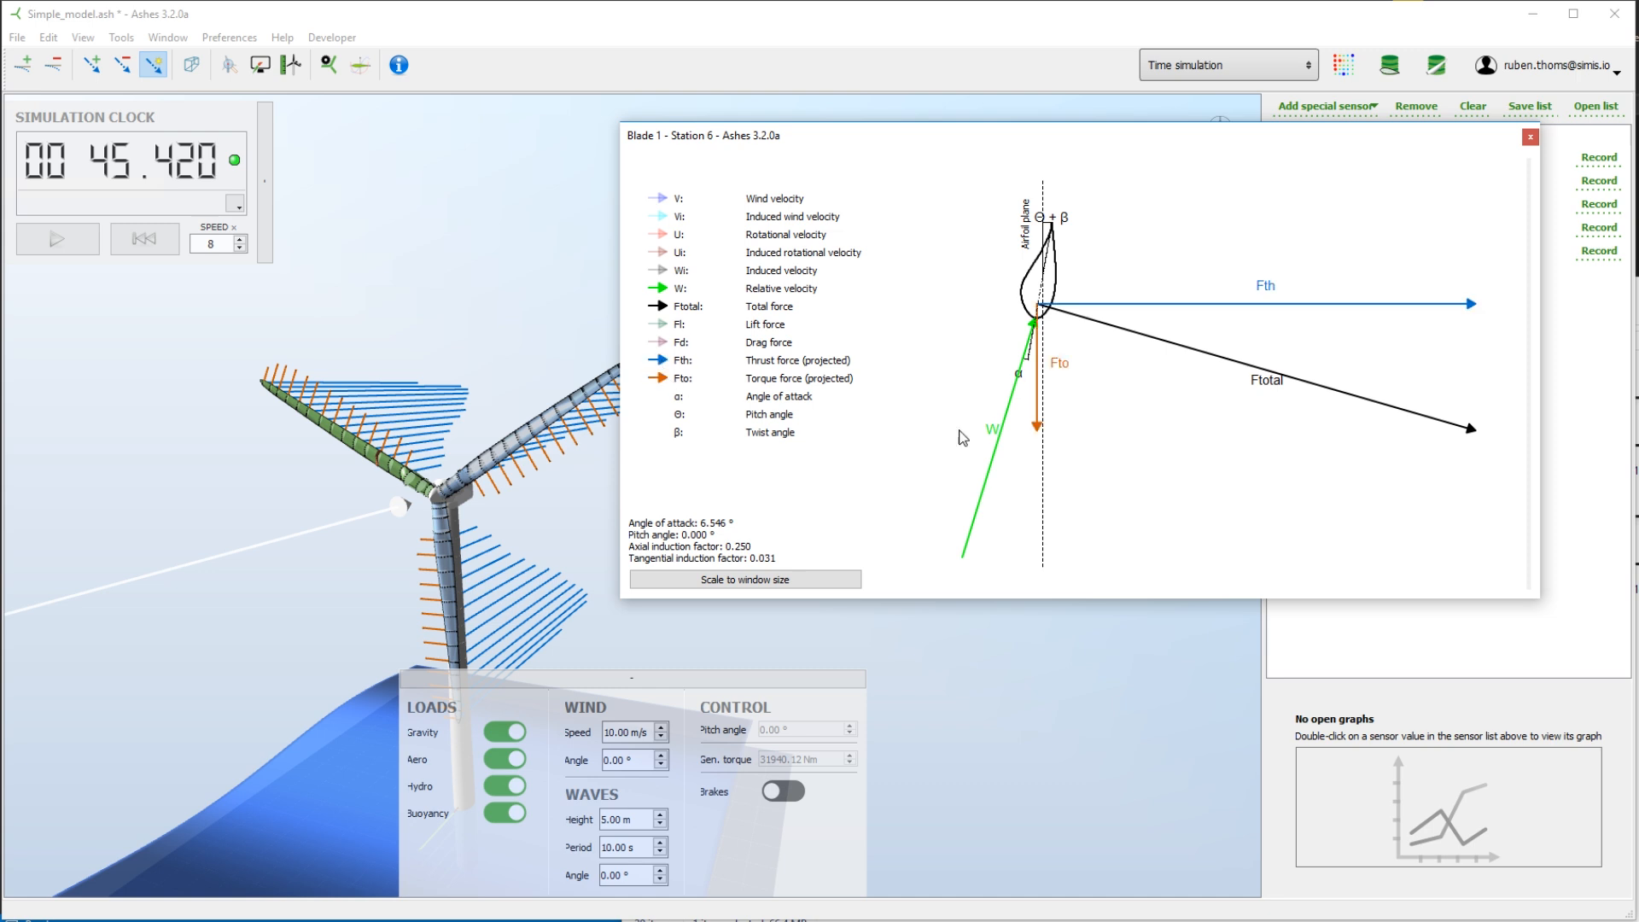
mouse_move(1110, 157)
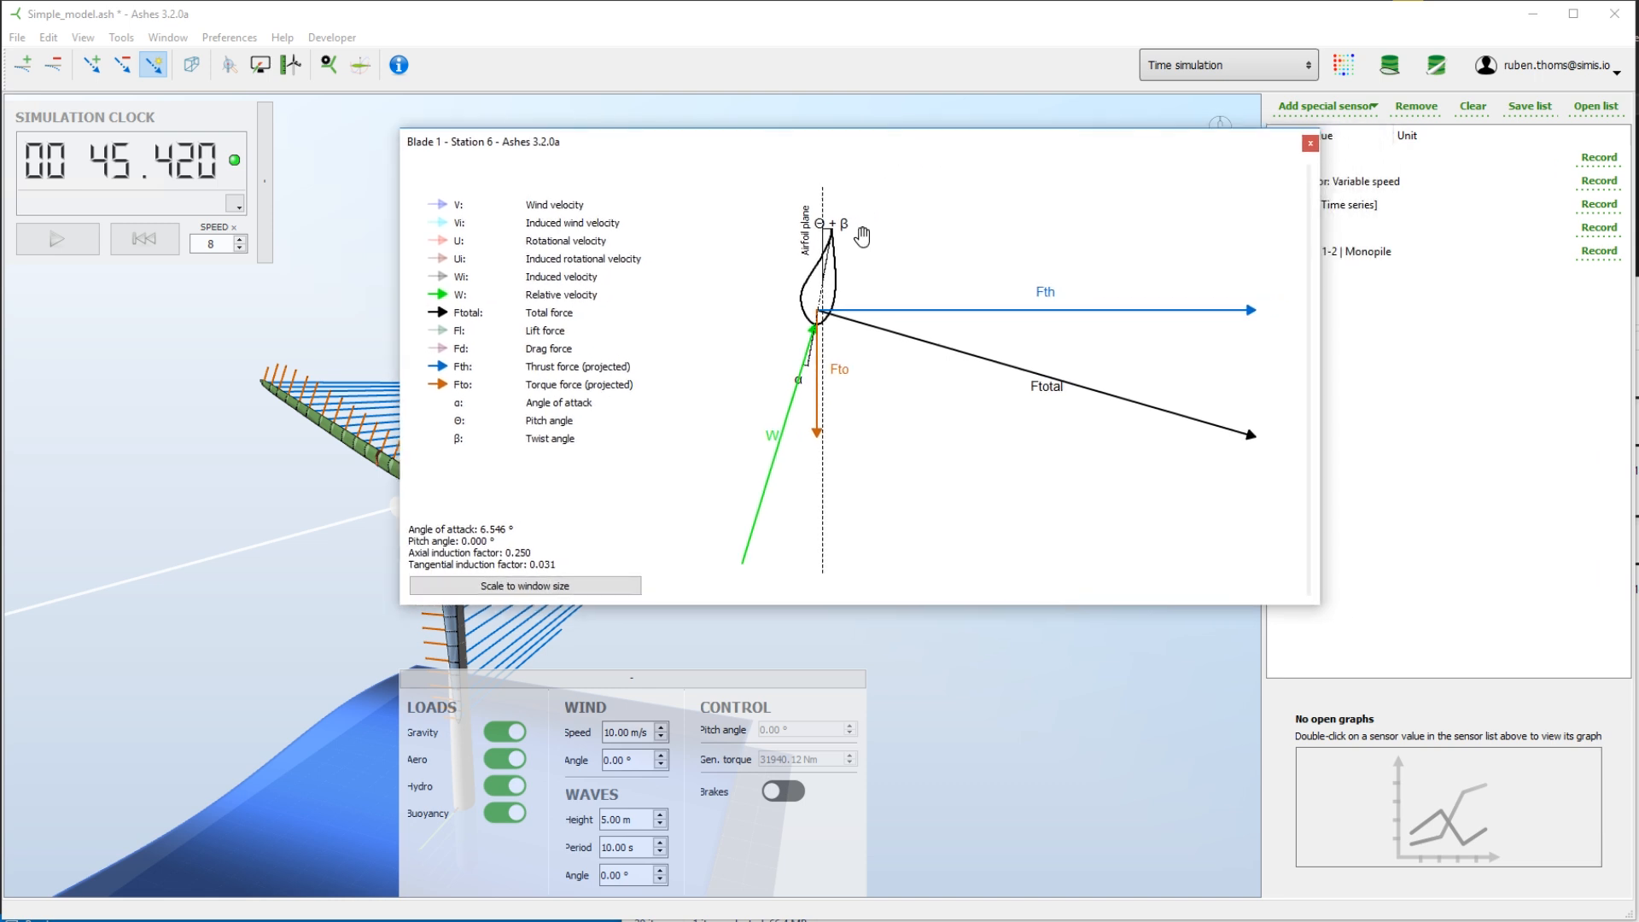
mouse_move(842, 166)
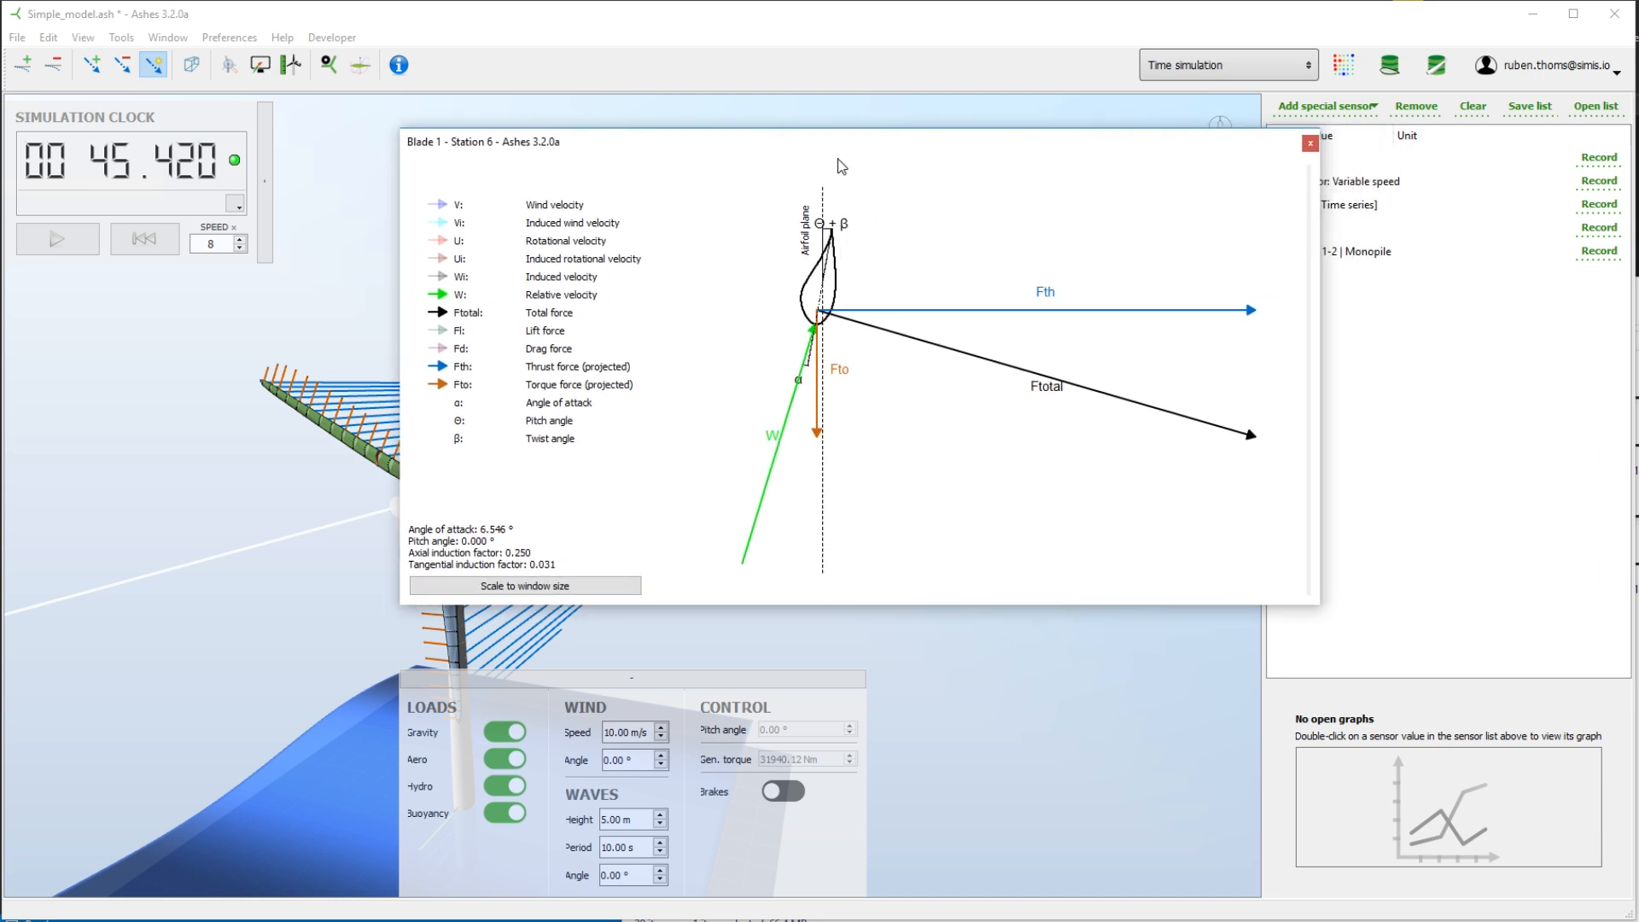